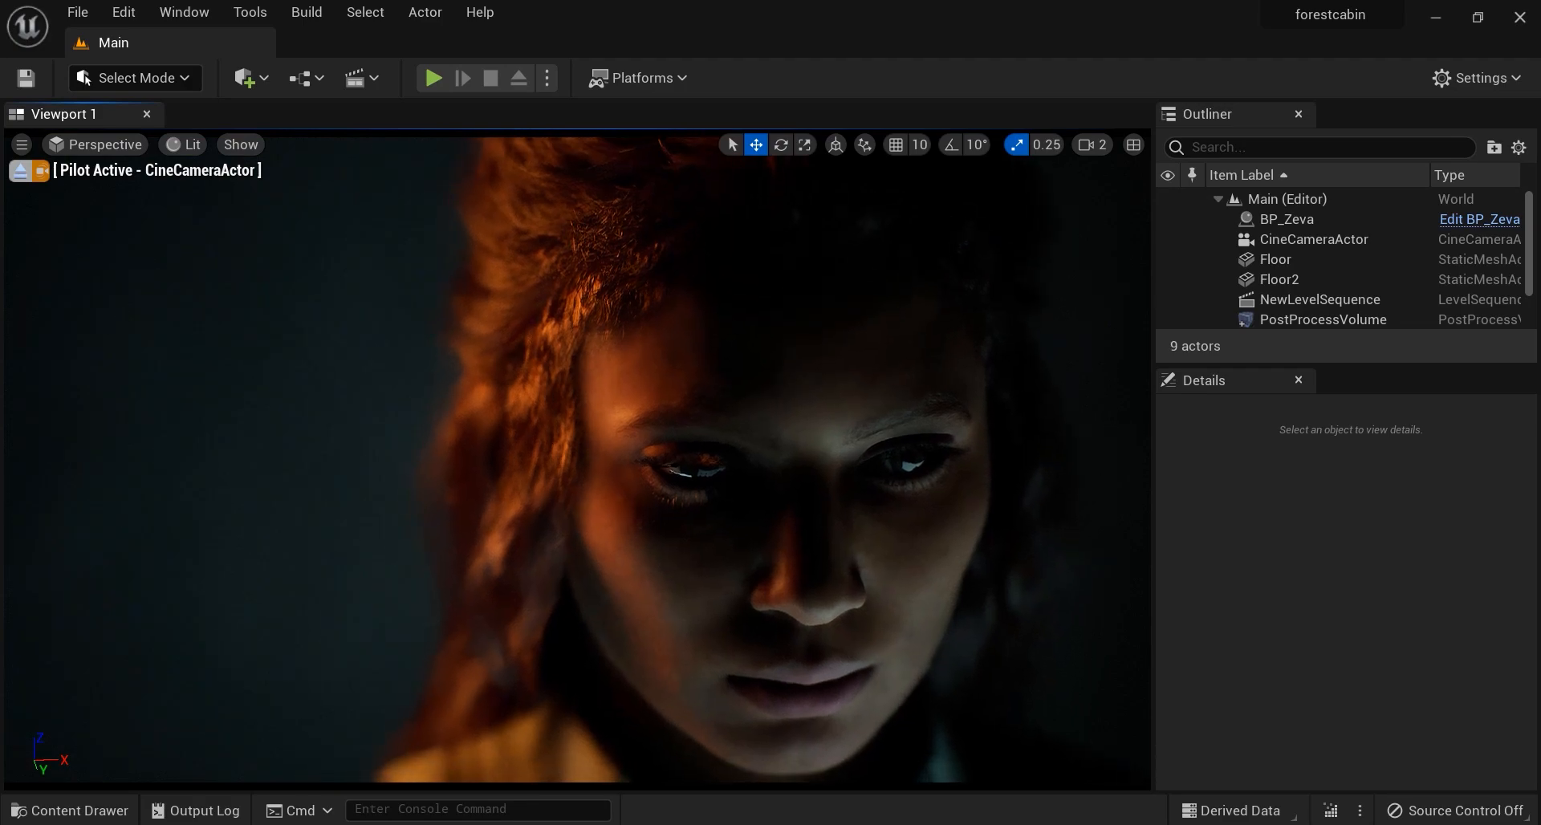
{"action": "mouse_move", "coordinate": [899, 677]}
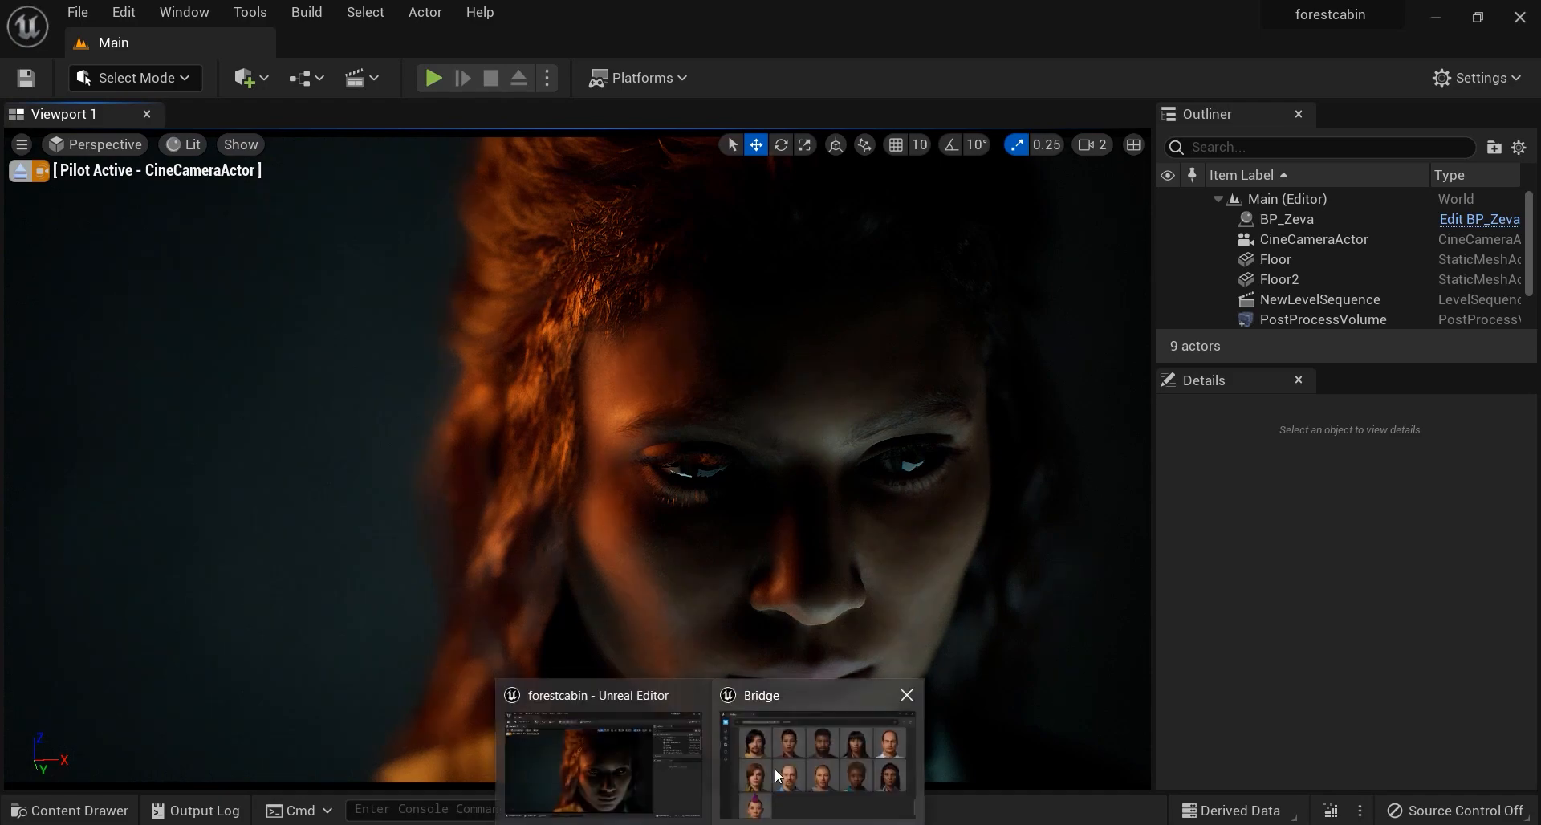
Step: Delete the three rect lights and the CineCameraActor from the level
{"action": "left_click", "coordinate": [814, 760]}
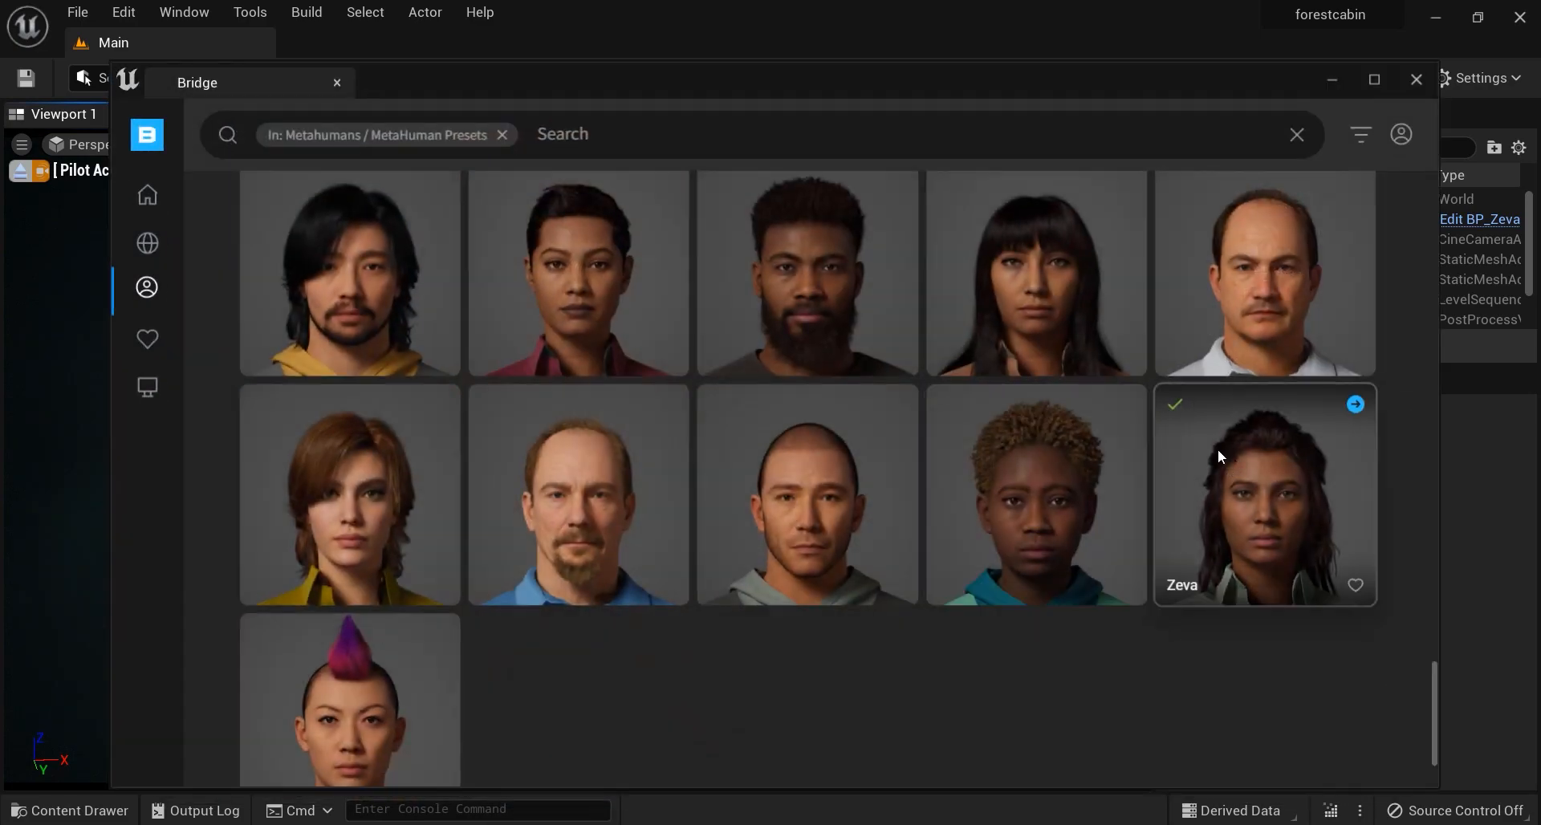
{"action": "mouse_move", "coordinate": [1300, 475]}
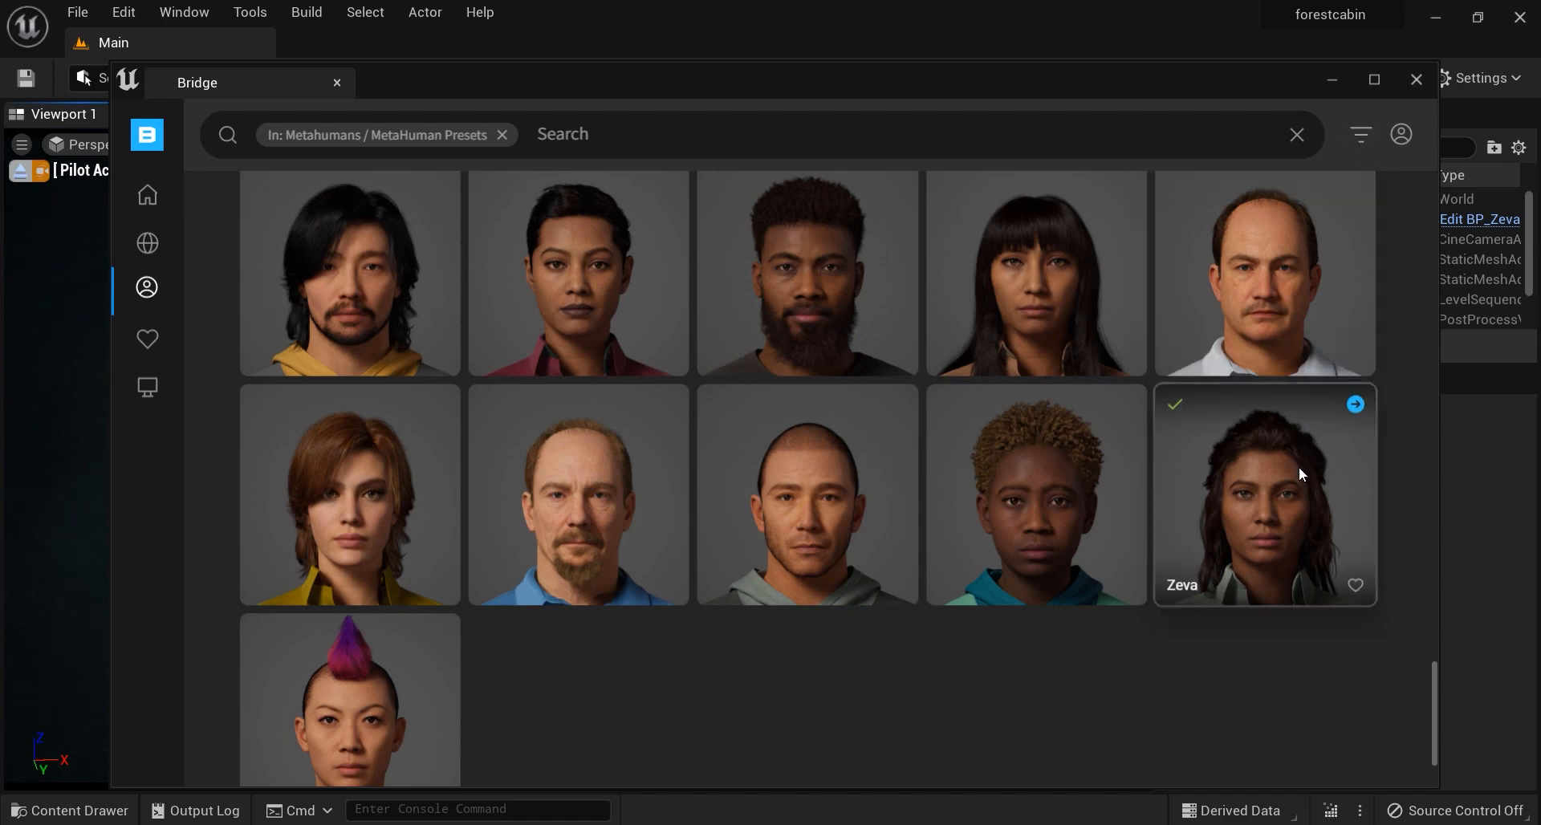
{"action": "left_click", "coordinate": [1414, 81]}
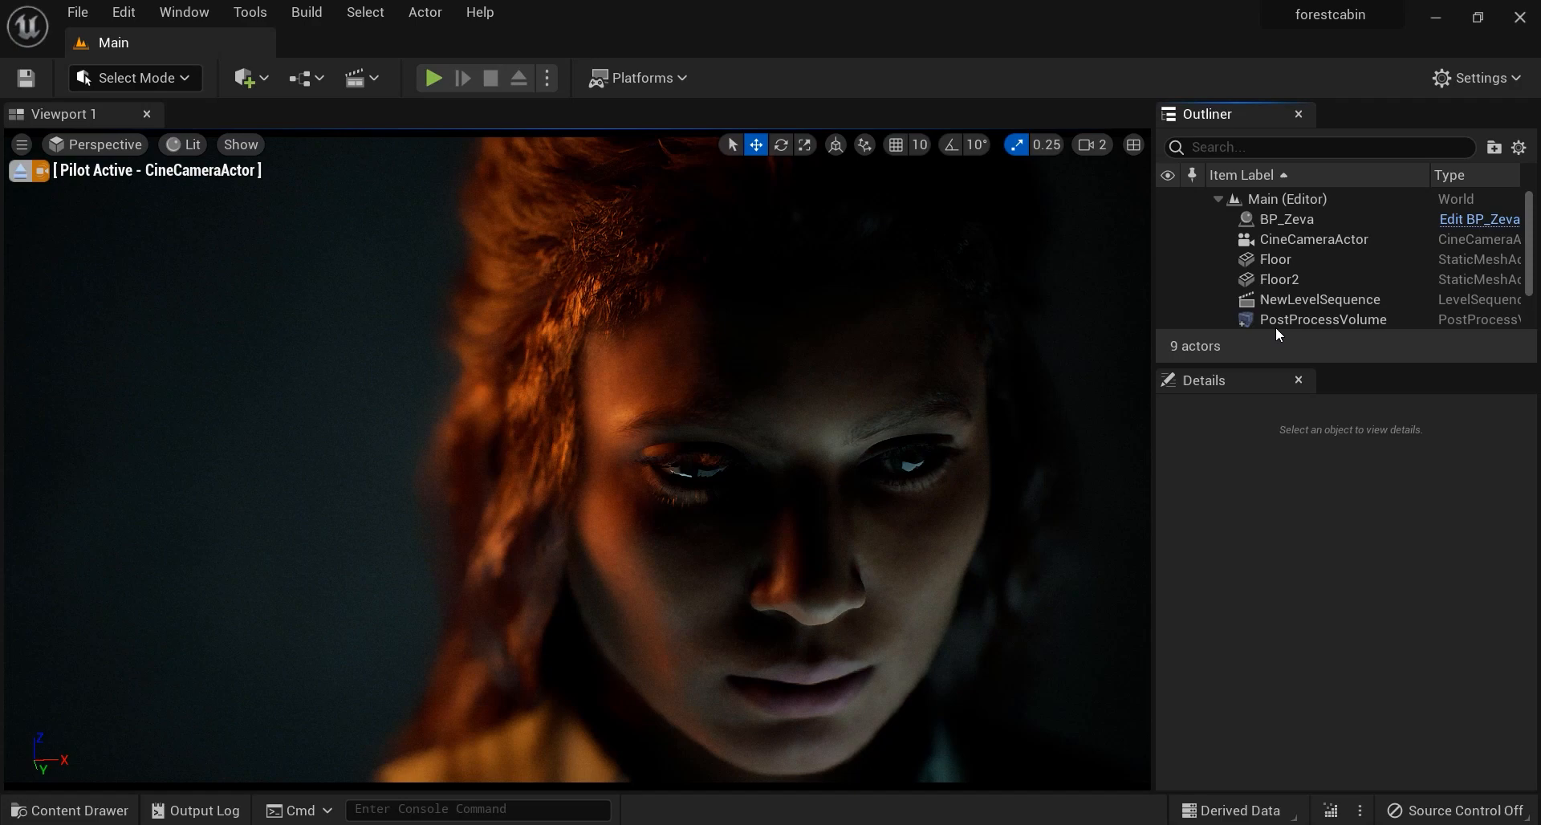
{"action": "mouse_move", "coordinate": [20, 170]}
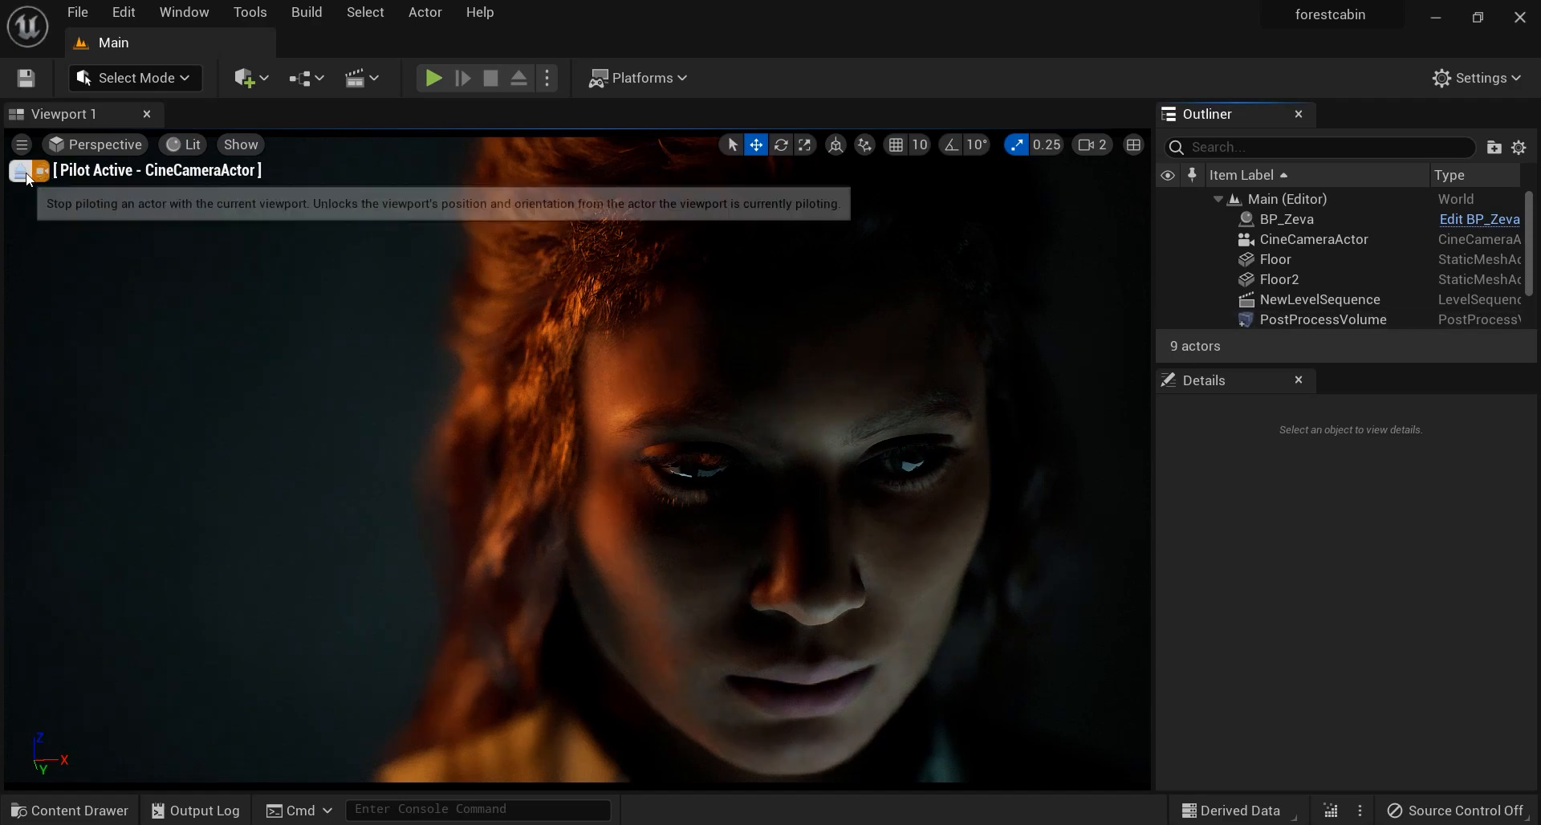
{"action": "mouse_move", "coordinate": [1202, 393]}
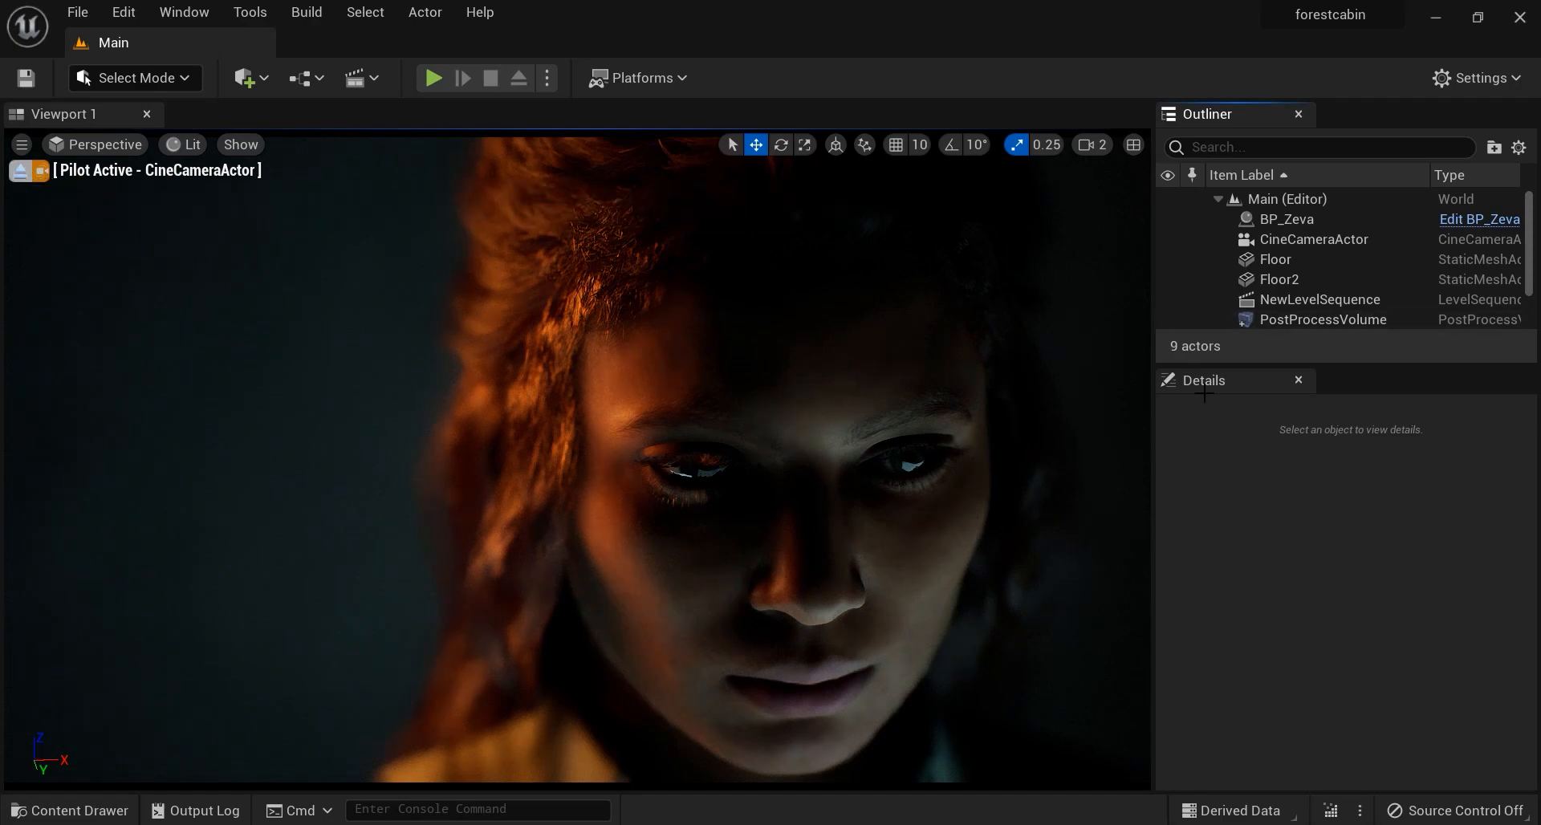
{"action": "scroll", "scroll_direction": "down", "scroll_amount": 3}
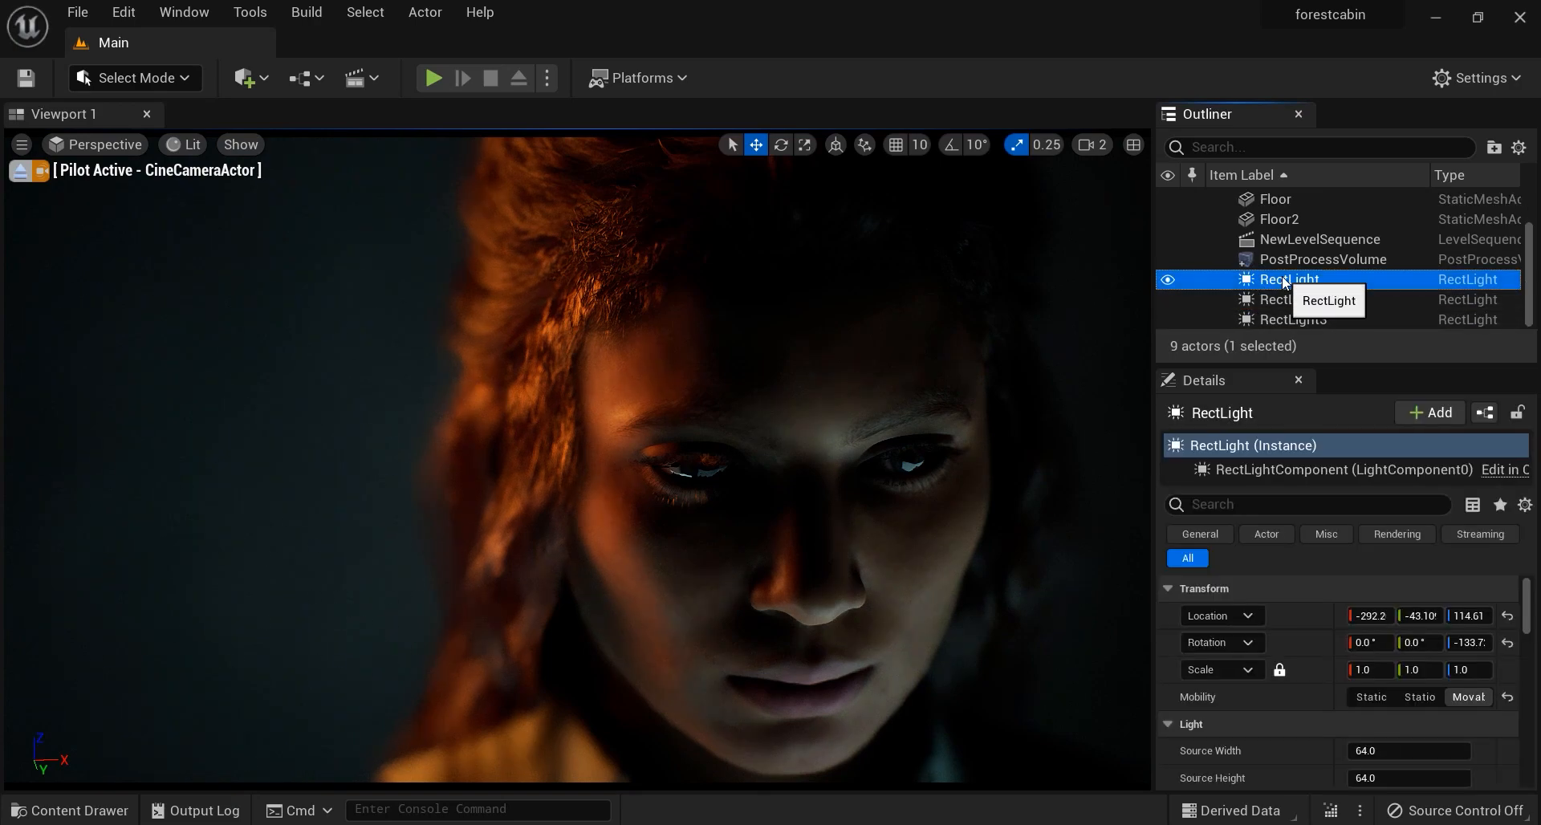
{"action": "key", "text": "Delete"}
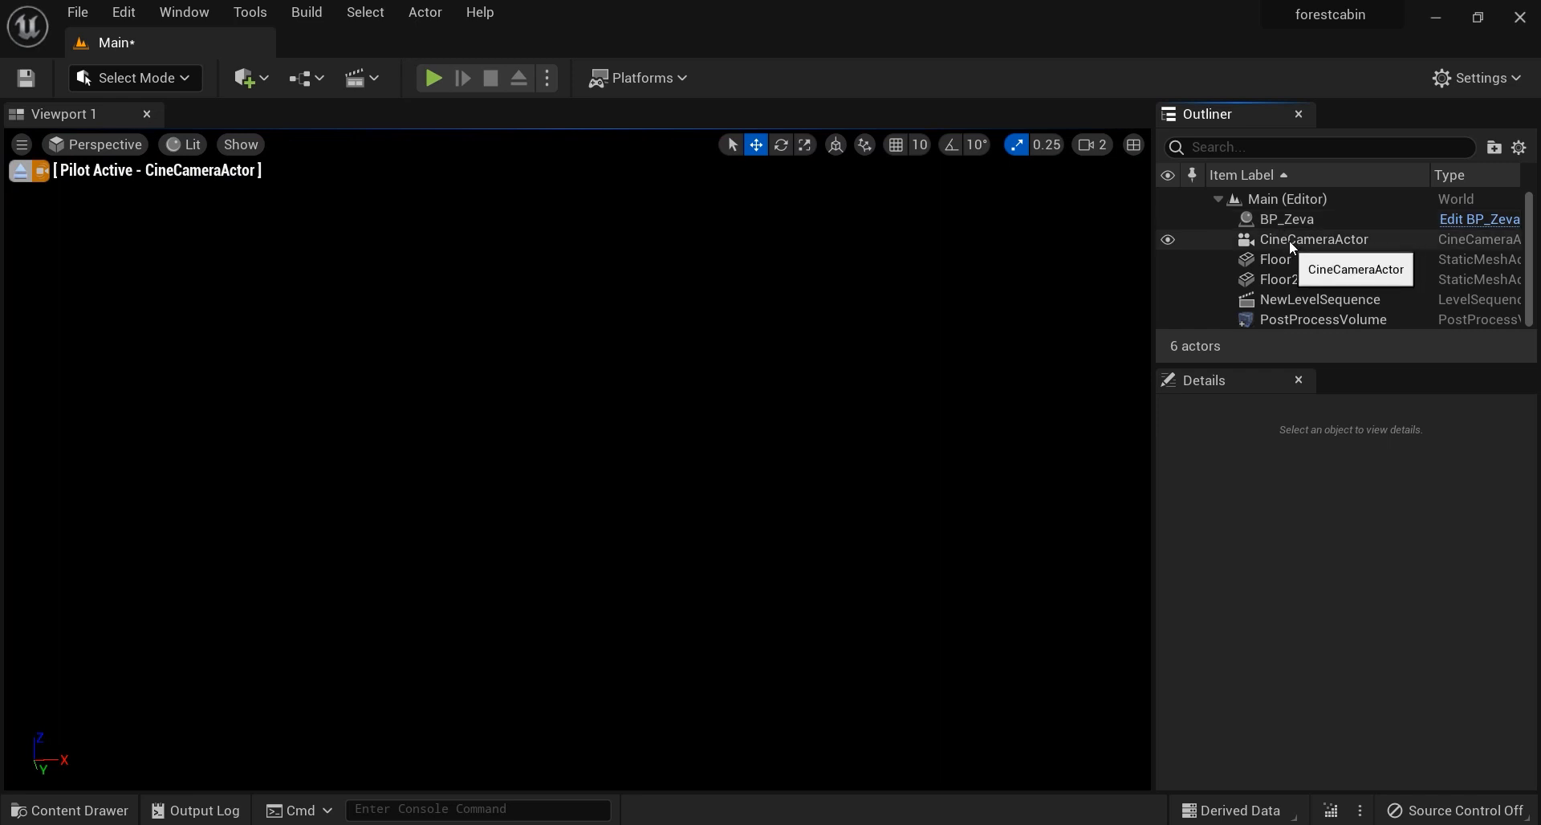
{"action": "left_click", "coordinate": [1314, 239]}
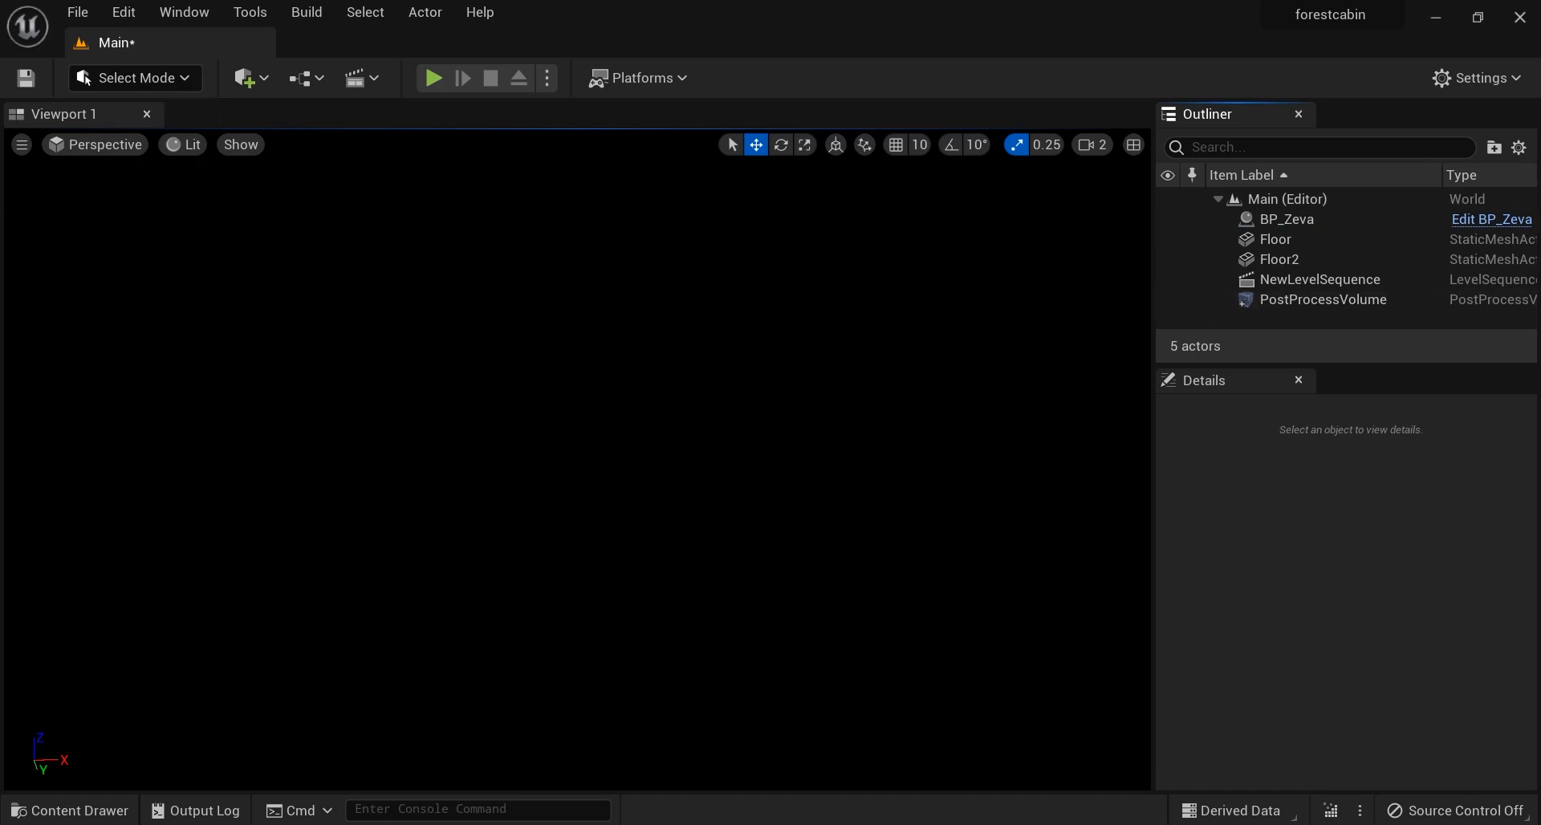
Step: Switch the viewport view mode from Lit to Unlit so Zeva is visible
{"action": "left_click", "coordinate": [181, 144]}
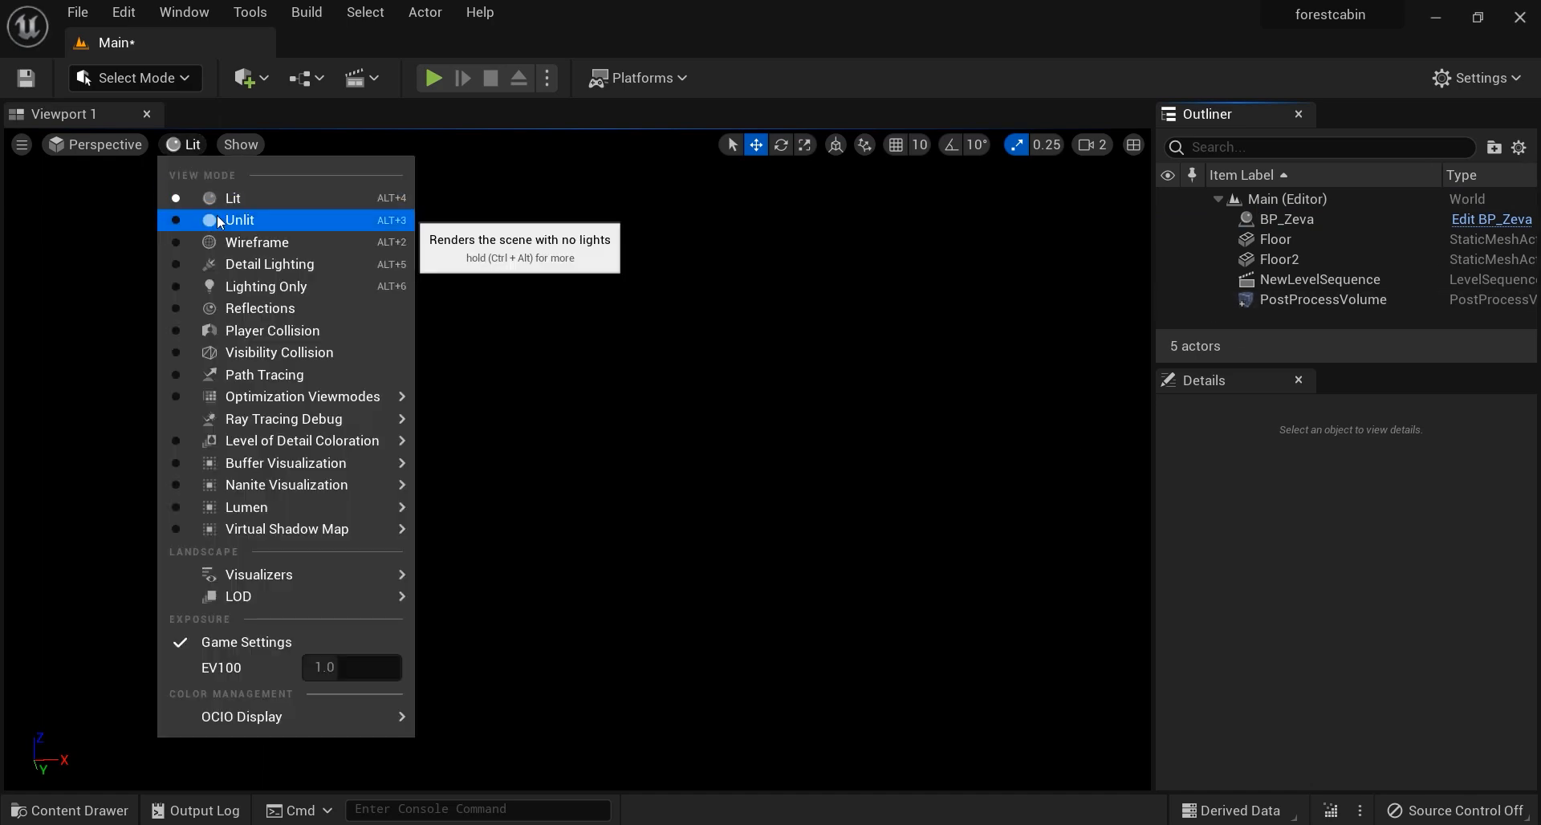
{"action": "left_click", "coordinate": [239, 220]}
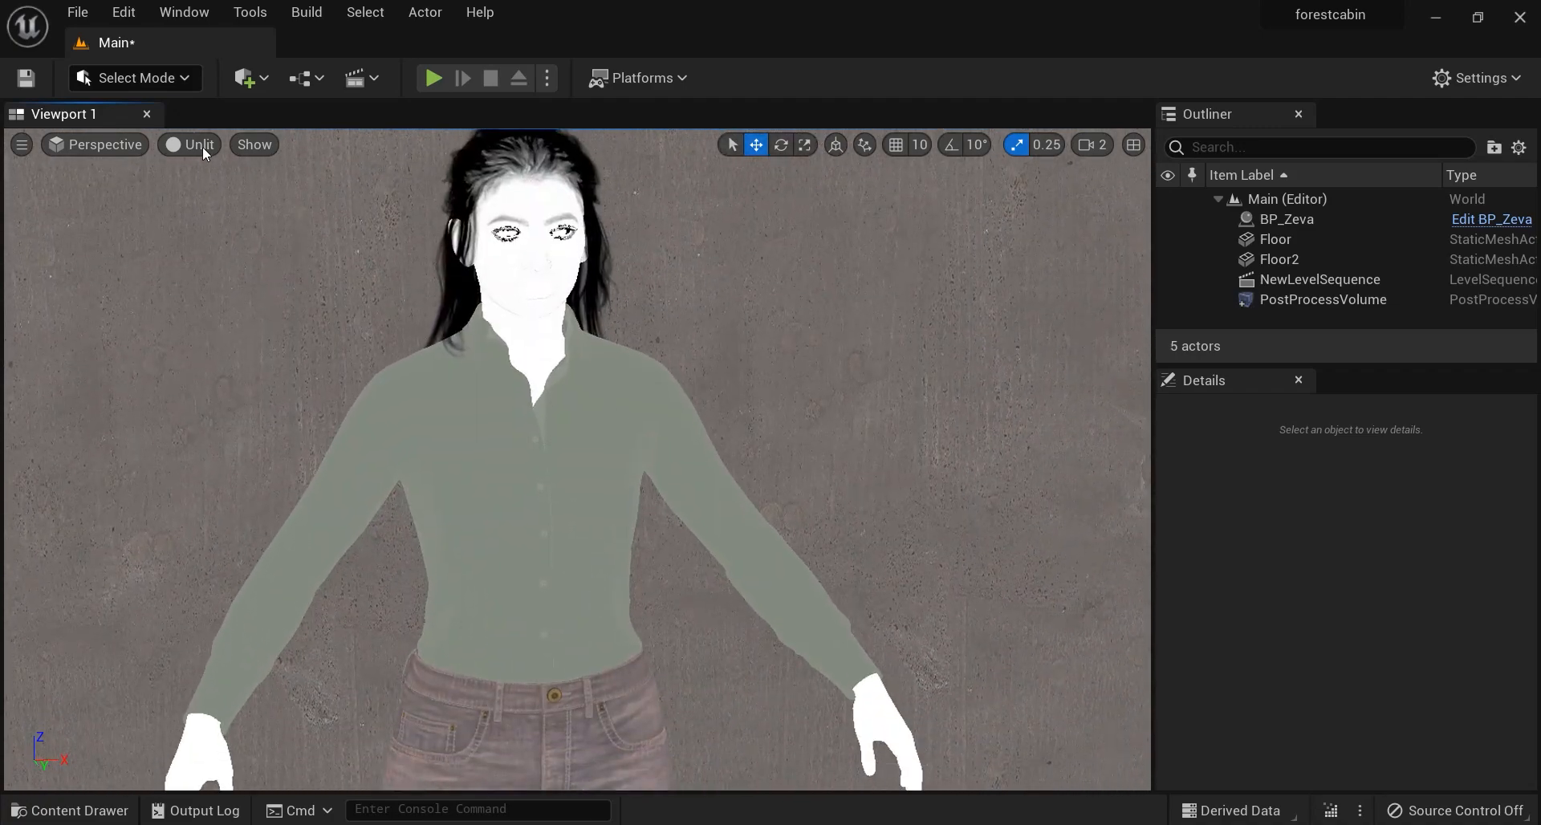
Step: Return to Lit rendering and place a new Rect Light actor beside Zeva
{"action": "left_click", "coordinate": [199, 144]}
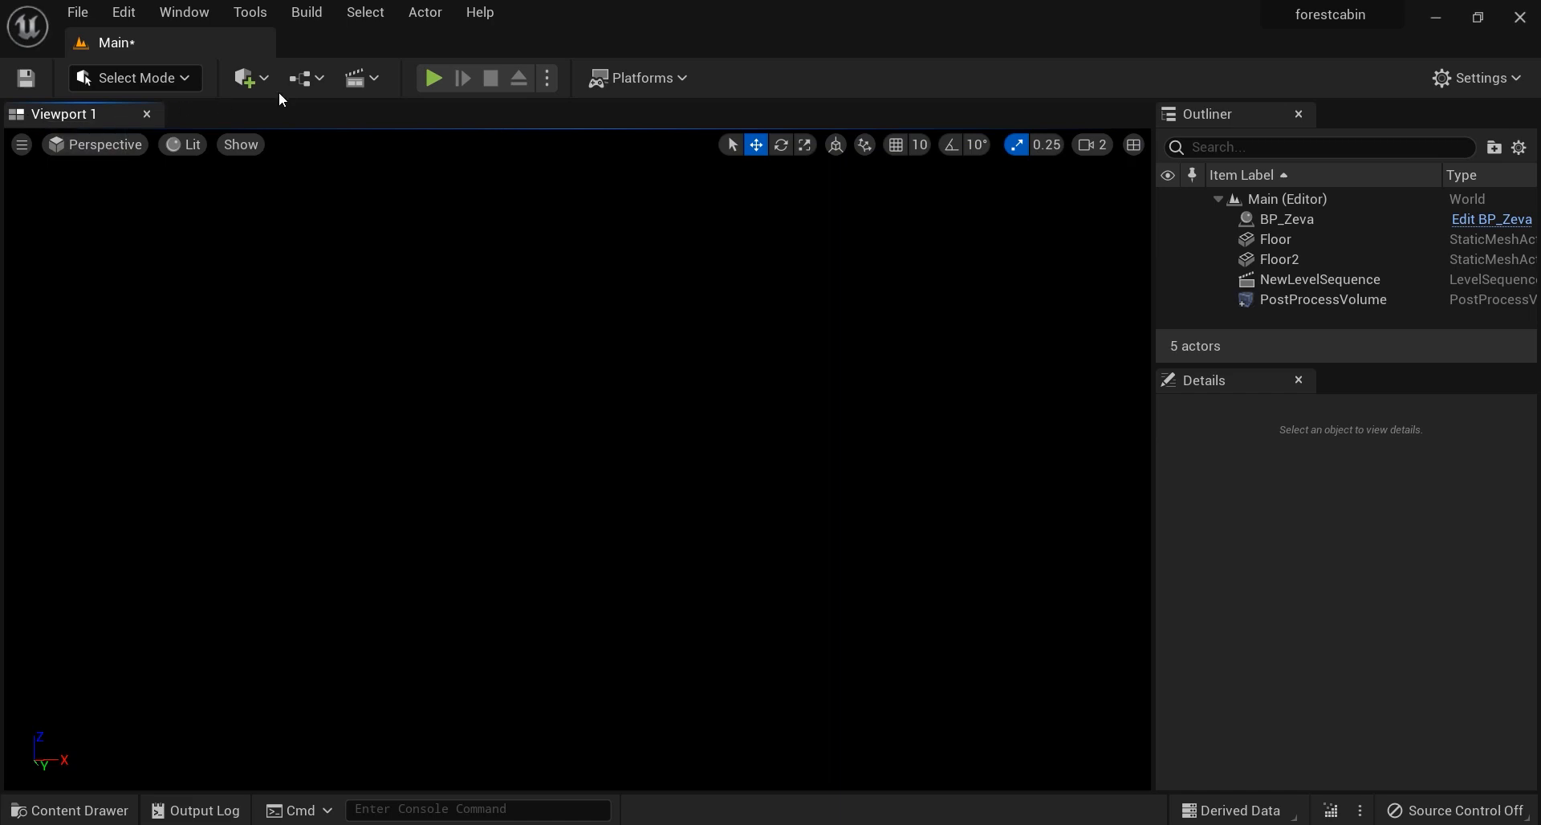
{"action": "left_click", "coordinate": [244, 77]}
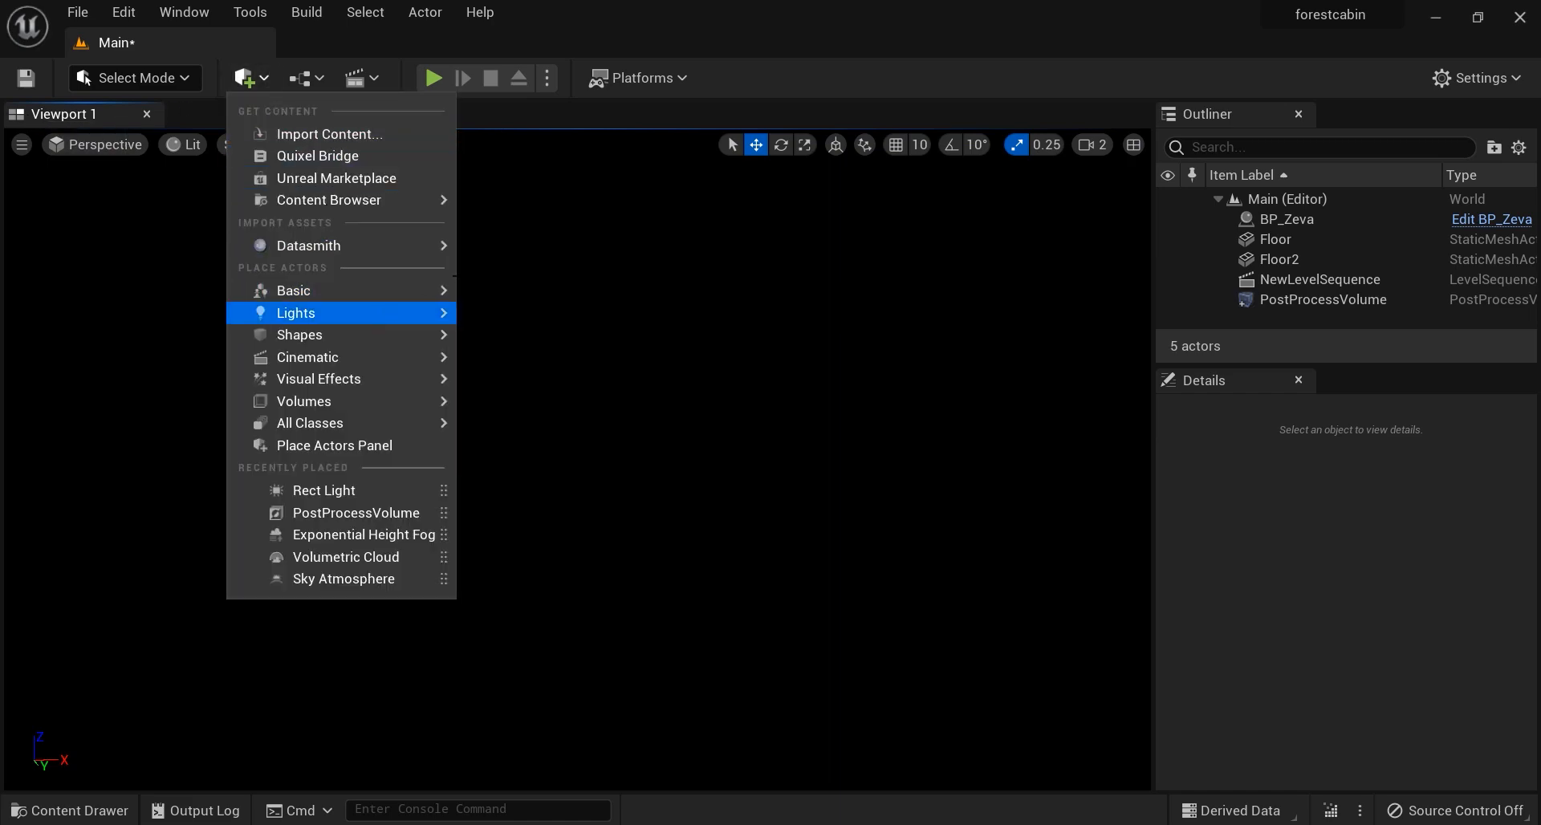
{"action": "left_click", "coordinate": [1285, 218]}
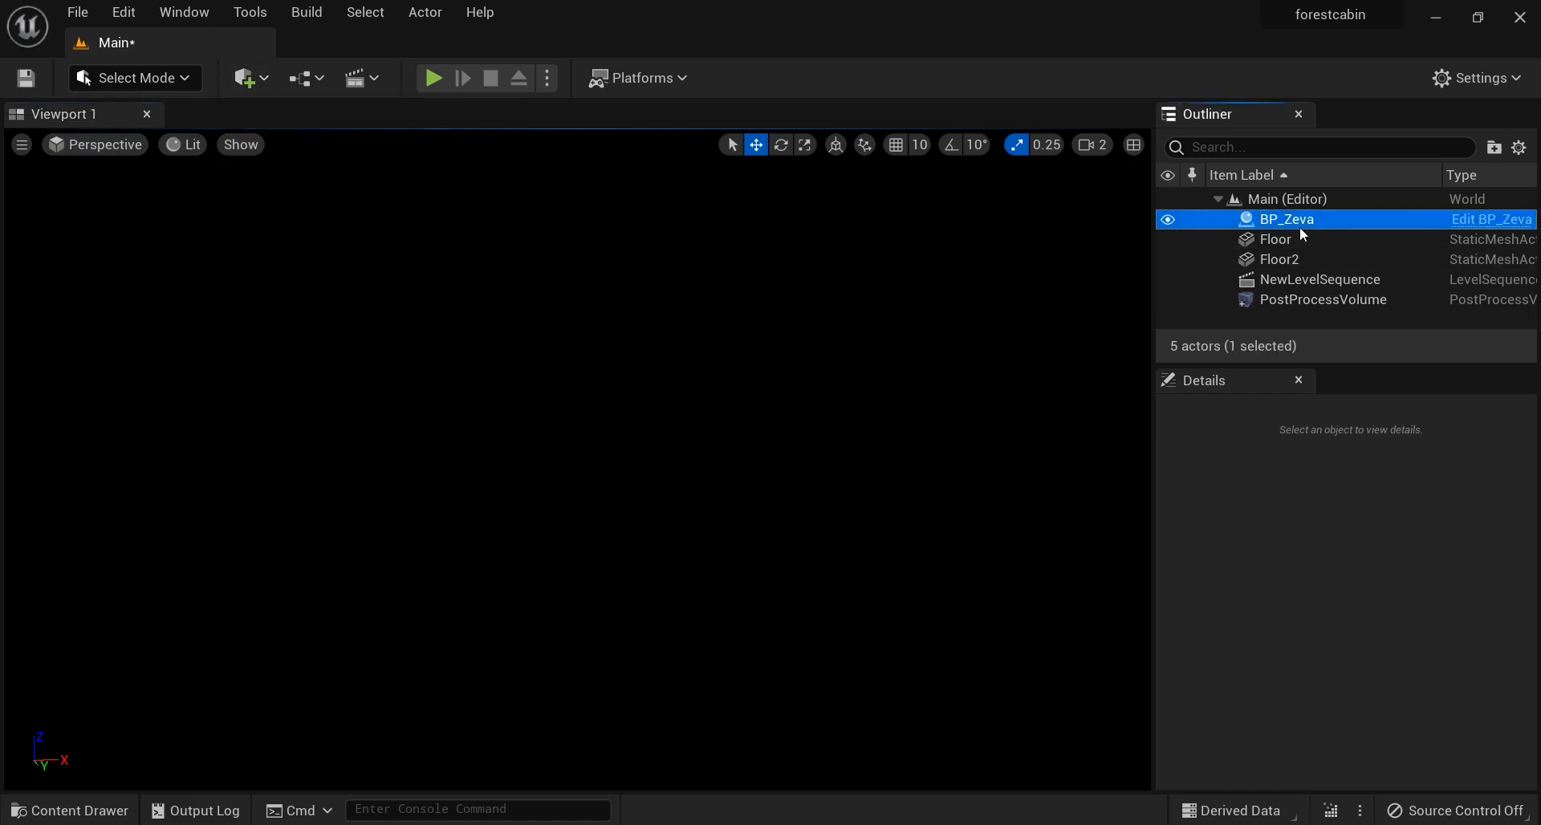
{"action": "left_click", "coordinate": [1286, 218]}
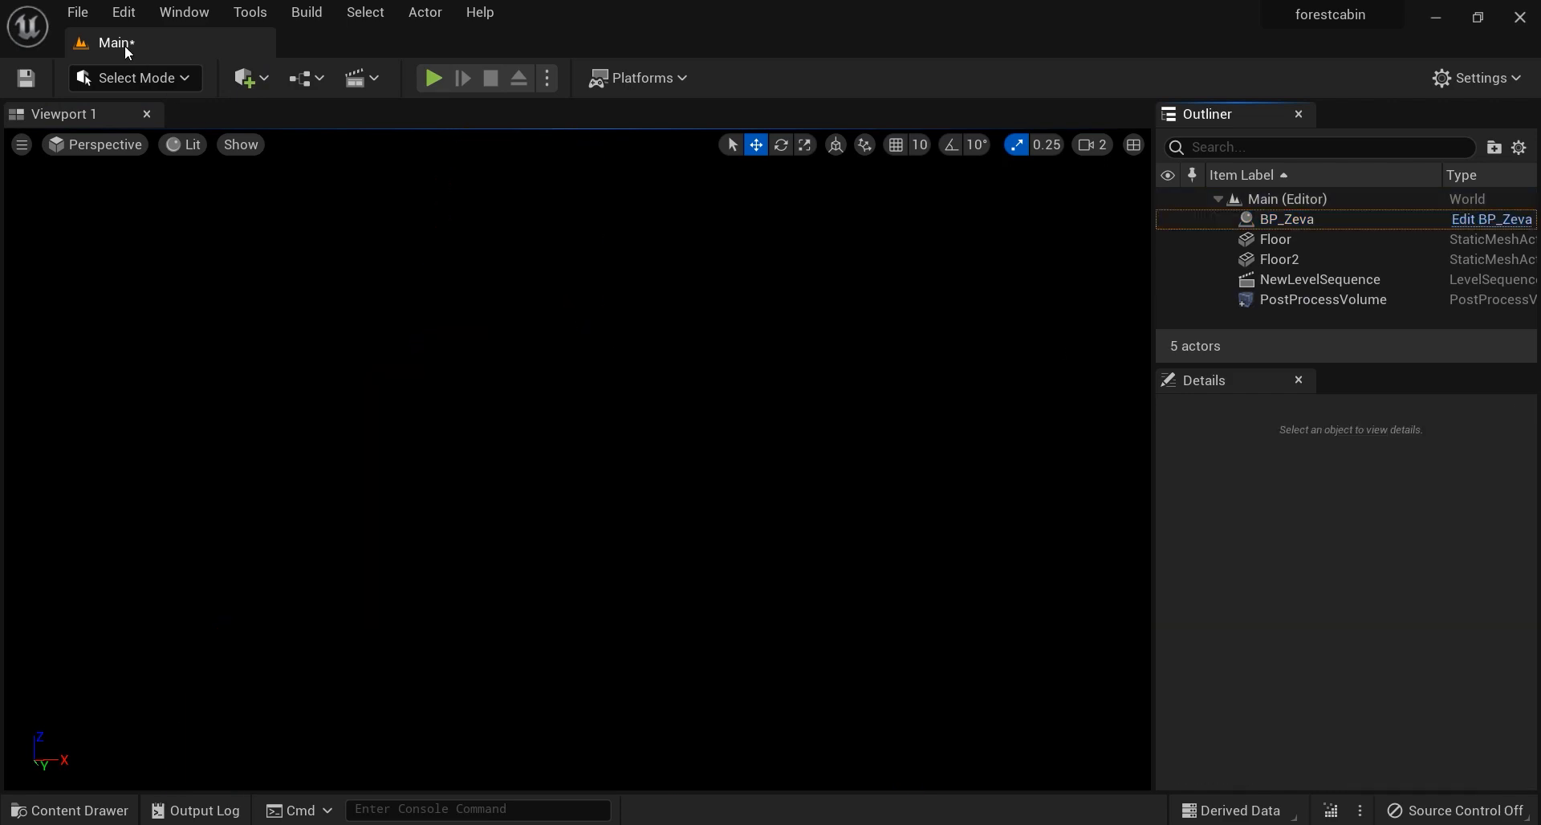
{"action": "left_click", "coordinate": [244, 77]}
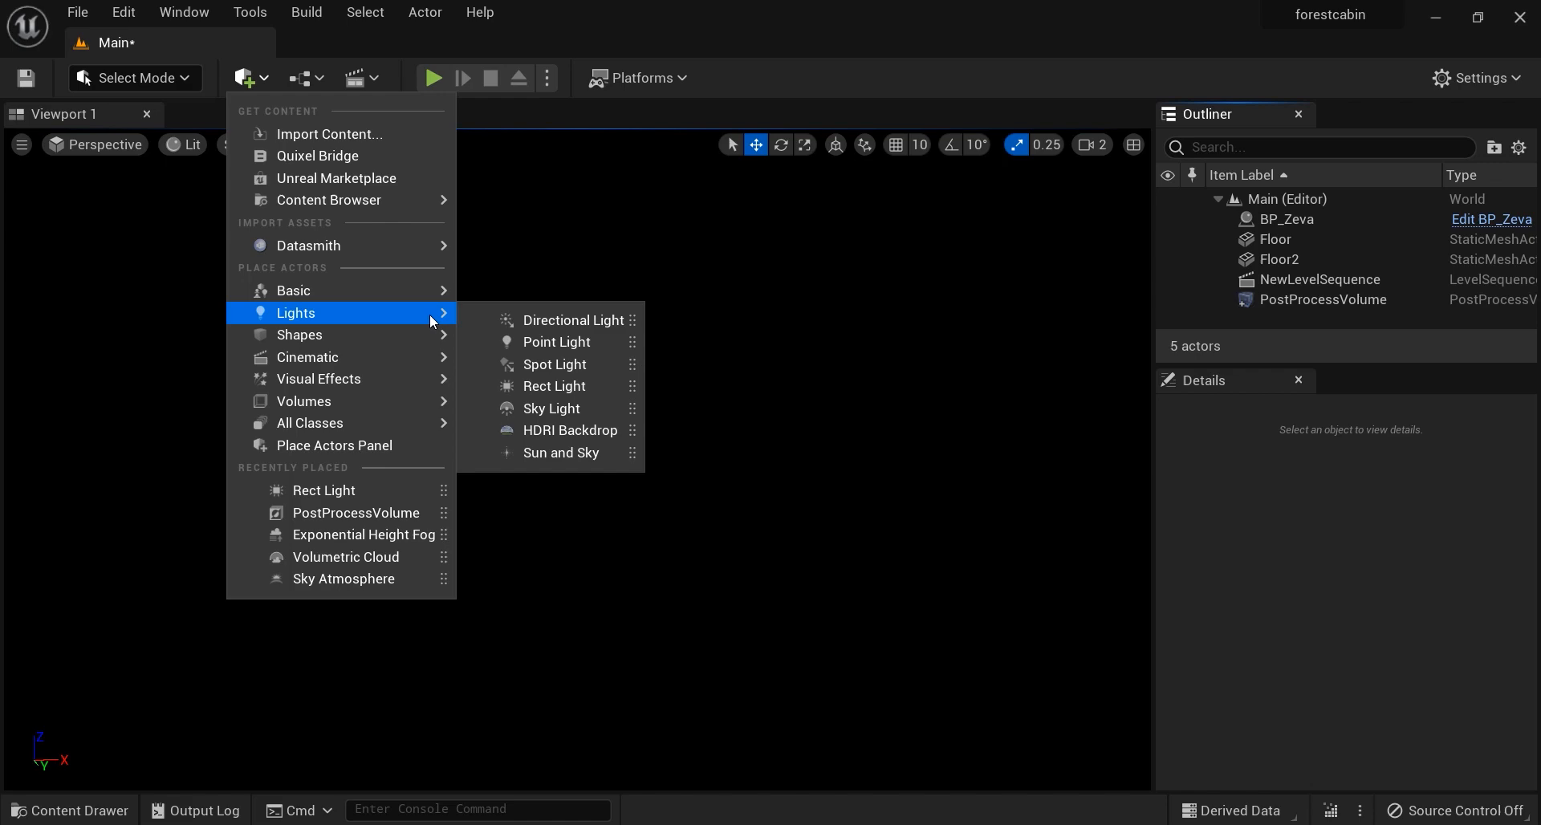
{"action": "mouse_move", "coordinate": [553, 386]}
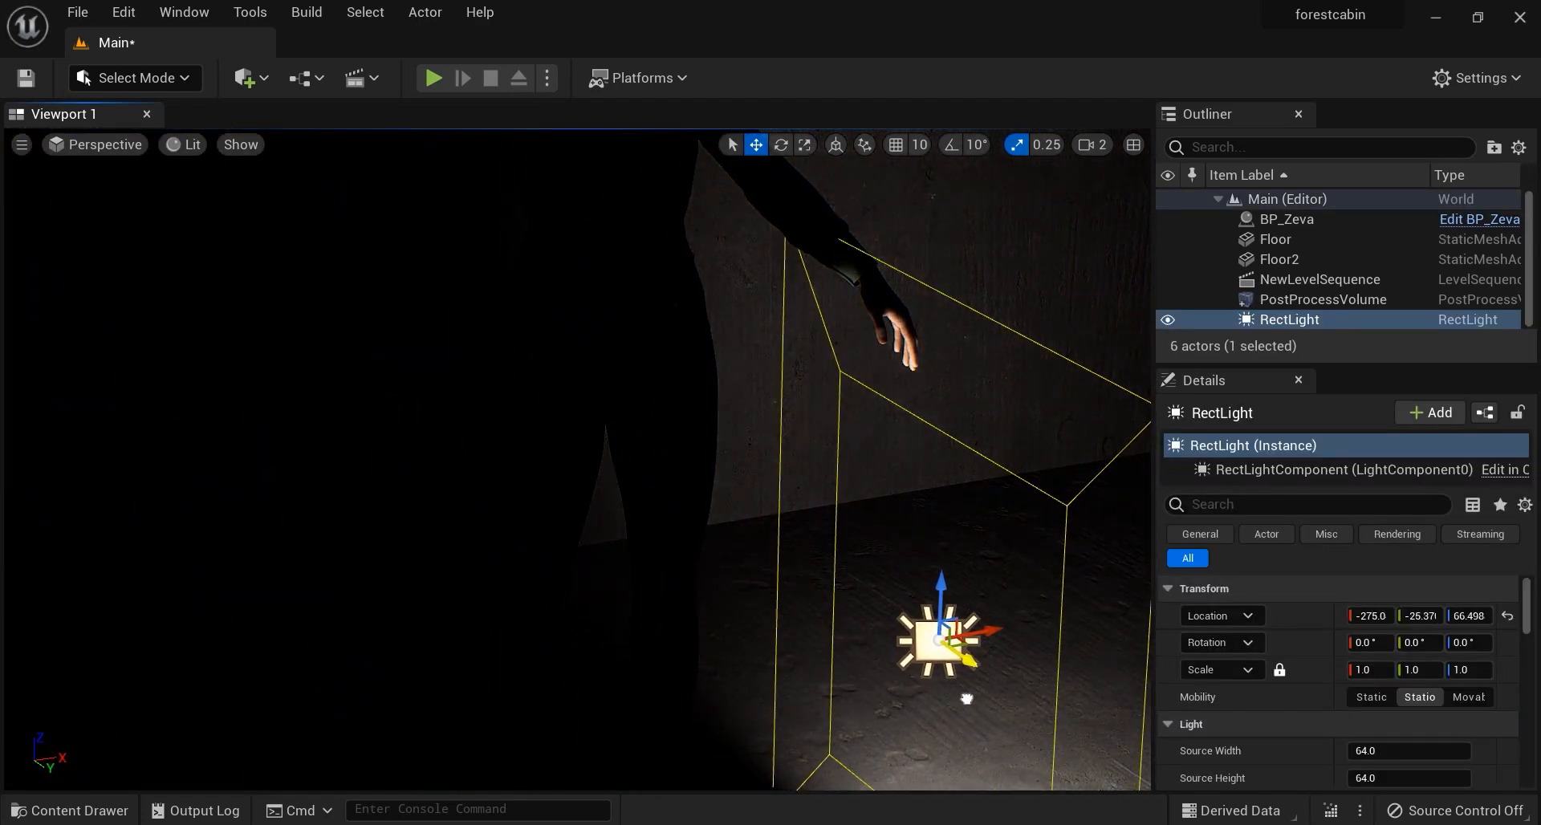
{"action": "left_click", "coordinate": [780, 145]}
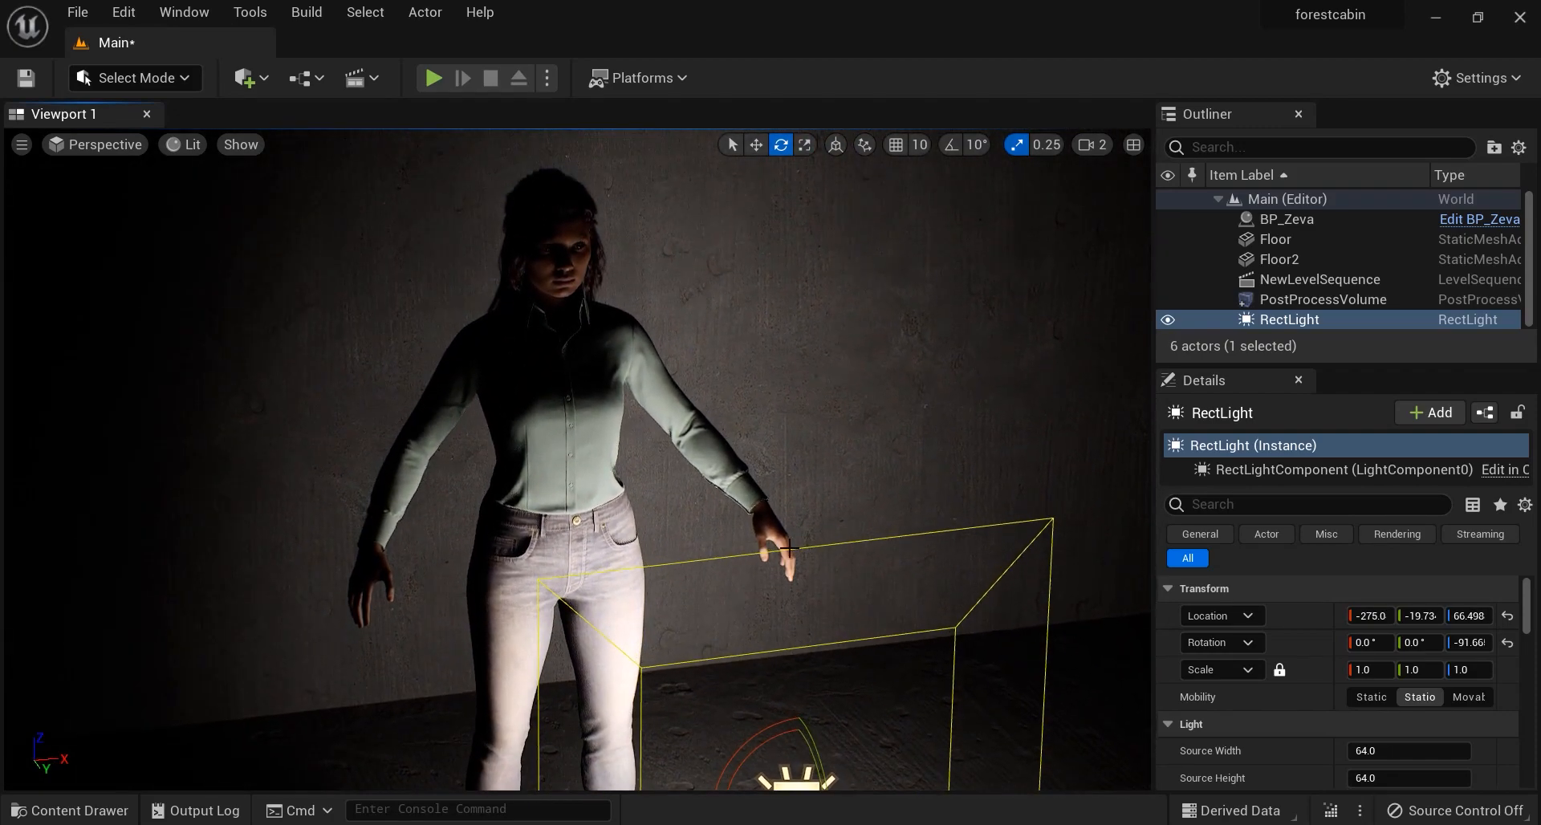
{"action": "left_click", "coordinate": [20, 144]}
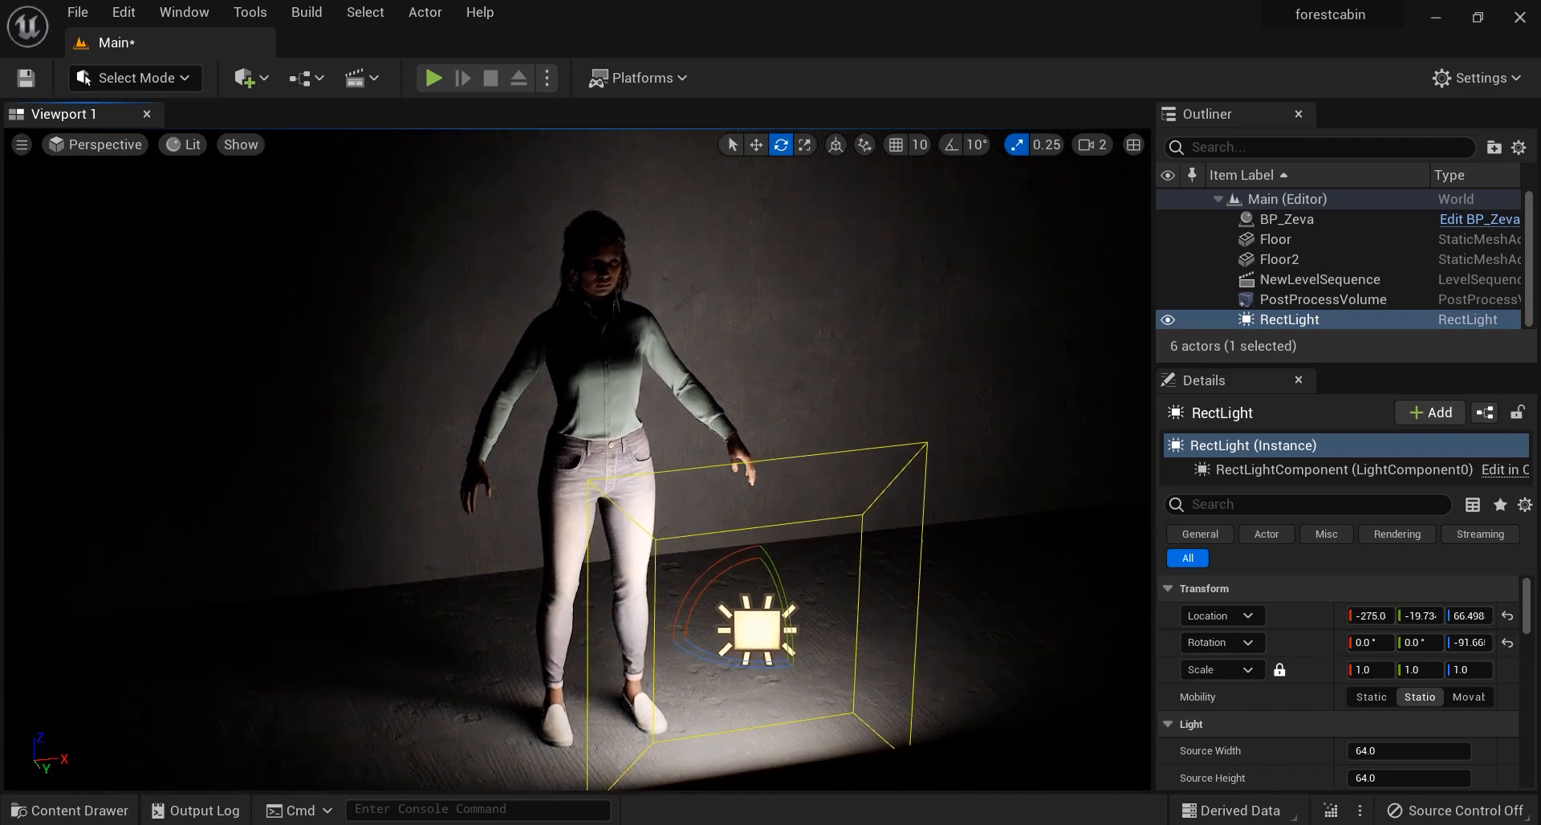
Step: Move the rect light in front of Zeva at about waist height, out to her side
{"action": "left_click", "coordinate": [754, 145]}
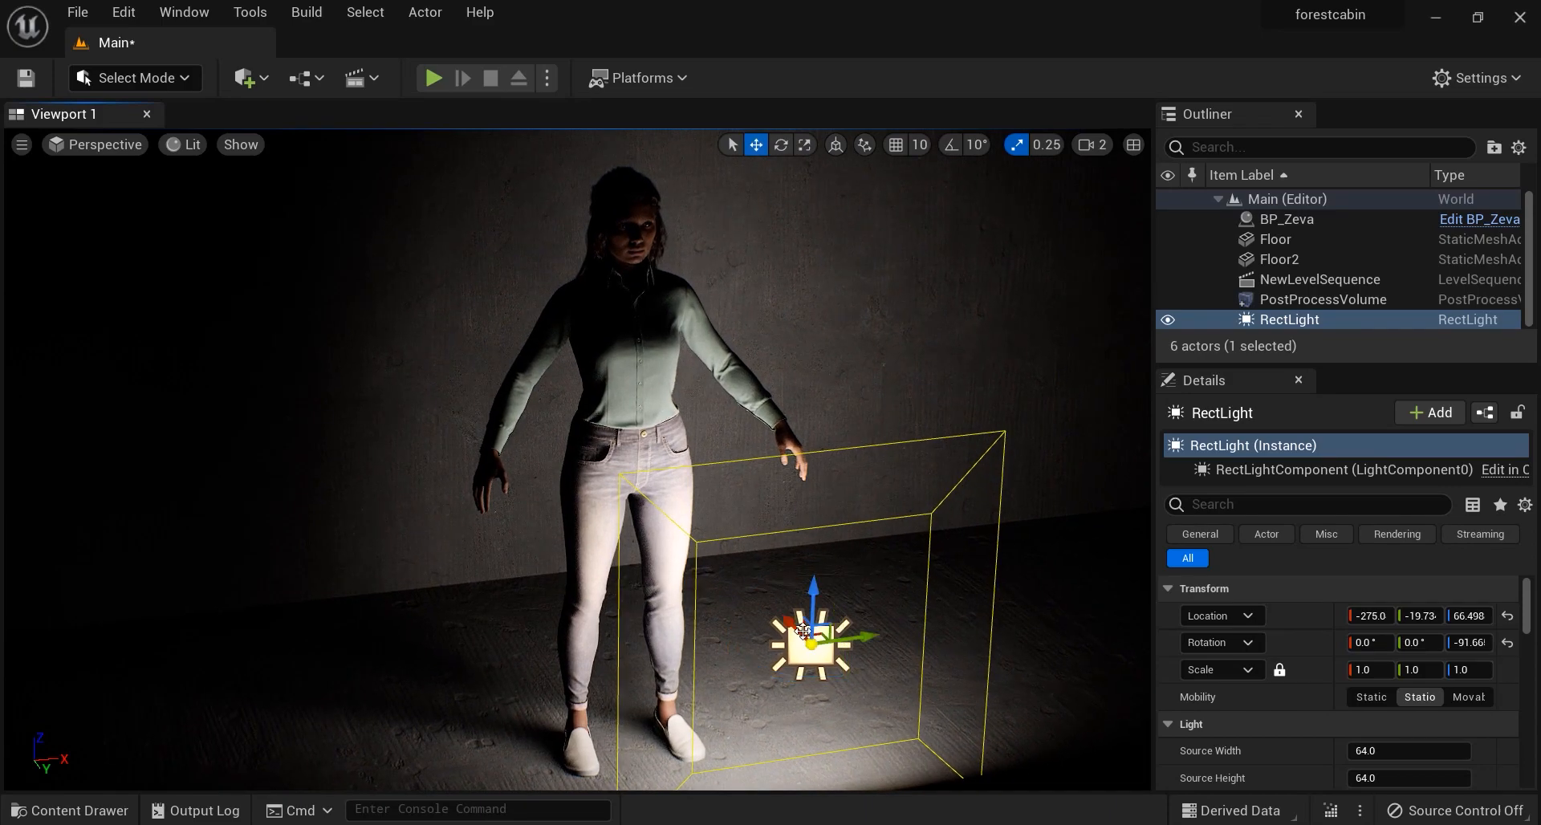
{"action": "left_click_drag", "start_coordinate": [804, 634], "coordinate": [756, 672]}
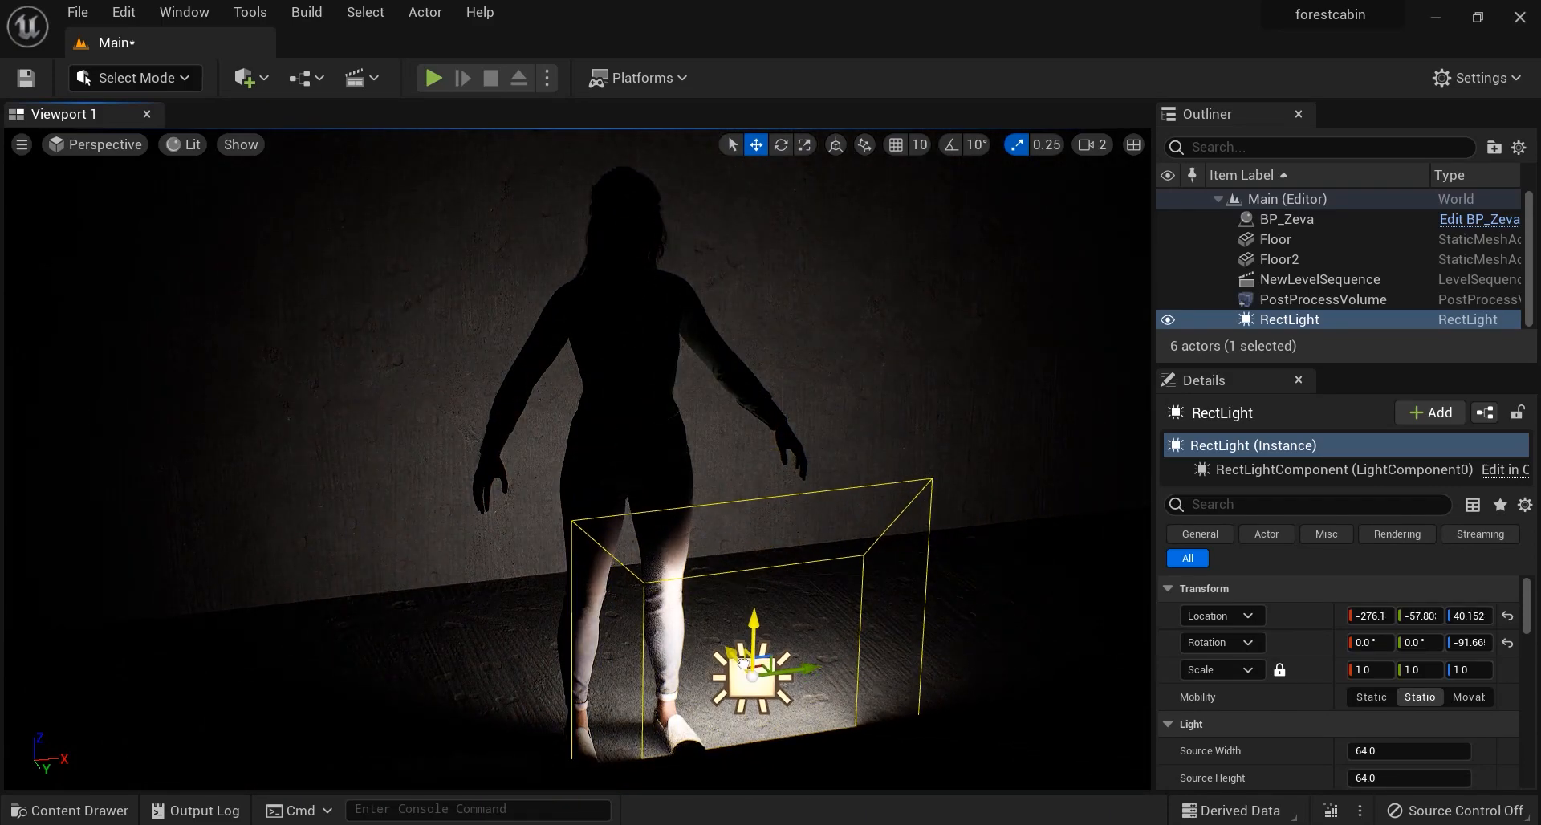
{"action": "left_click_drag", "start_coordinate": [751, 630], "coordinate": [759, 491]}
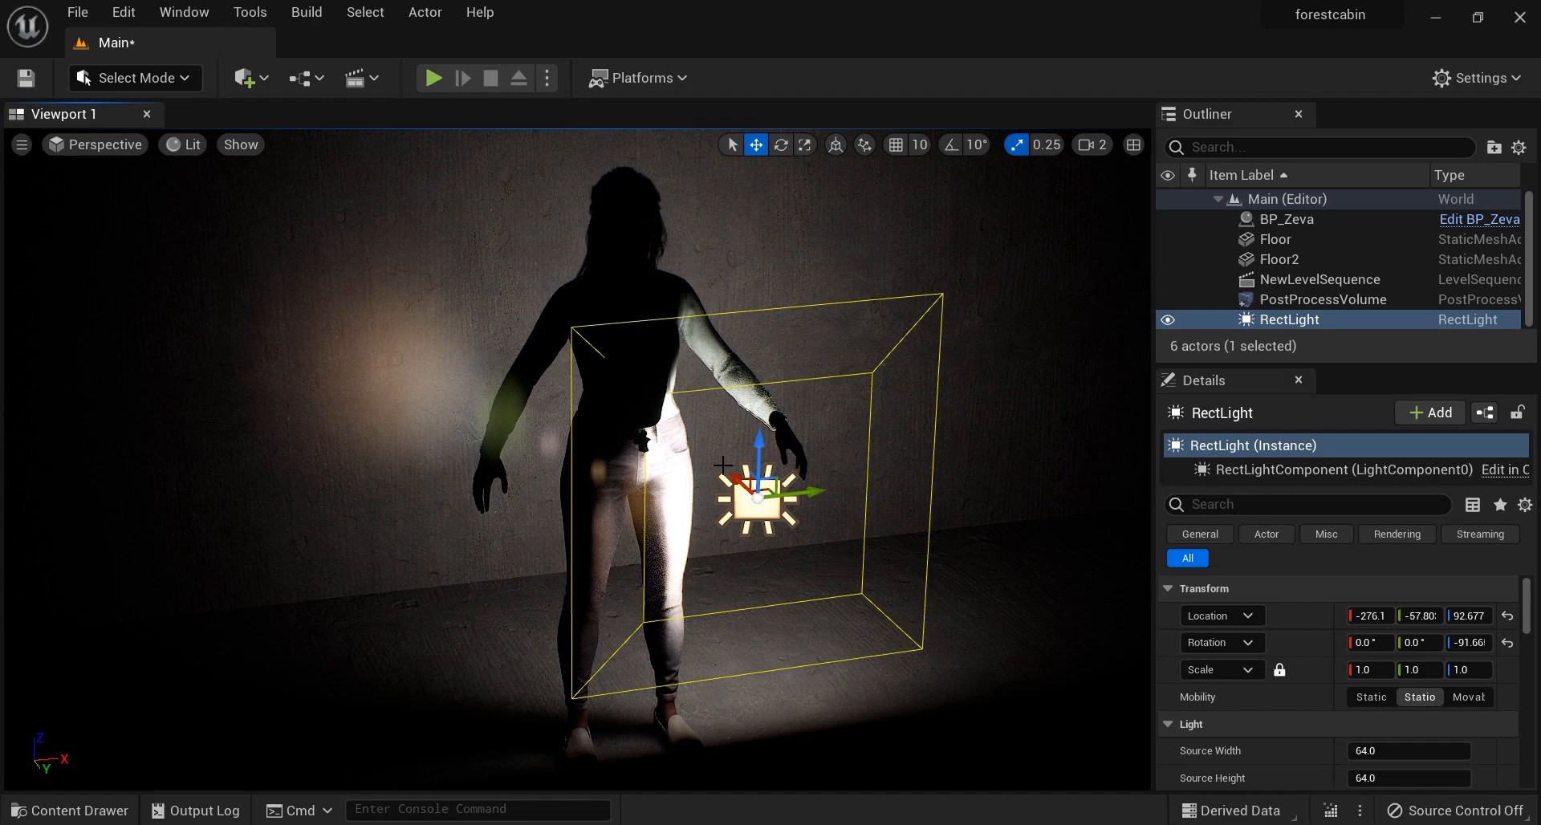
{"action": "left_click_drag", "start_coordinate": [761, 496], "coordinate": [825, 551]}
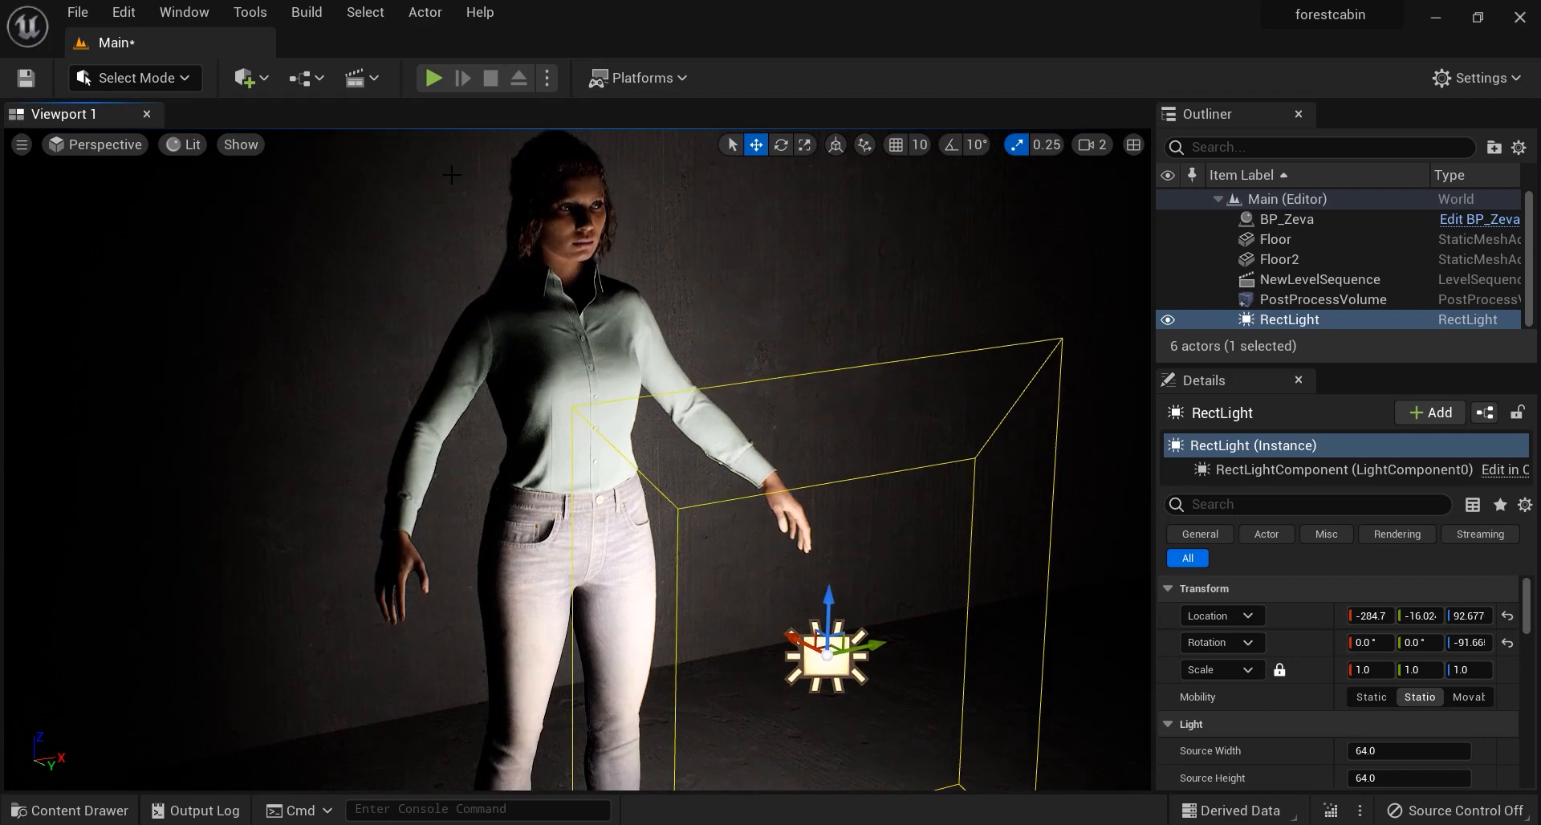
Step: Add a Cine Camera Actor and pilot it for a close-up of Zeva's face
{"action": "left_click", "coordinate": [244, 77]}
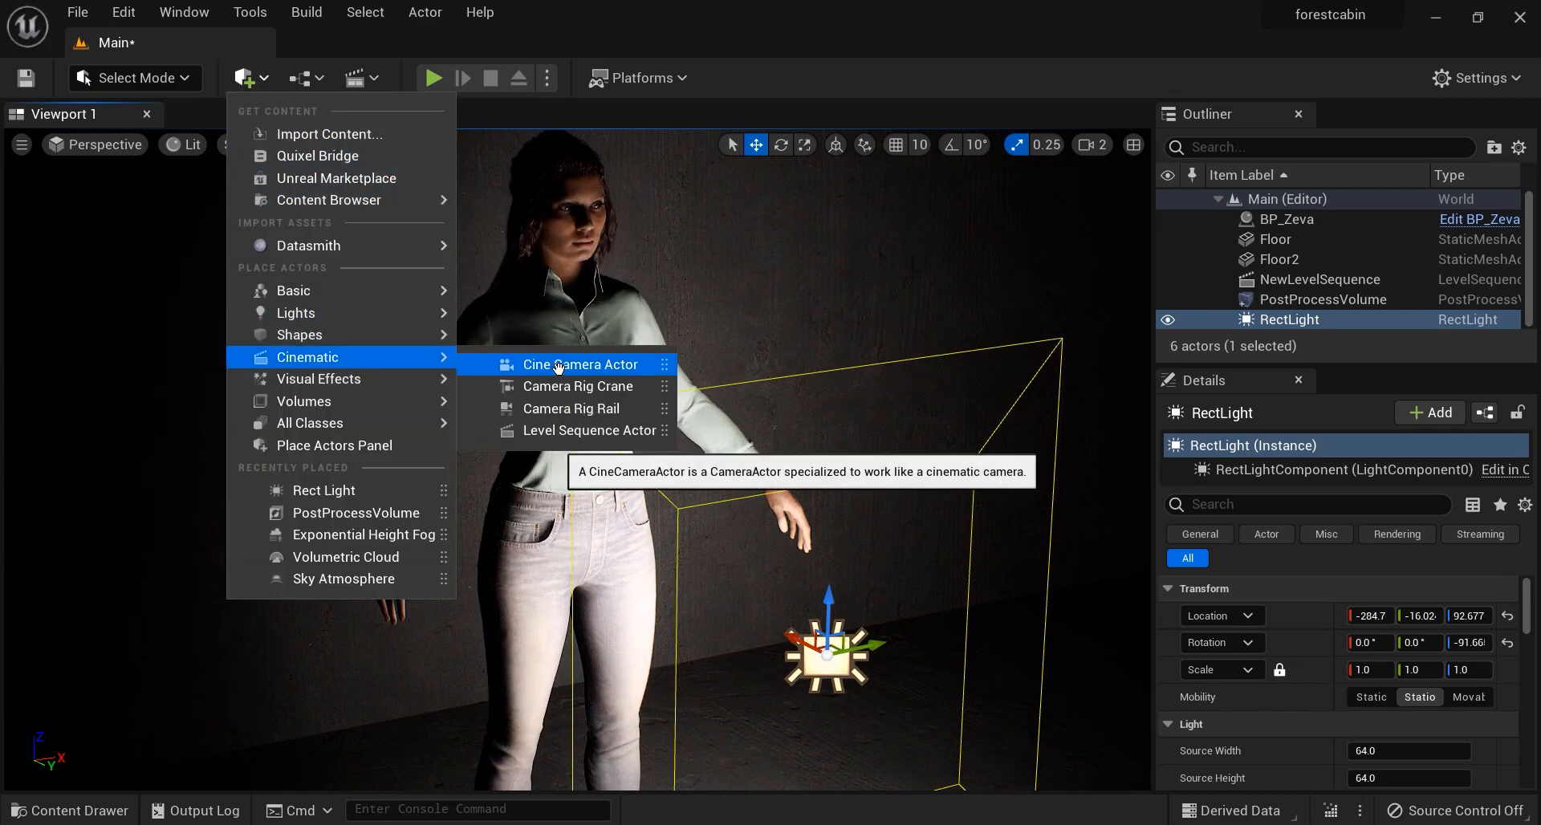
{"action": "left_click", "coordinate": [579, 364]}
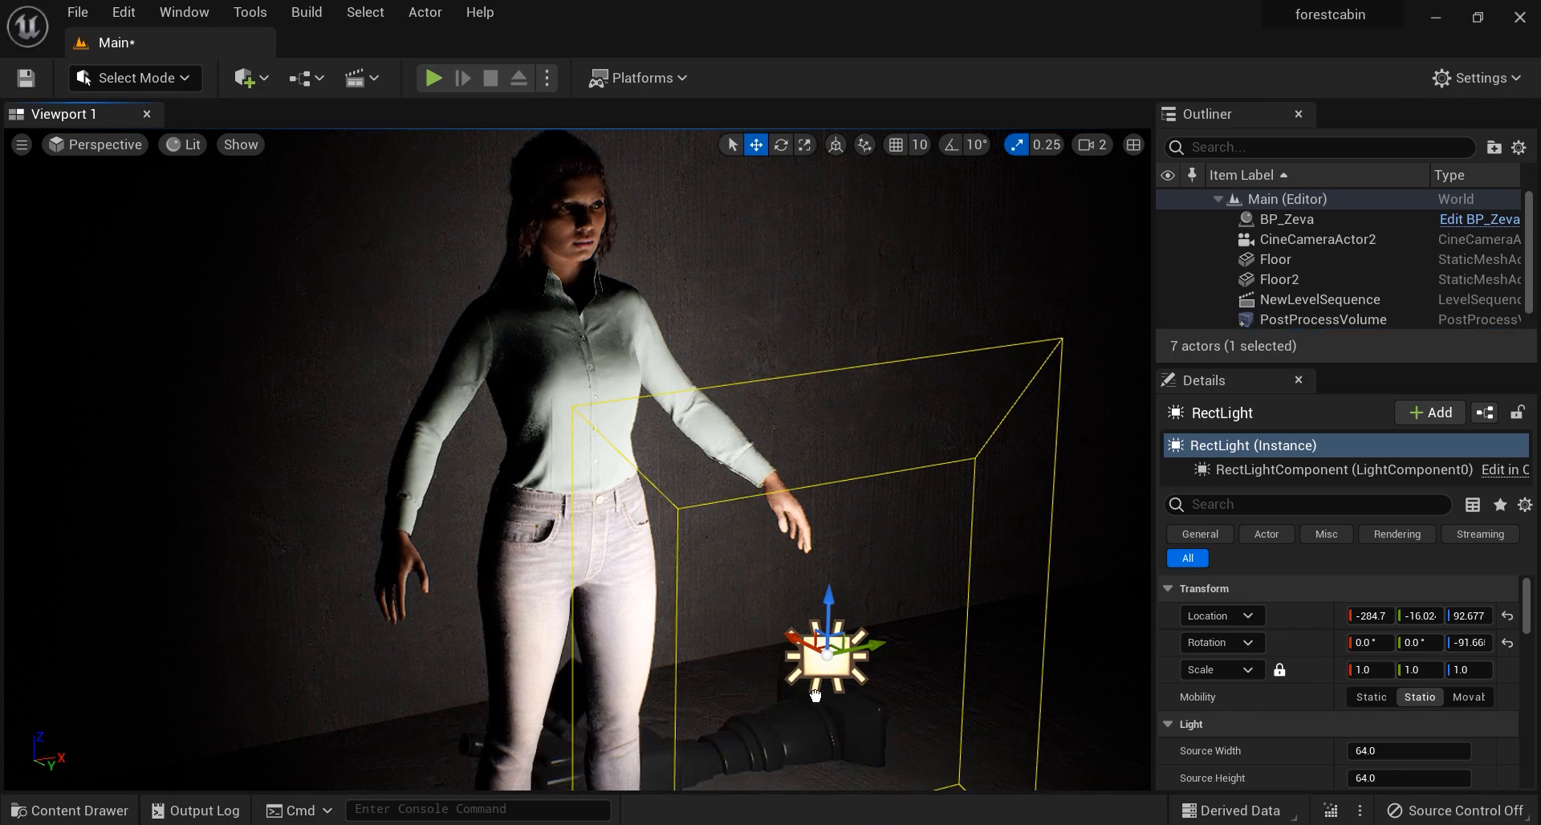
{"action": "left_click", "coordinate": [1319, 239]}
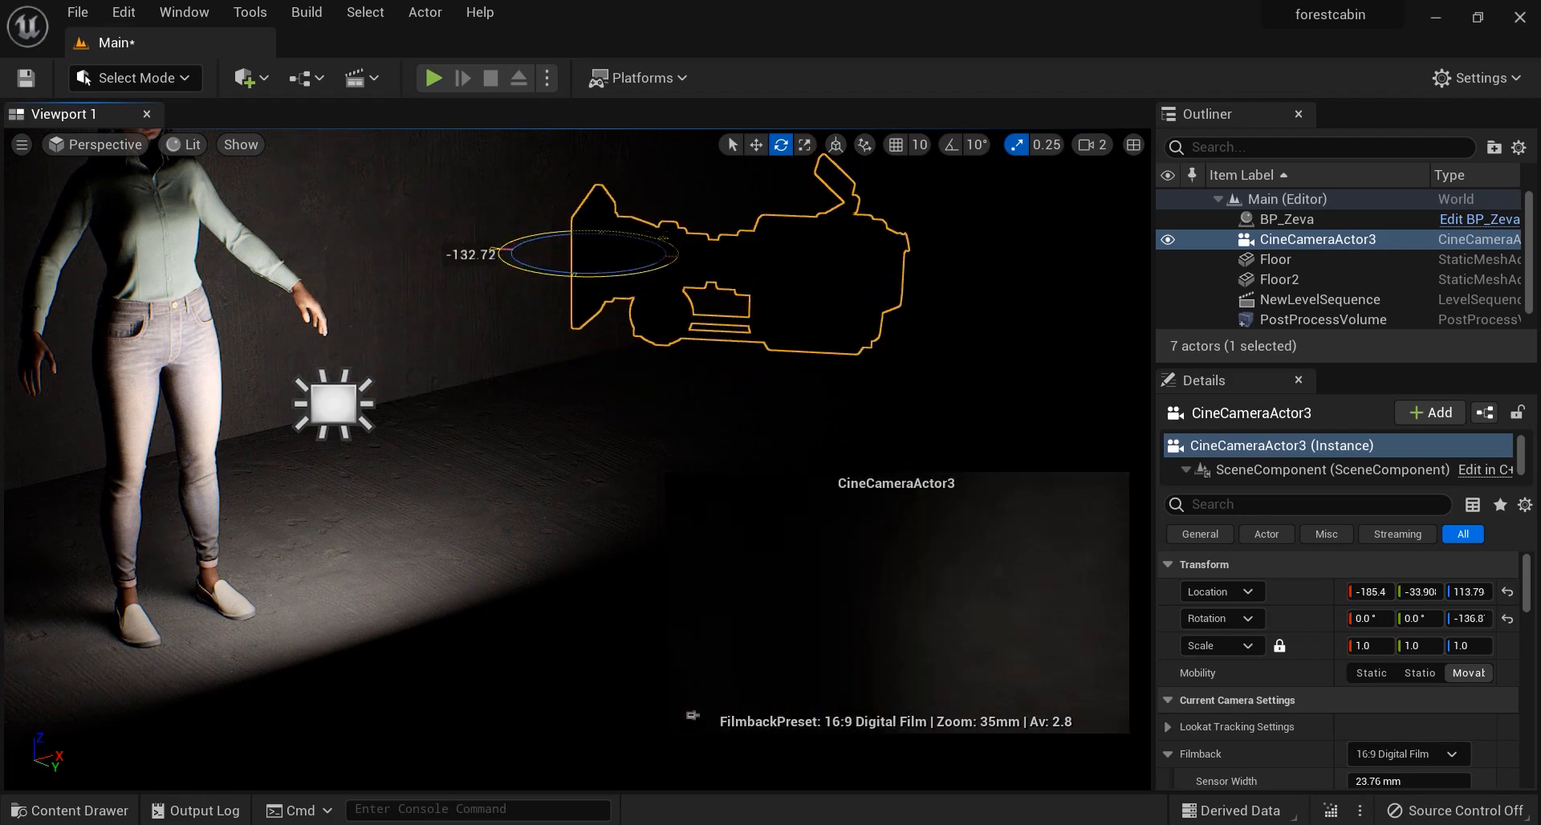
{"action": "right_click", "coordinate": [1303, 239]}
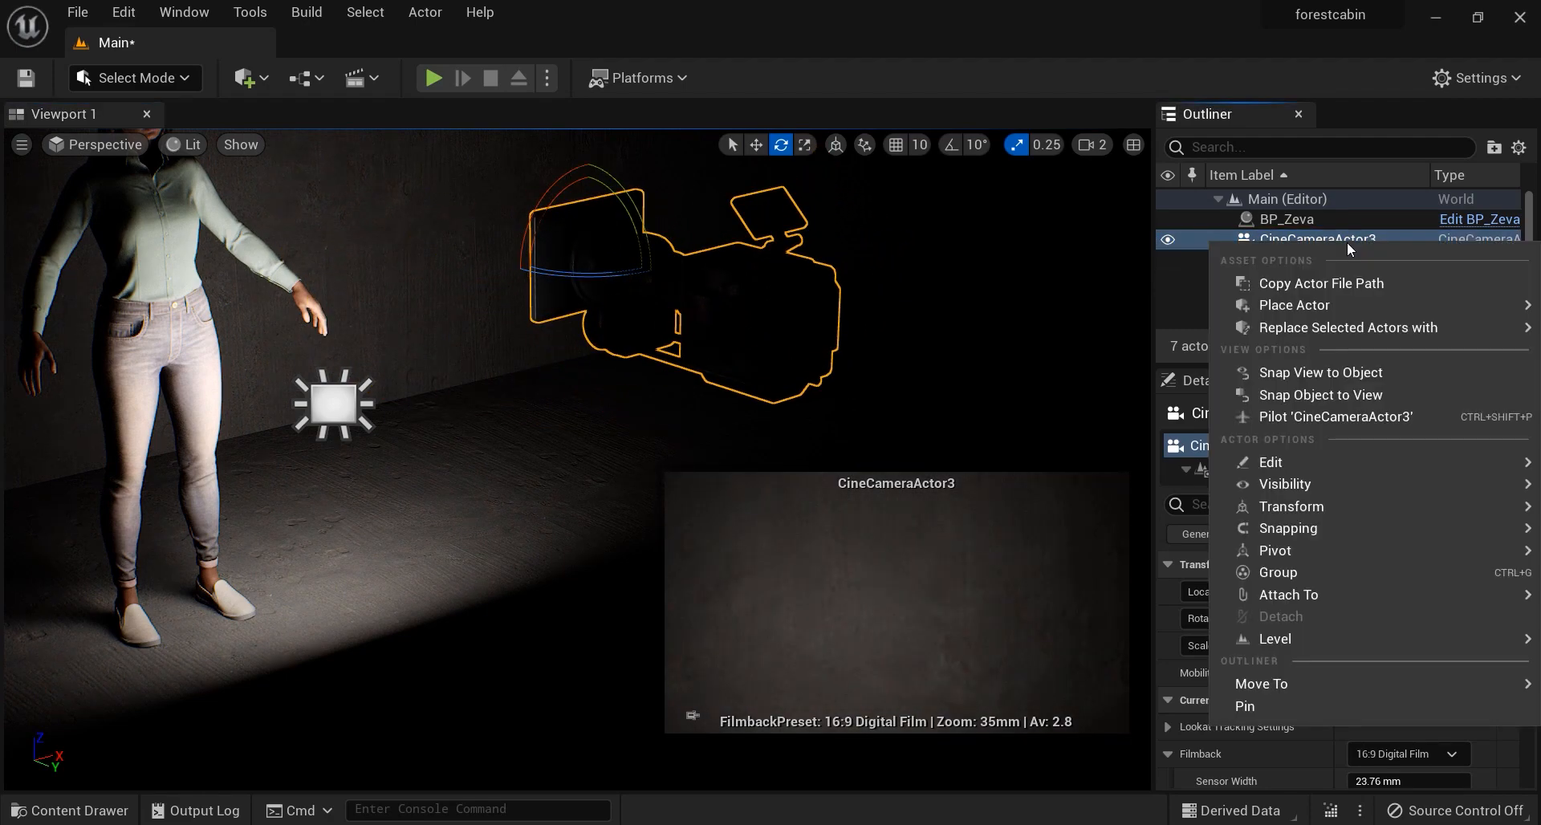
{"action": "left_click", "coordinate": [1332, 415]}
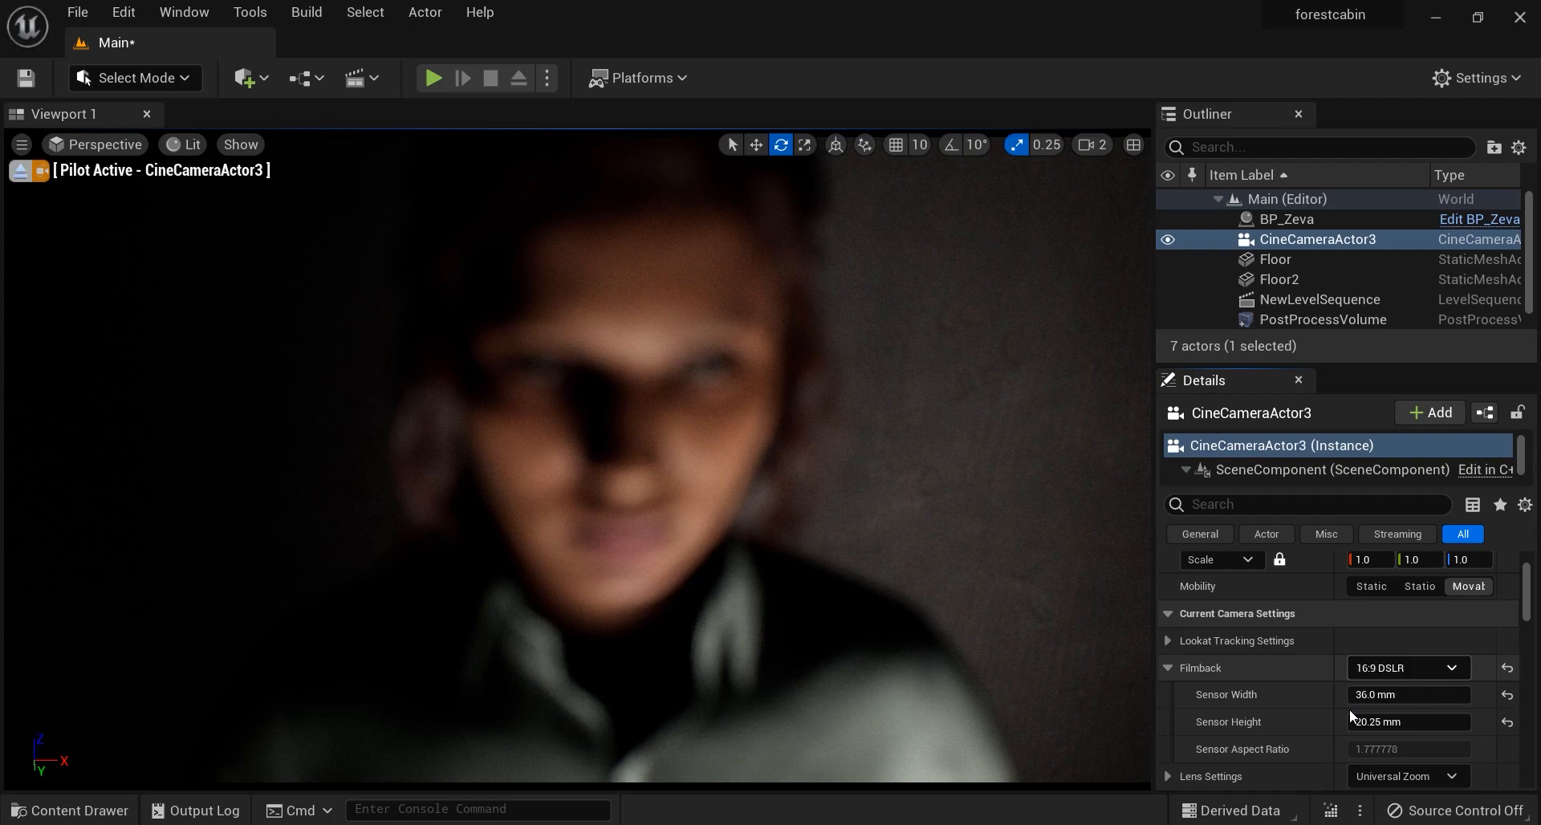
Step: Give the camera the 105mm Prime f/2 lens and set manual focus on Zeva's face
{"action": "scroll", "scroll_direction": "down", "scroll_amount": 3}
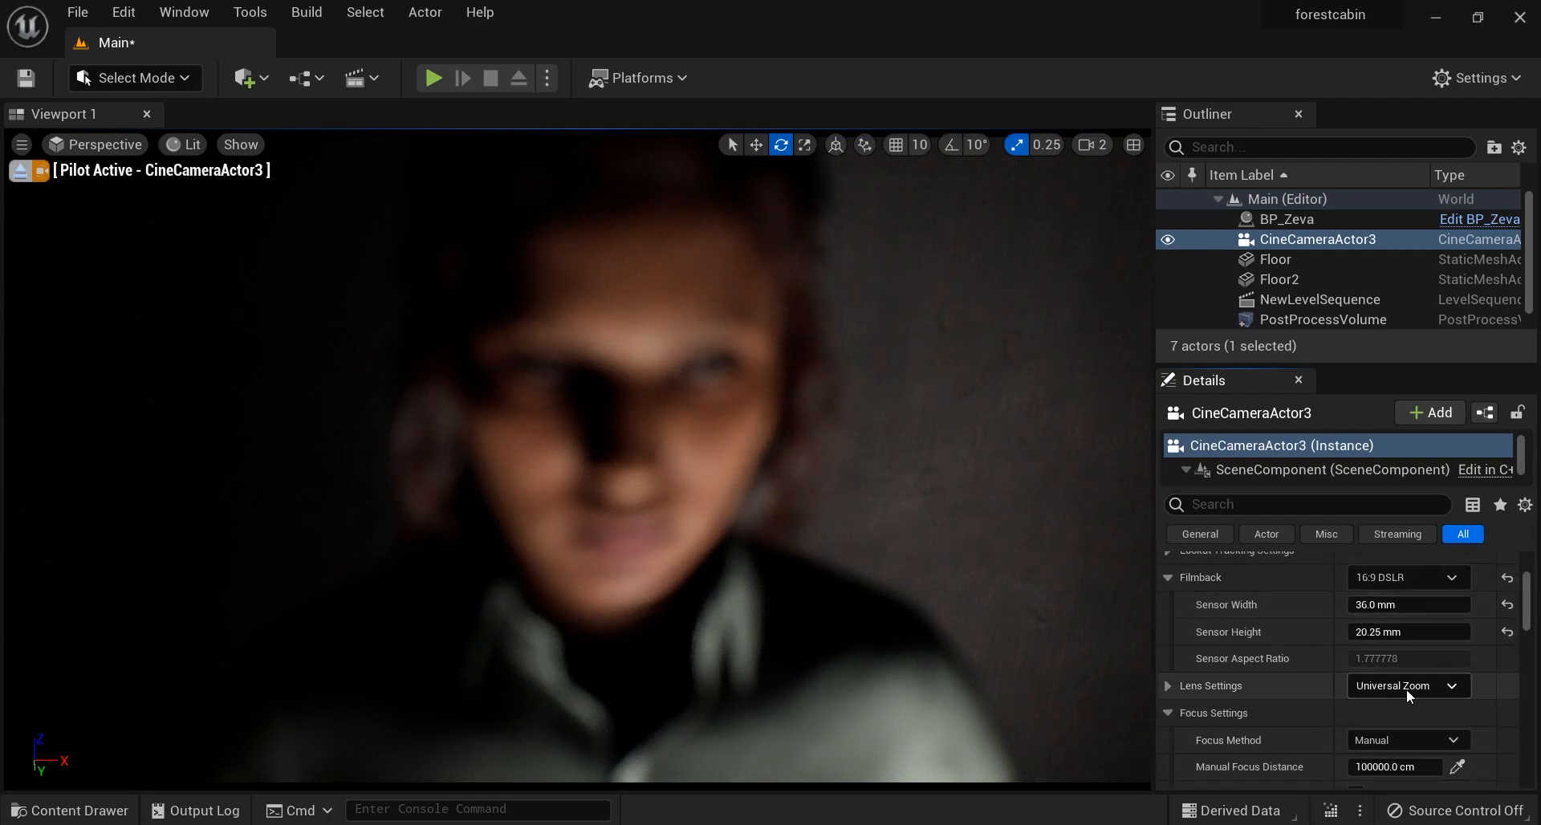
{"action": "left_click", "coordinate": [1405, 686]}
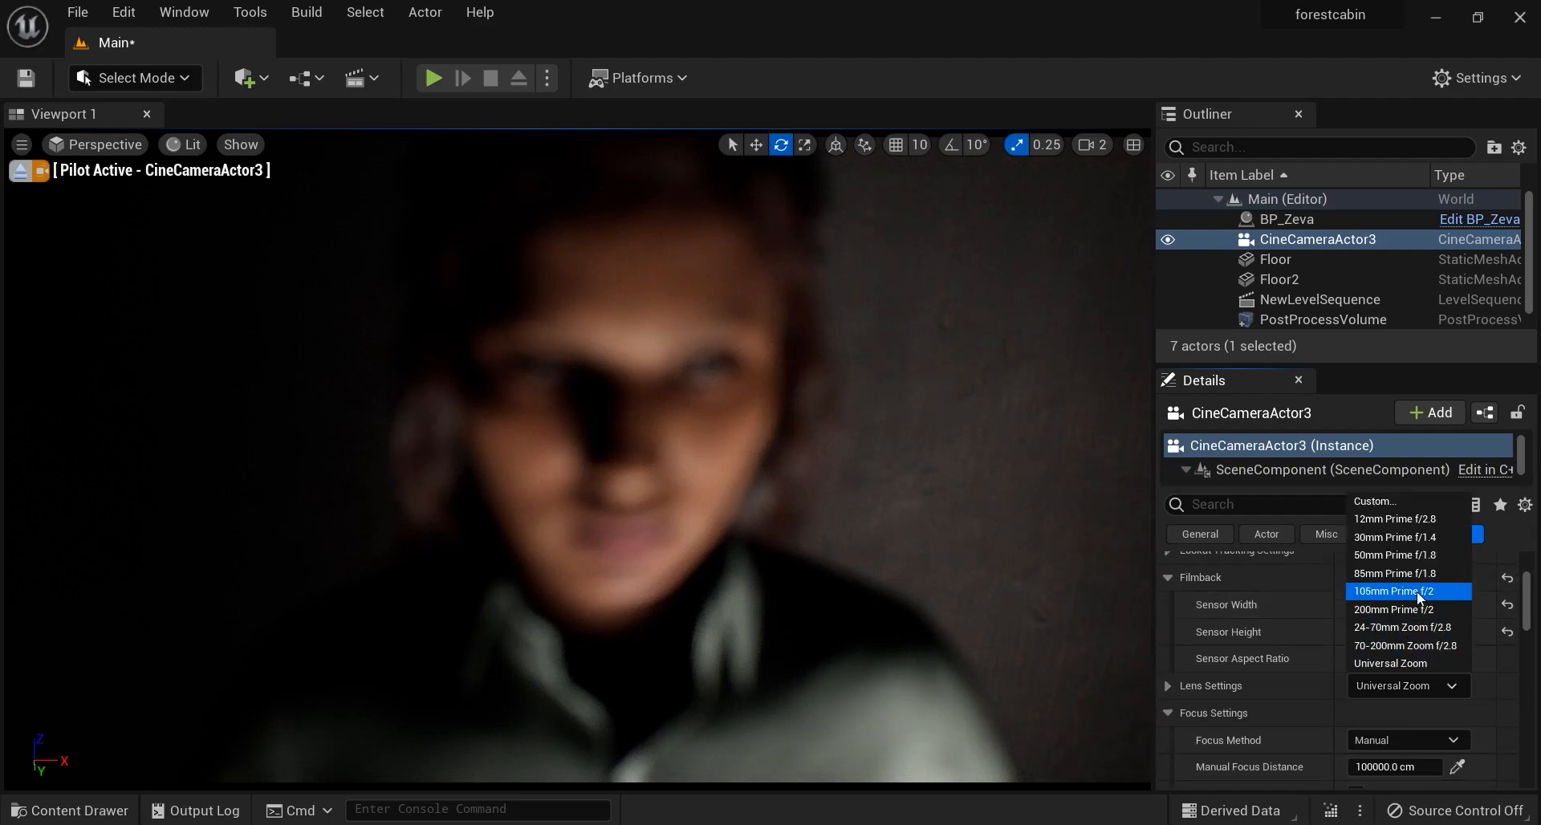
{"action": "left_click", "coordinate": [1393, 590]}
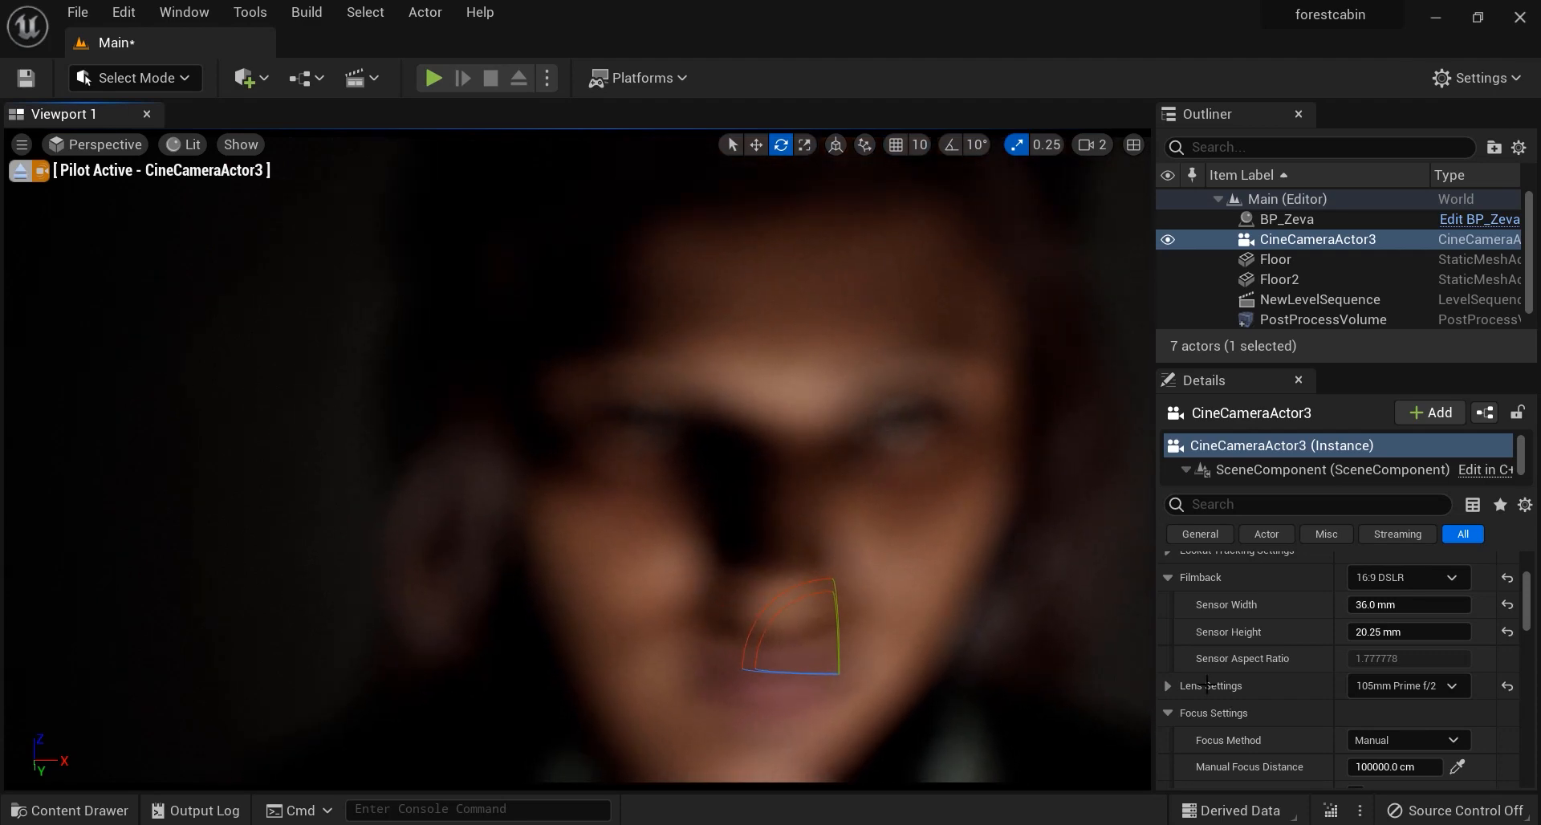
{"action": "scroll", "scroll_direction": "down", "scroll_amount": 3}
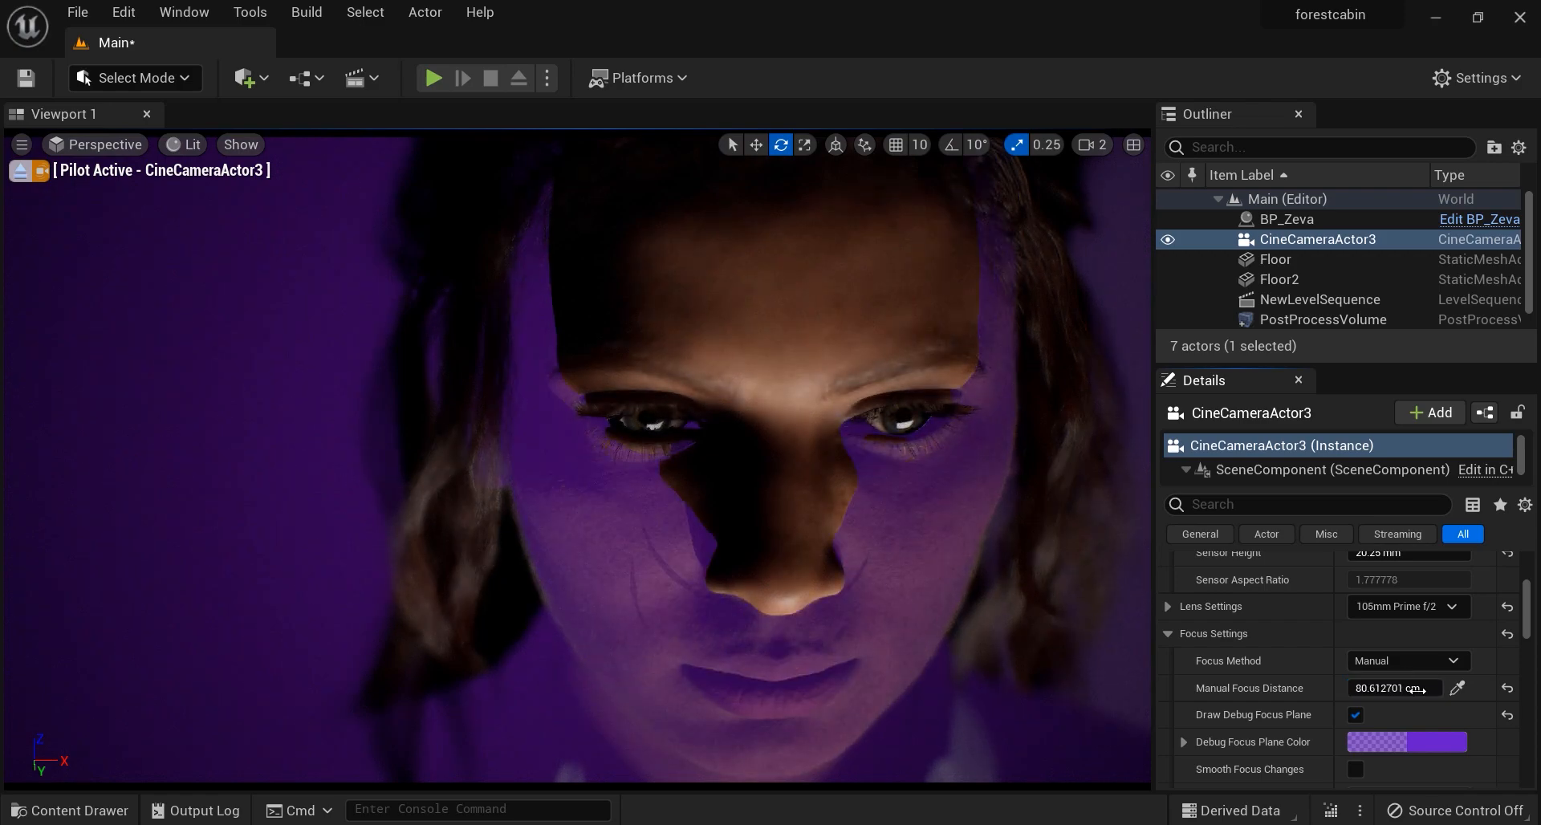
{"action": "mouse_move", "coordinate": [1355, 715]}
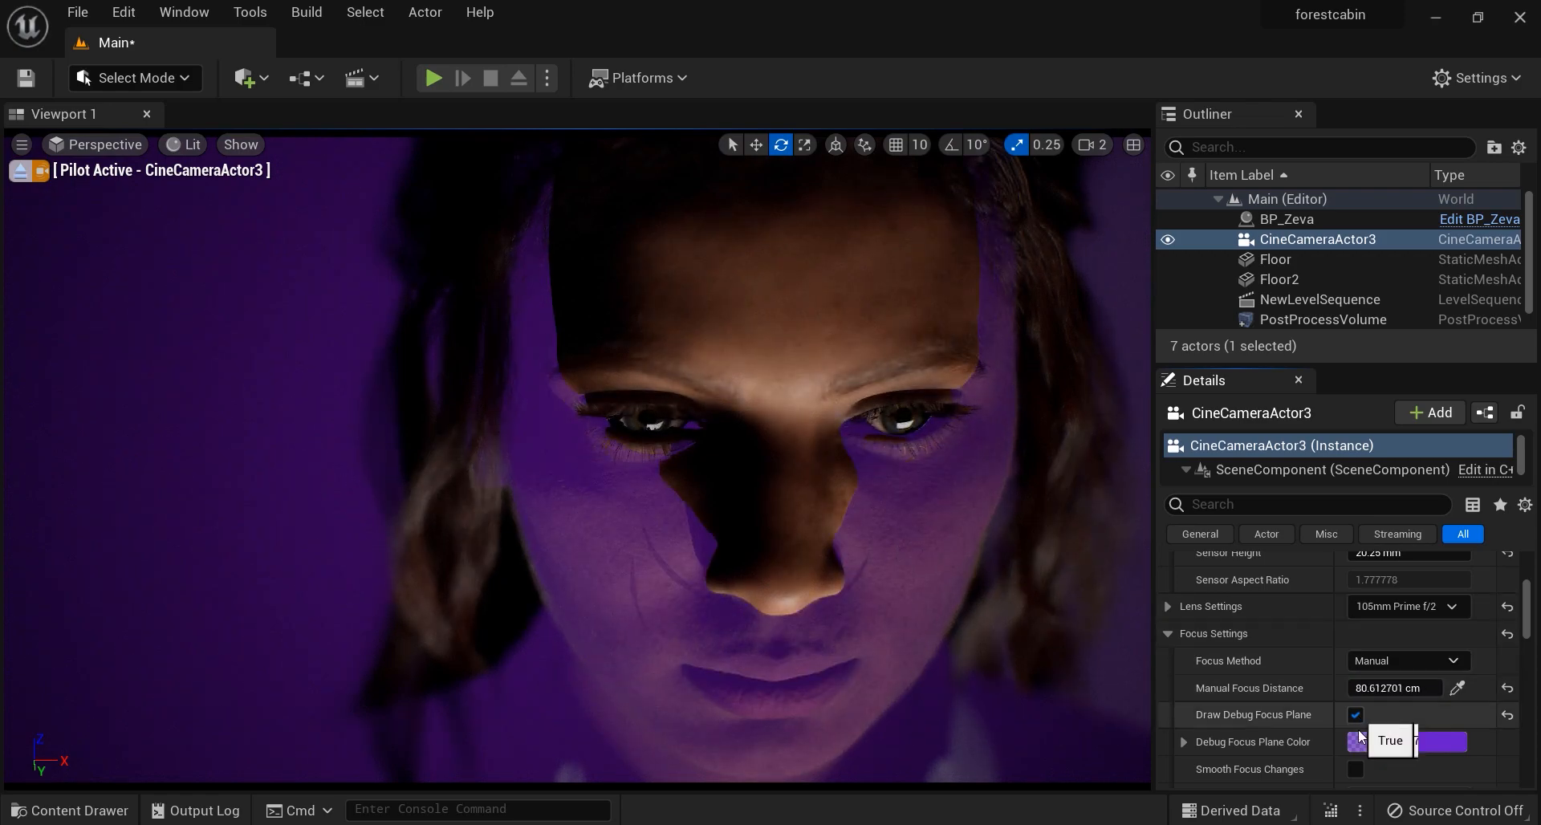
{"action": "left_click", "coordinate": [1354, 714]}
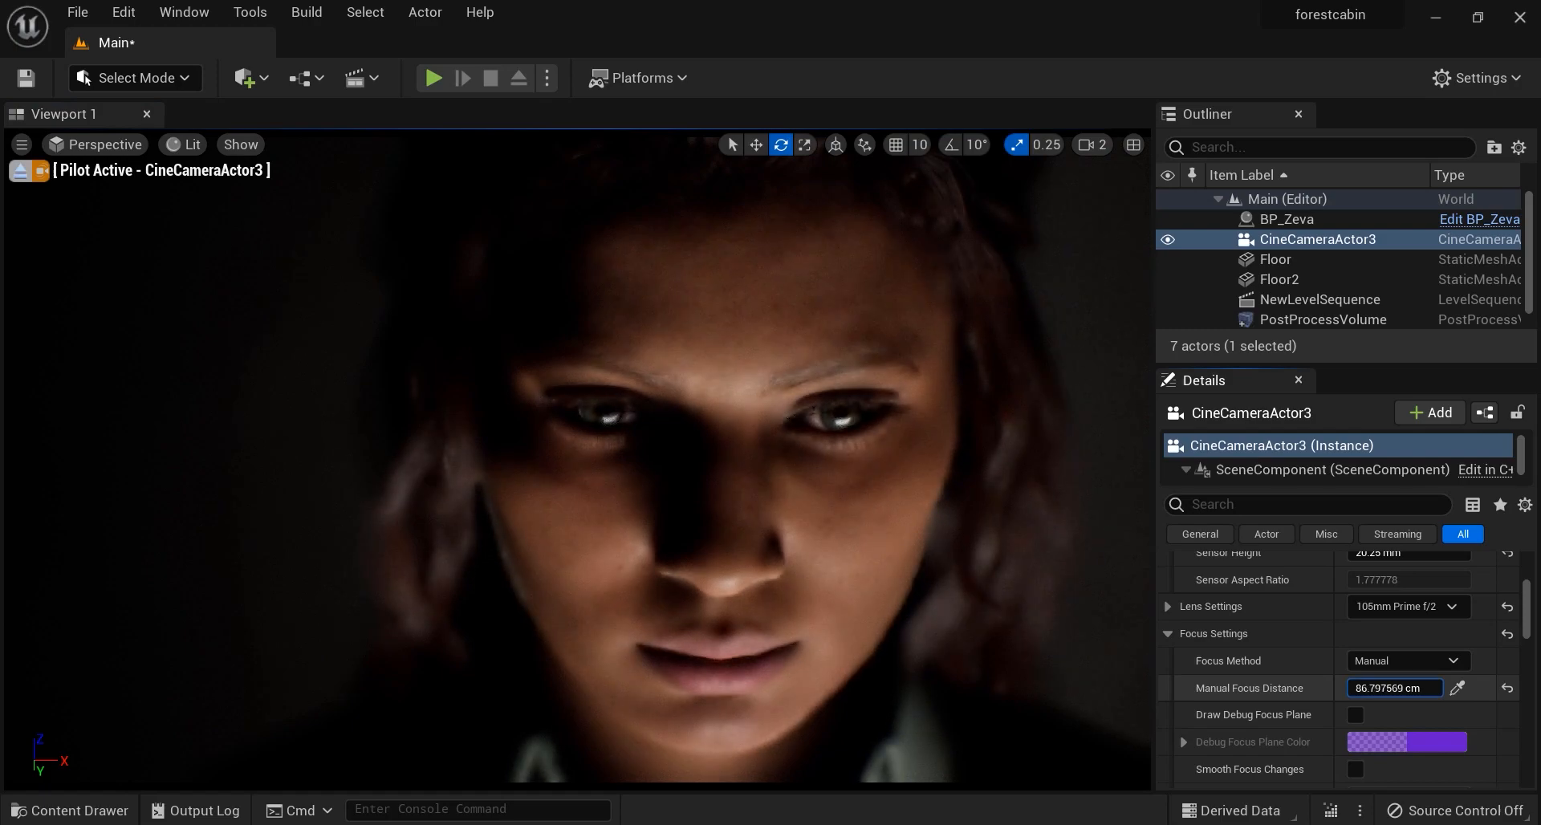
{"action": "mouse_move", "coordinate": [1358, 715]}
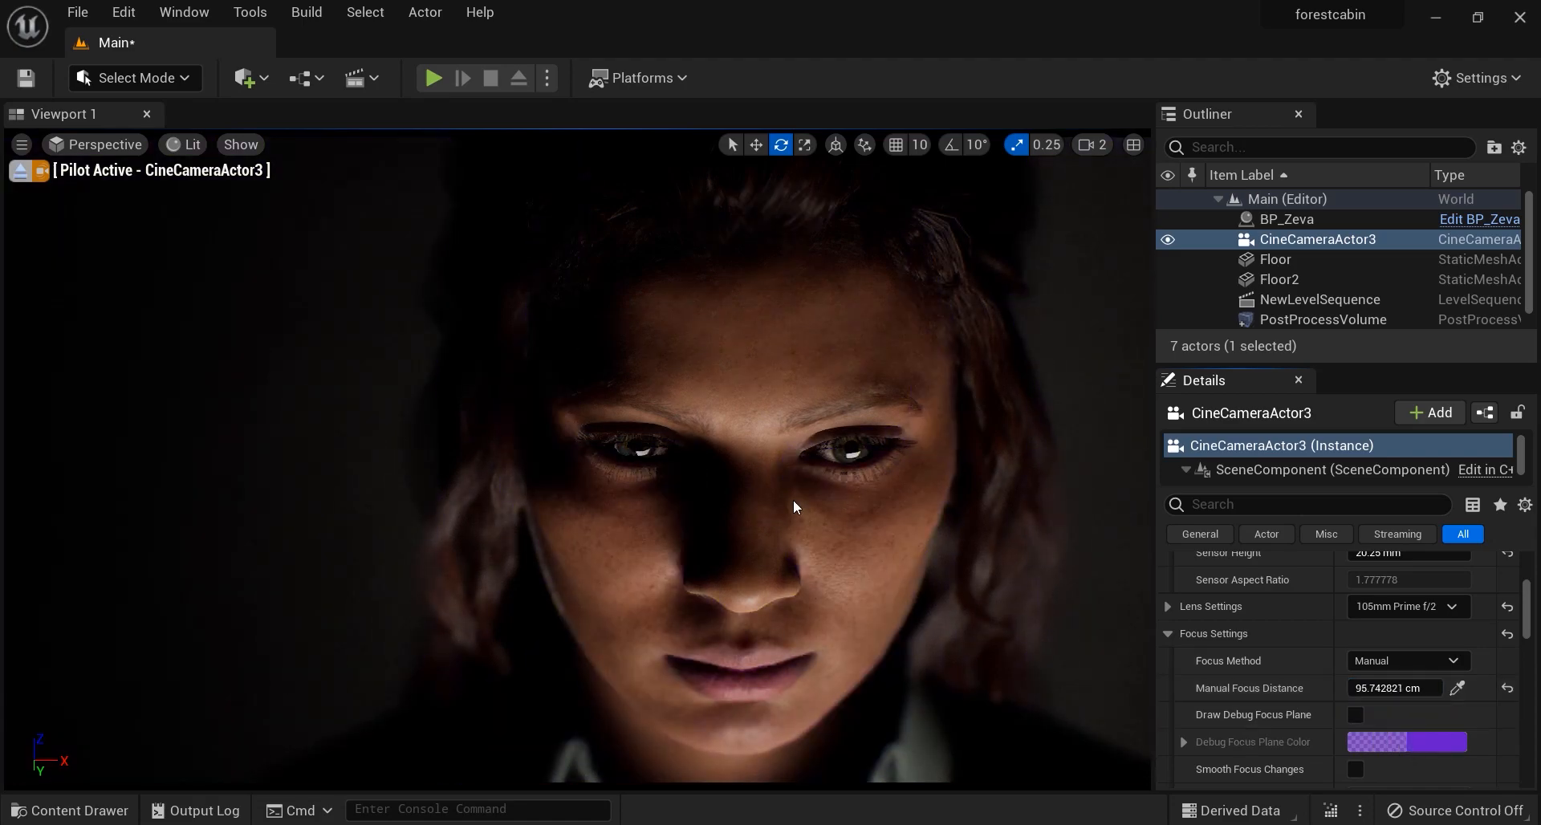
Step: Set the camera's Current Aperture to 2.0
{"action": "scroll", "scroll_direction": "down", "scroll_amount": 3}
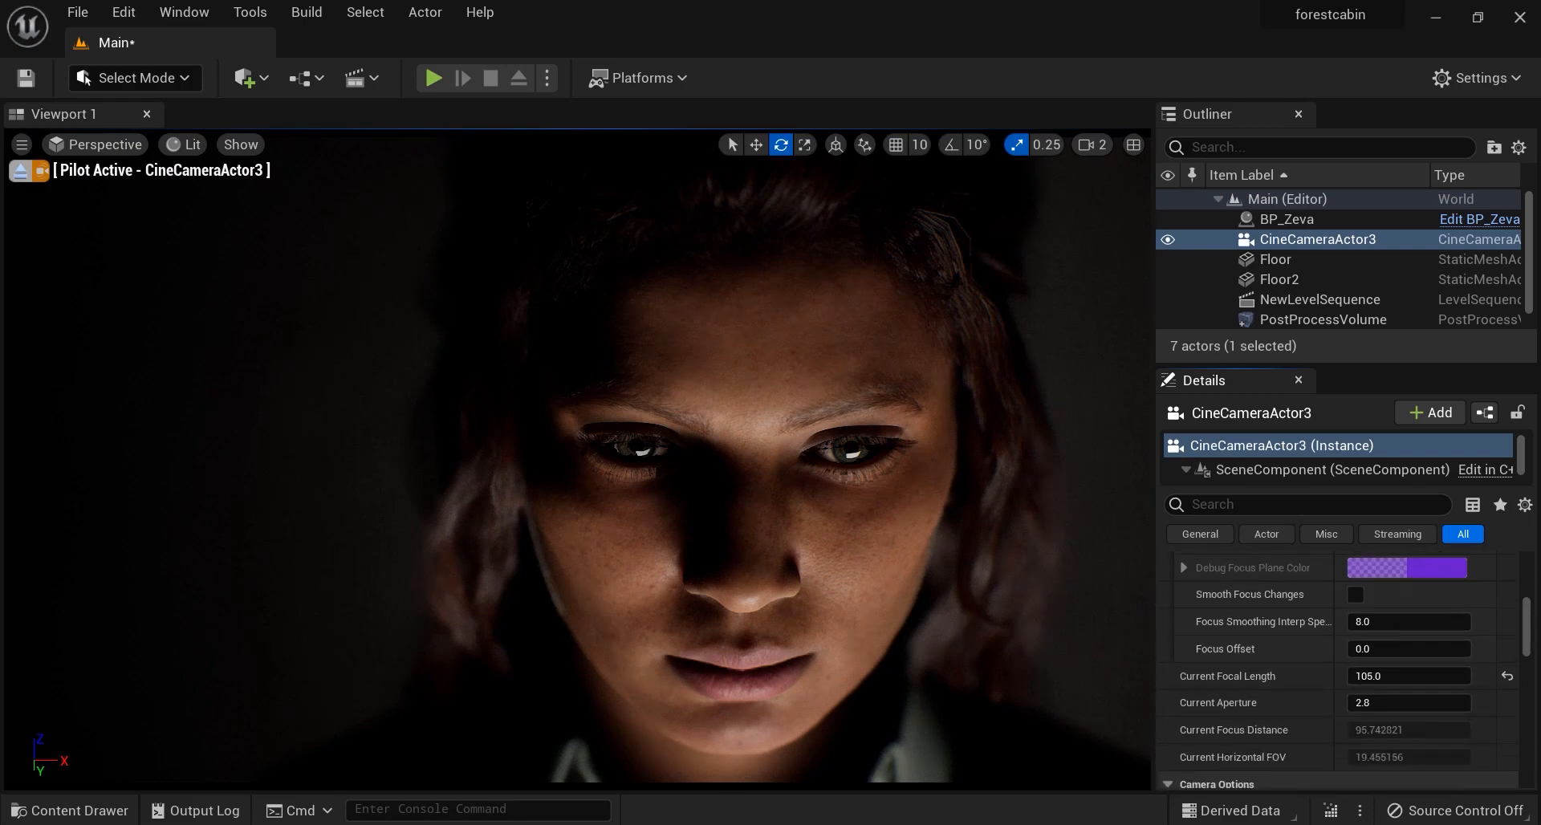
{"action": "double_click", "coordinate": [1407, 703]}
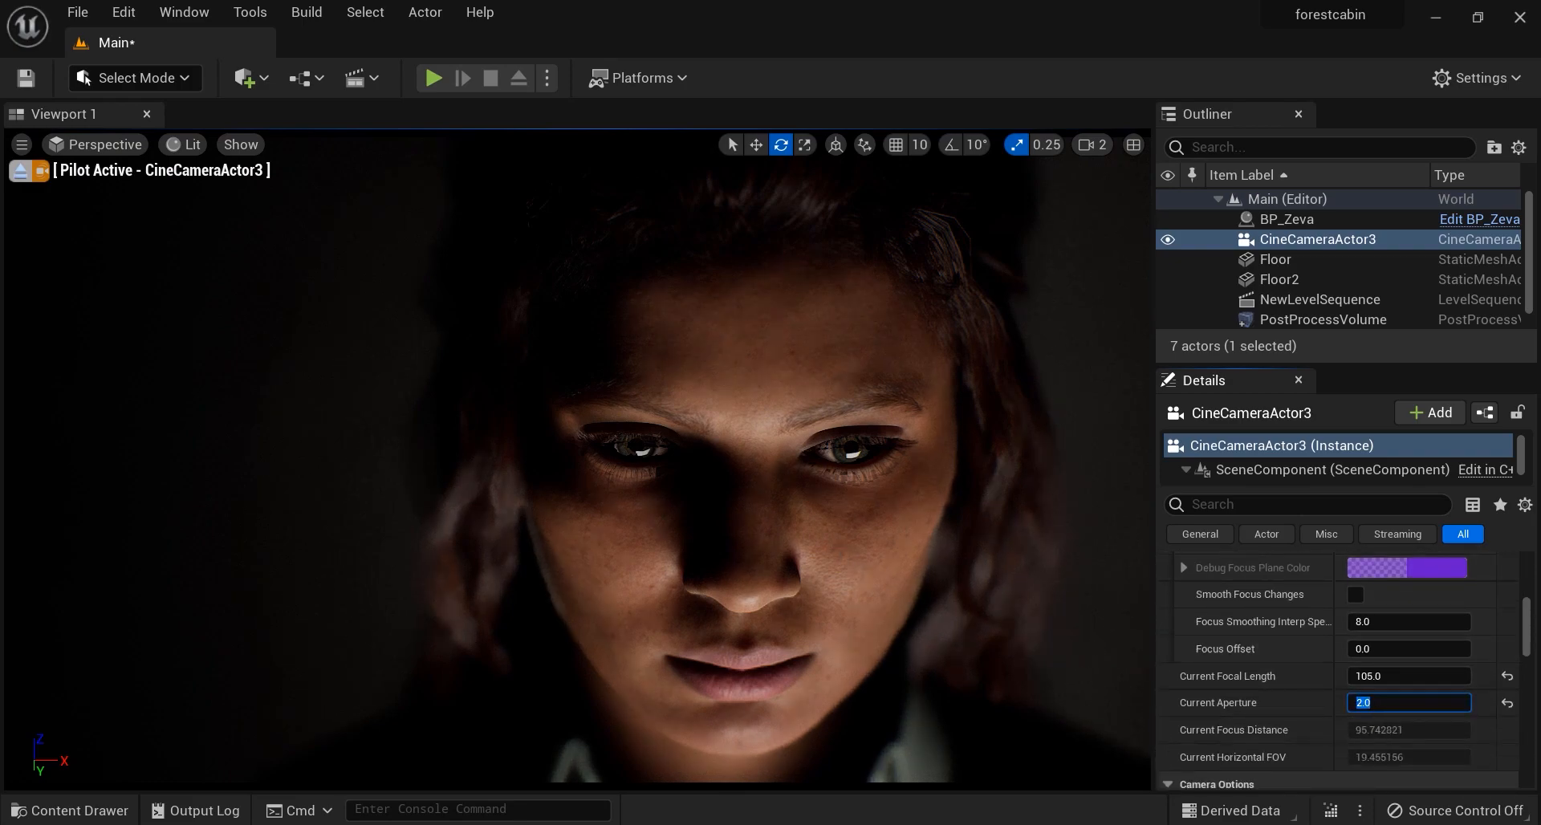
{"action": "left_click", "coordinate": [183, 11]}
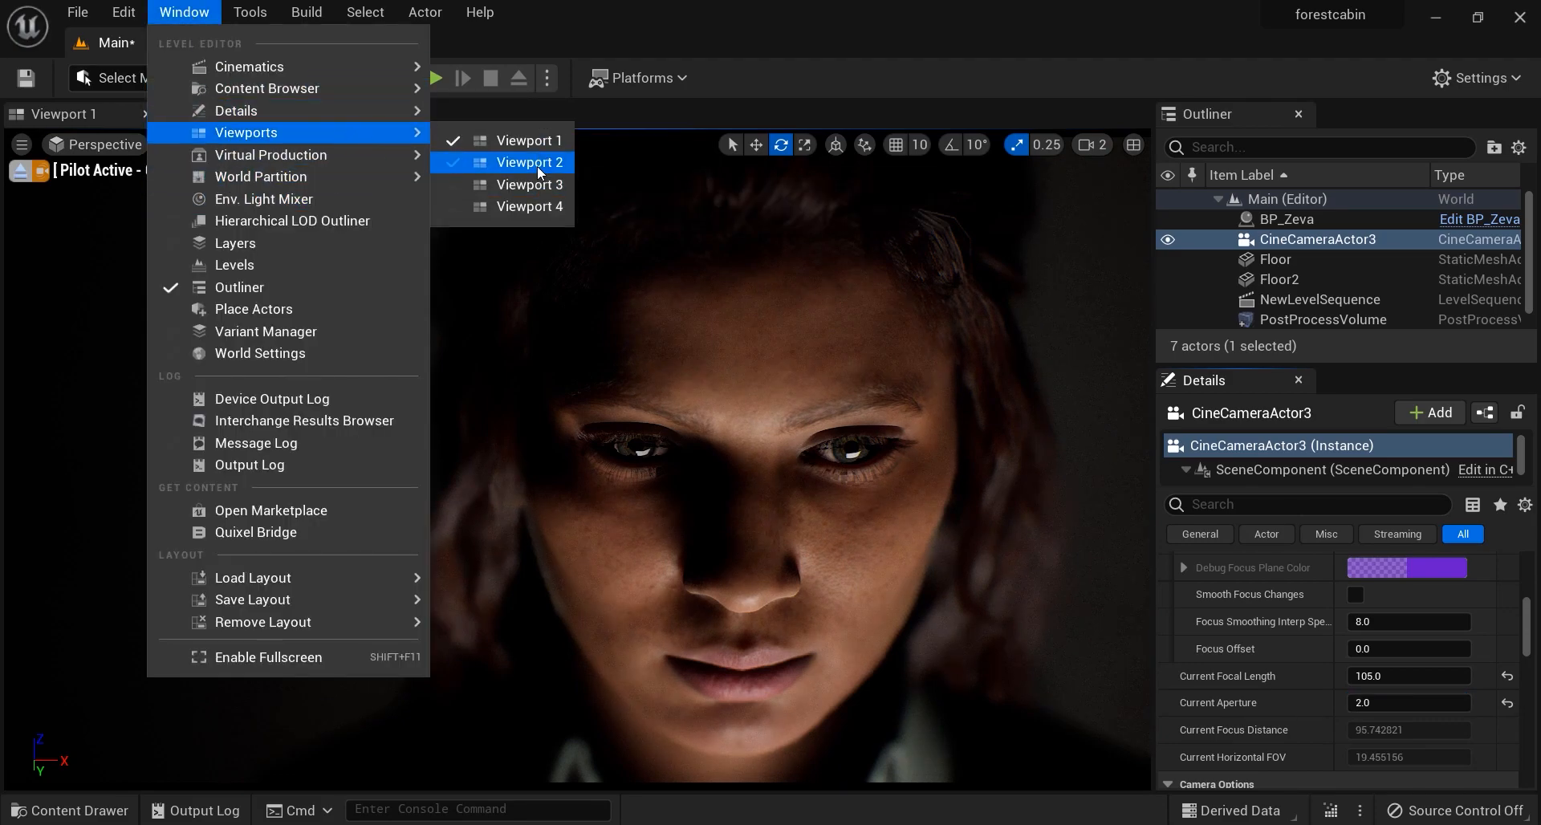
Step: Open Viewport 2 of the whole scene while Viewport 1 keeps piloting the camera
{"action": "left_click", "coordinate": [530, 162]}
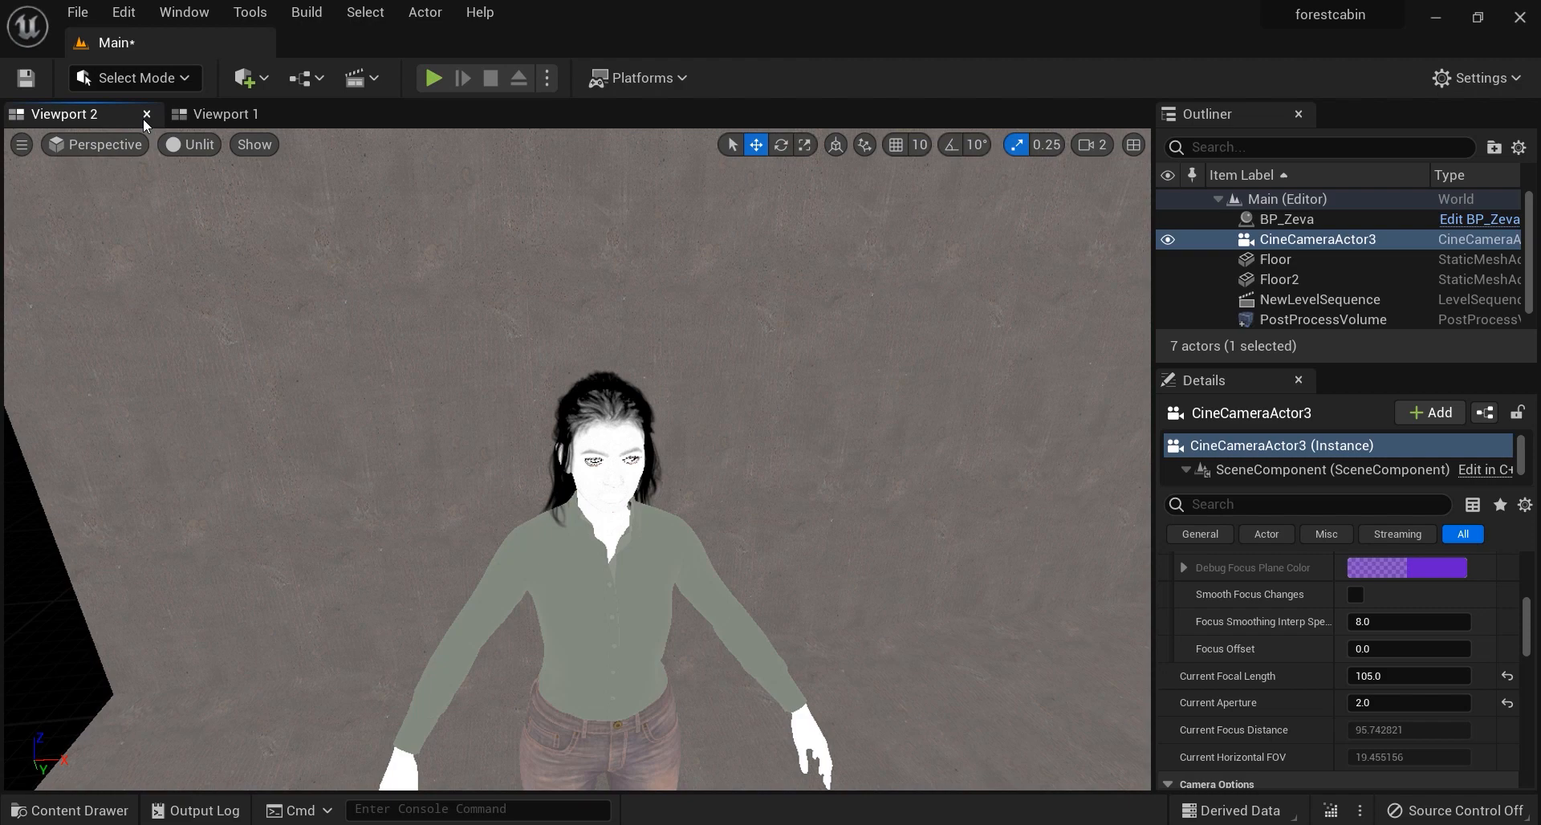
{"action": "left_click", "coordinate": [195, 145]}
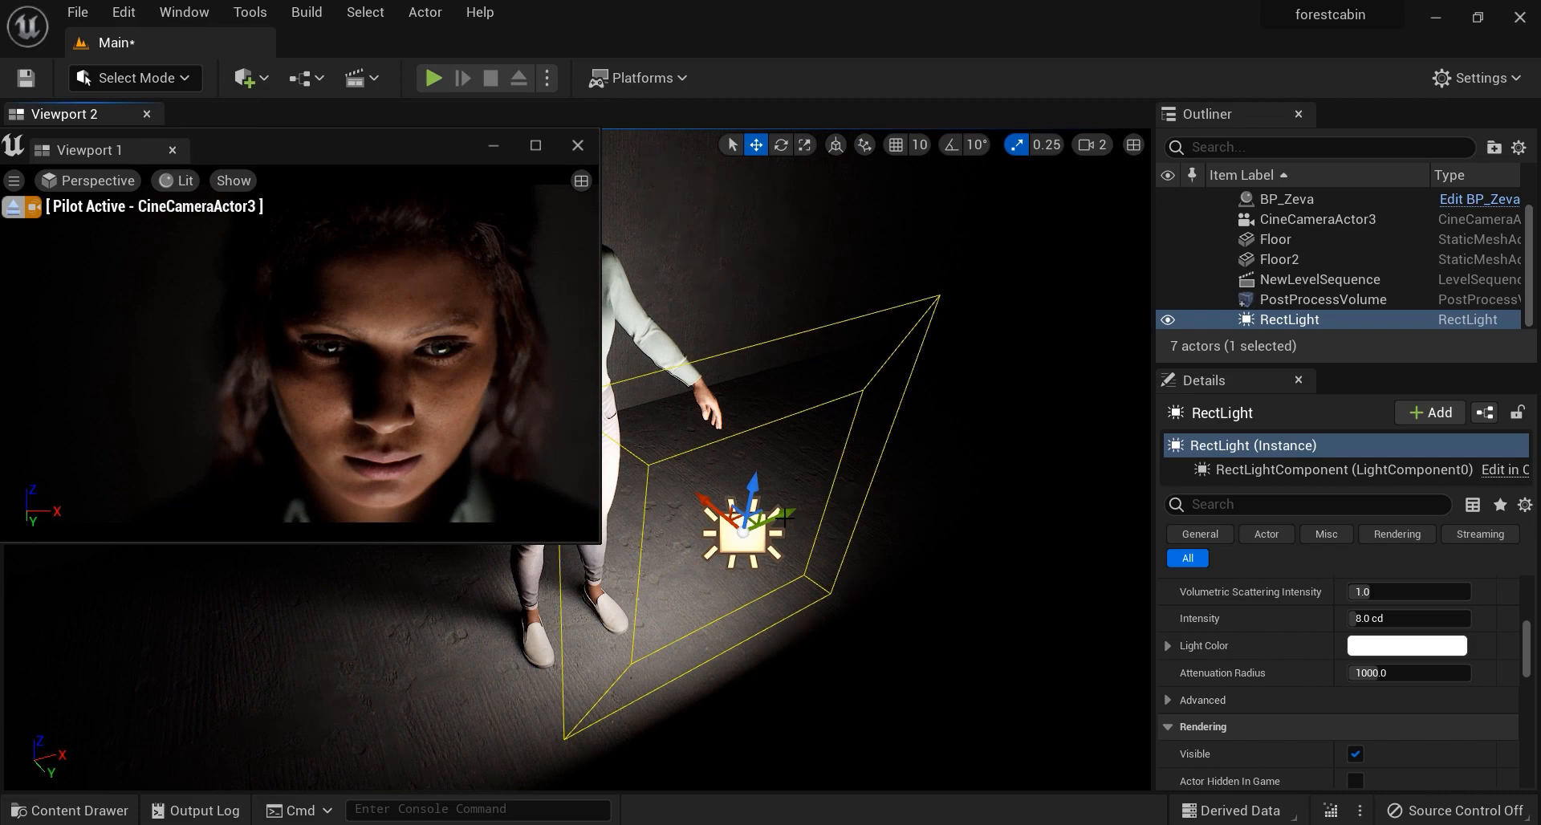
Step: Enable ray-traced shadows on the rect light and nudge it to check shadows on the face
{"action": "left_click", "coordinate": [1306, 504]}
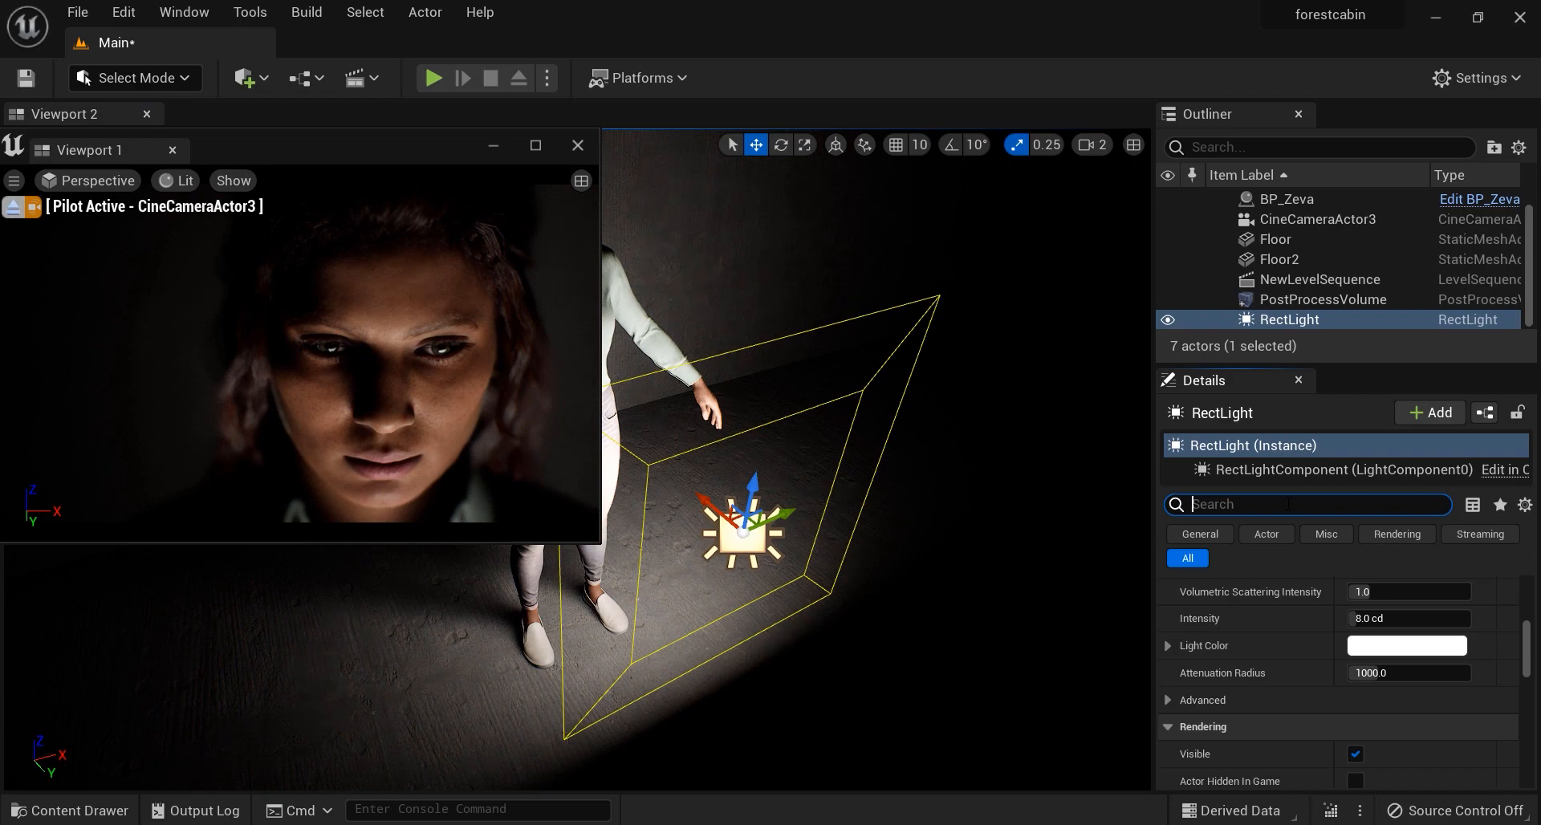
{"action": "type", "text": "ray"}
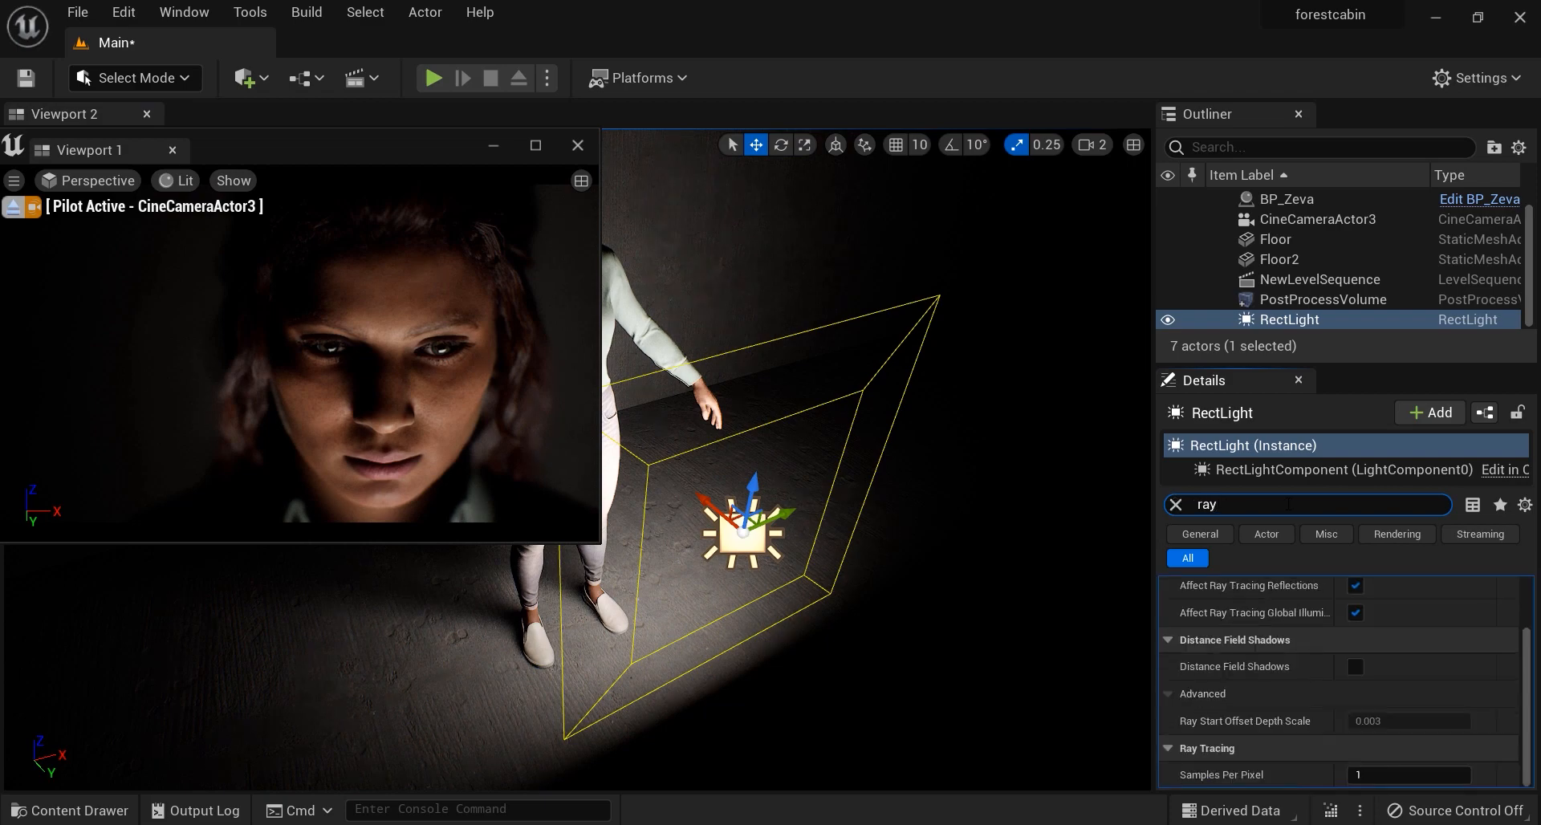
{"action": "scroll", "scroll_direction": "up", "scroll_amount": 3}
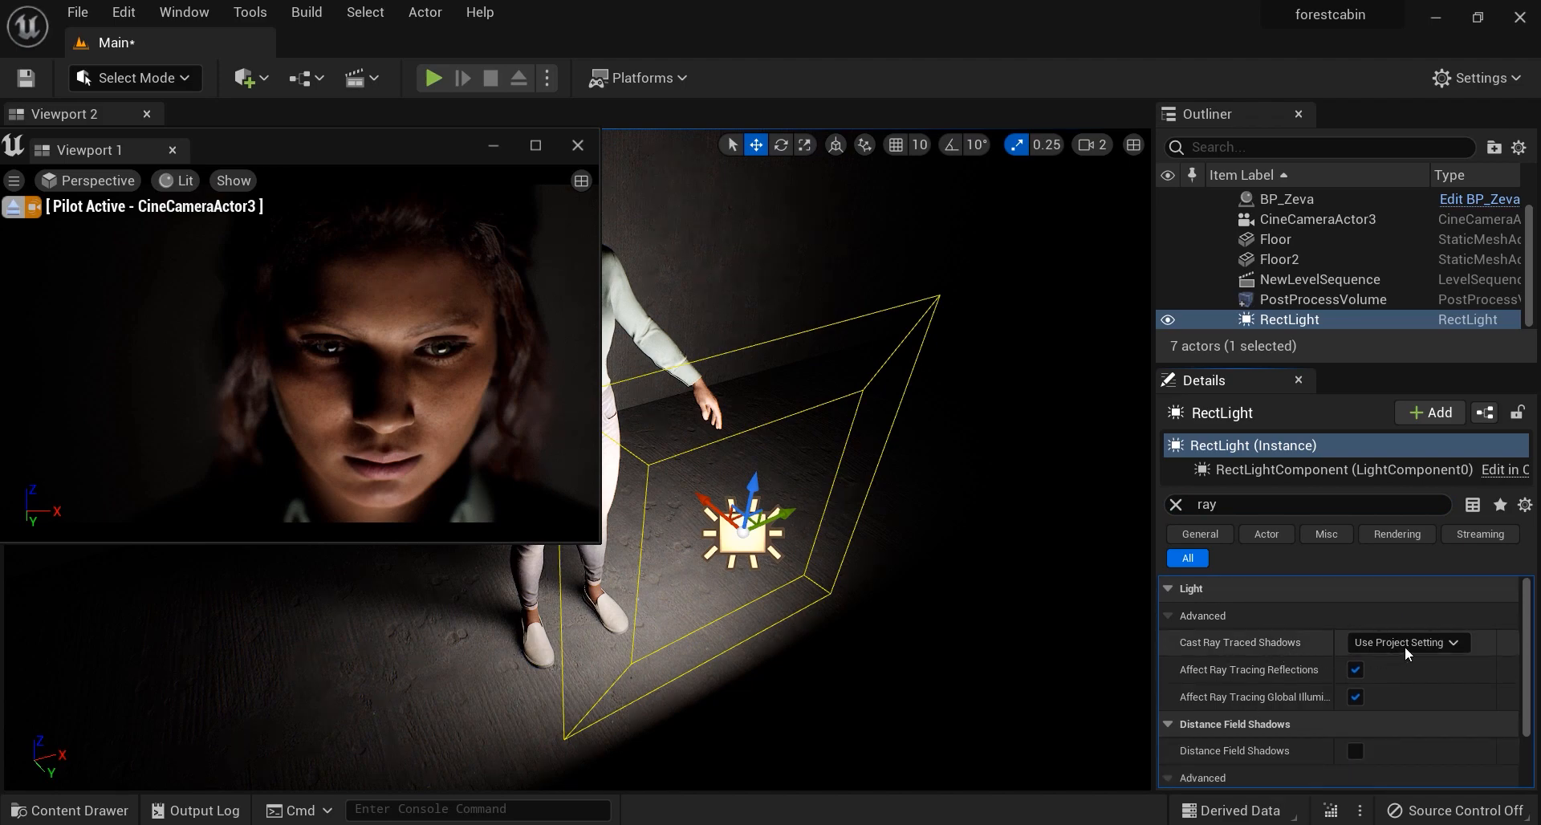
{"action": "left_click", "coordinate": [1404, 642]}
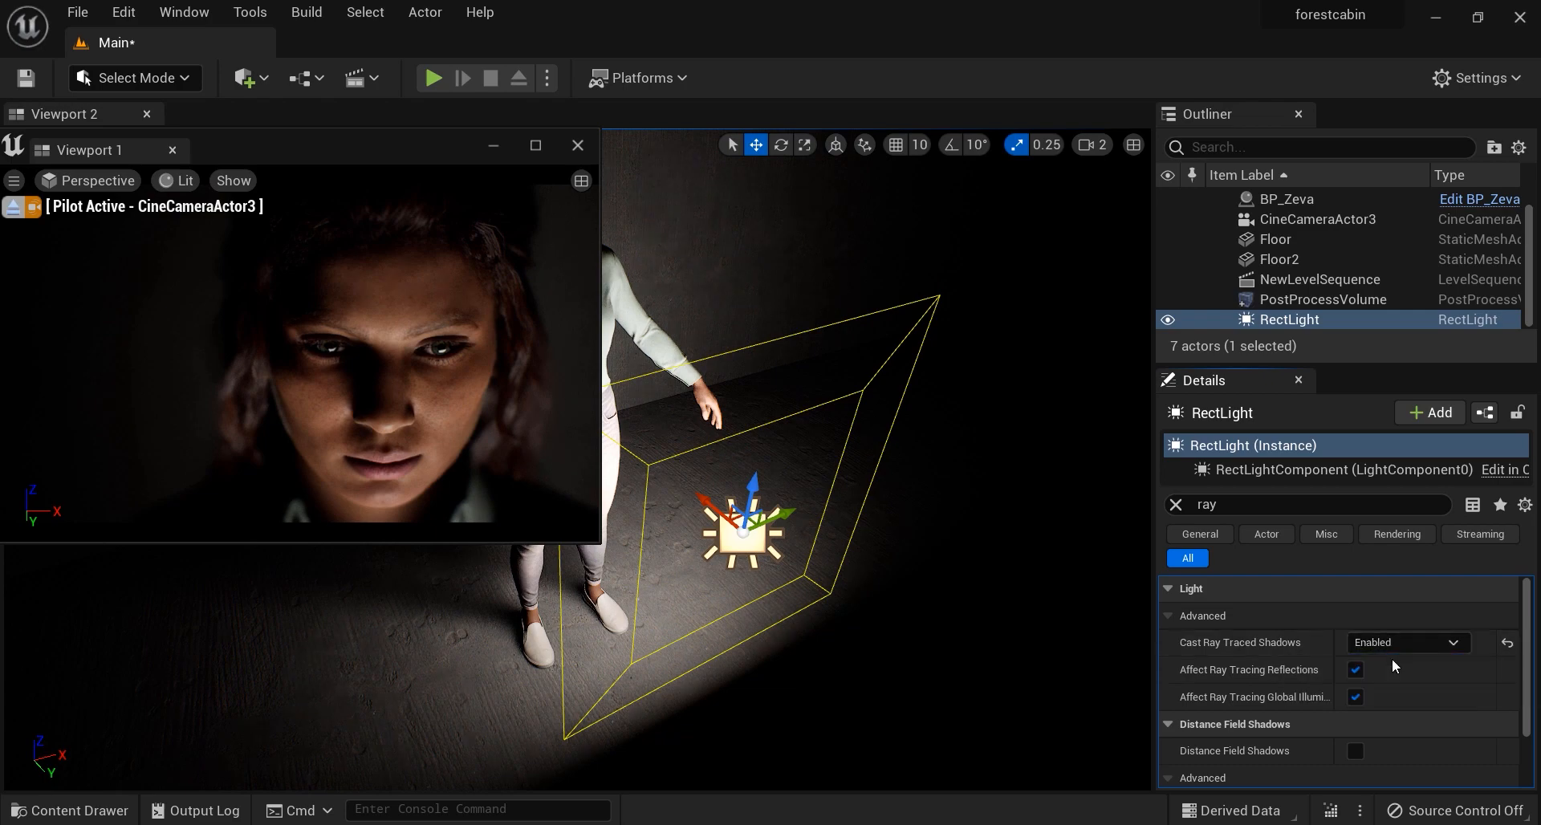
{"action": "left_click", "coordinate": [1406, 642]}
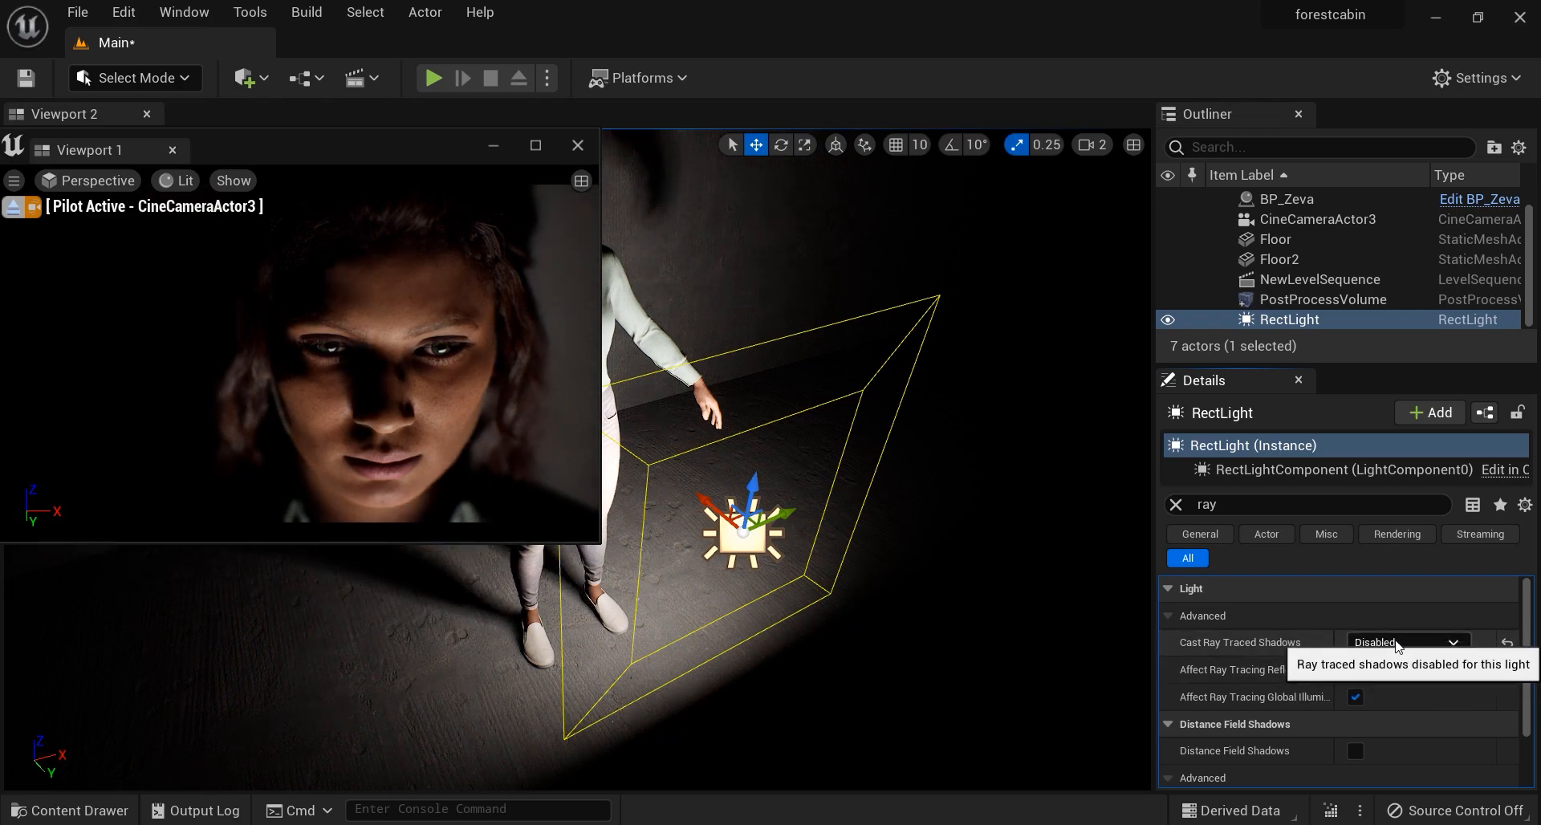
{"action": "left_click", "coordinate": [1406, 642]}
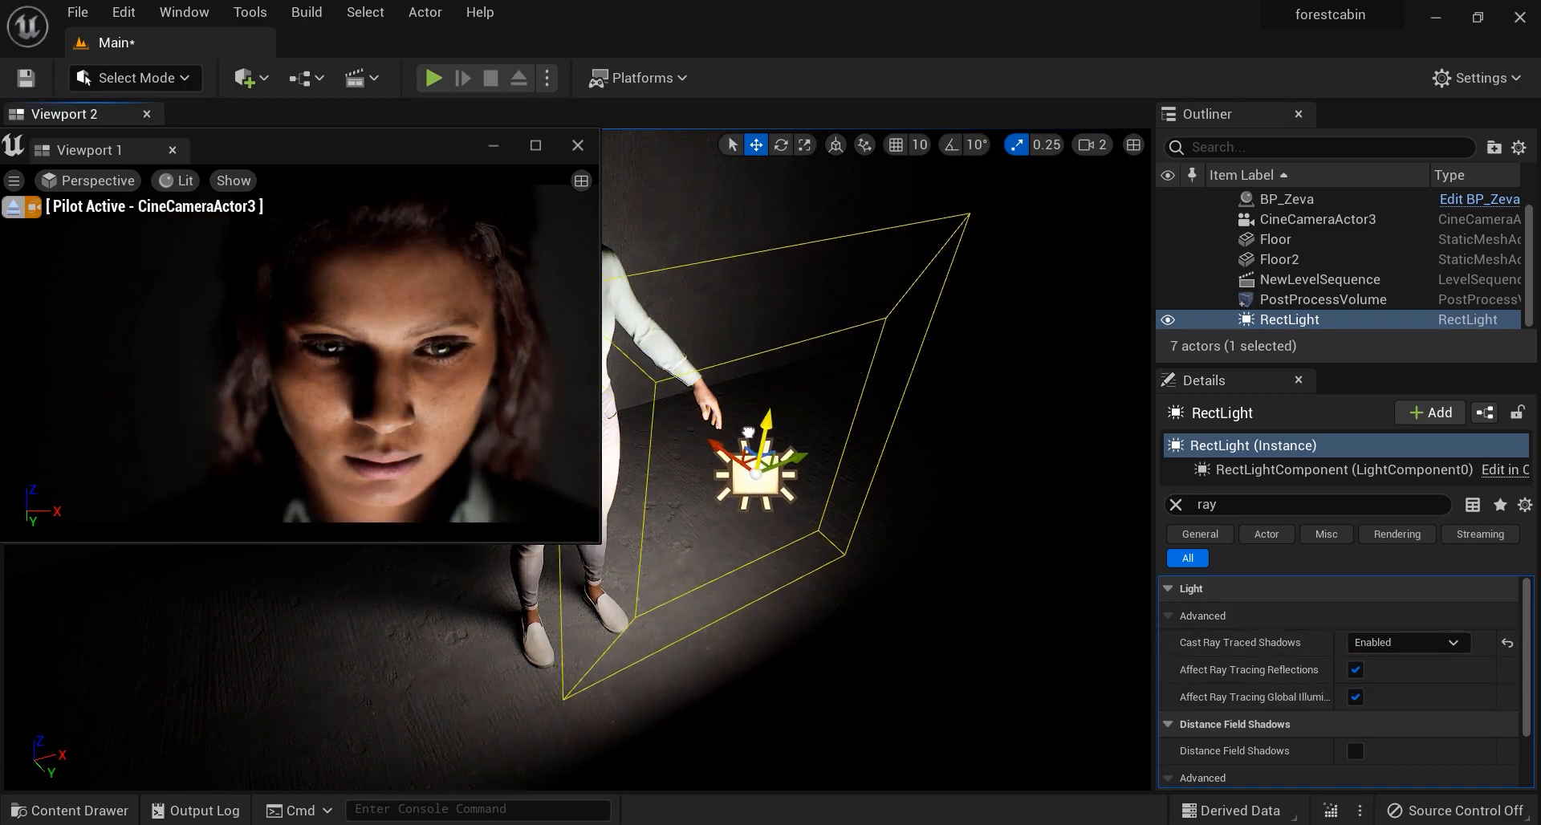
{"action": "left_click_drag", "start_coordinate": [756, 477], "coordinate": [772, 413]}
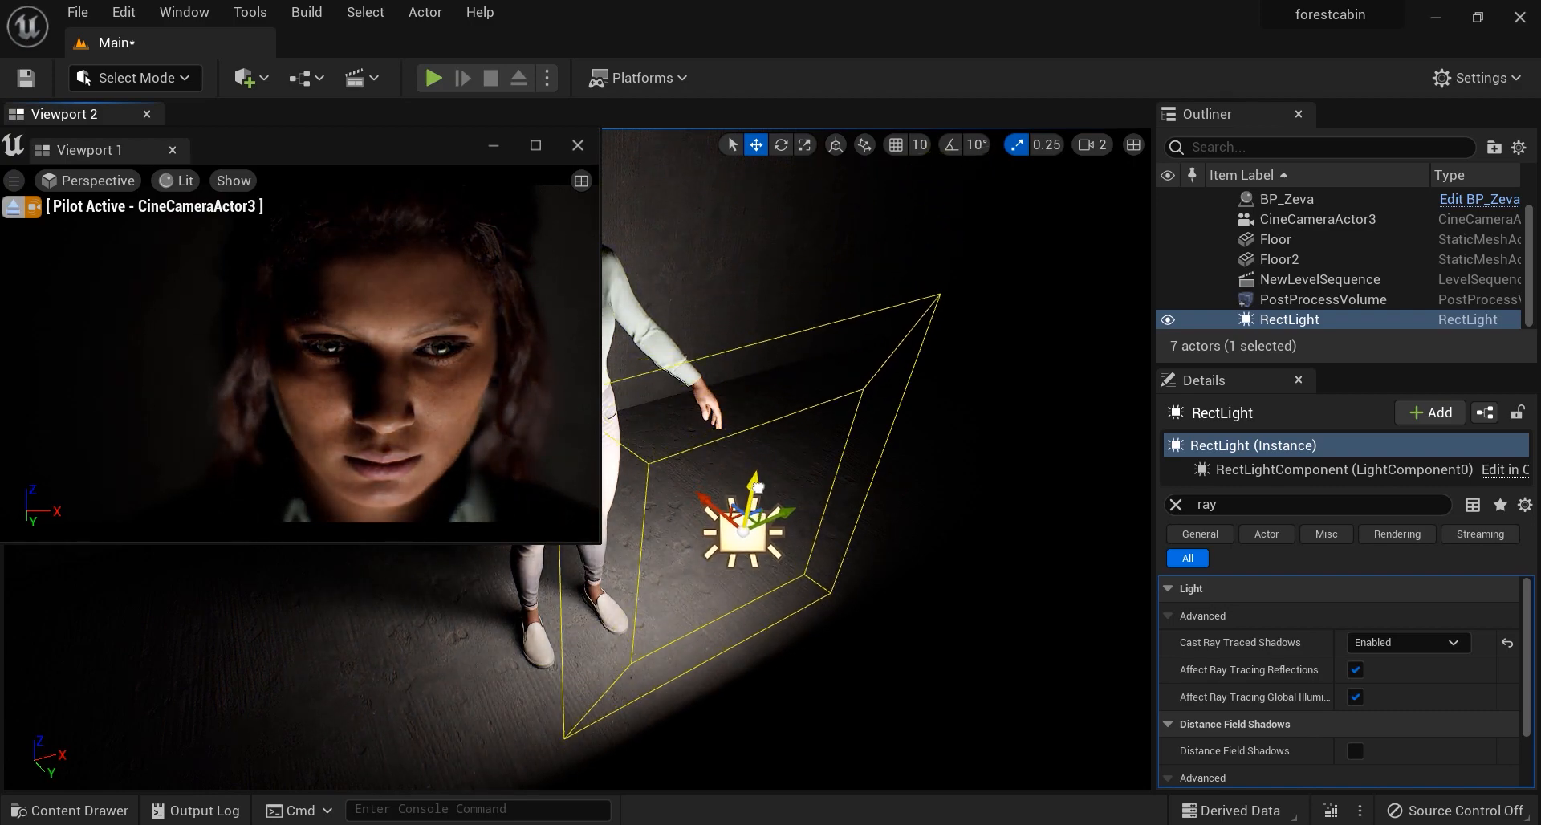
{"action": "left_click", "coordinate": [1175, 504]}
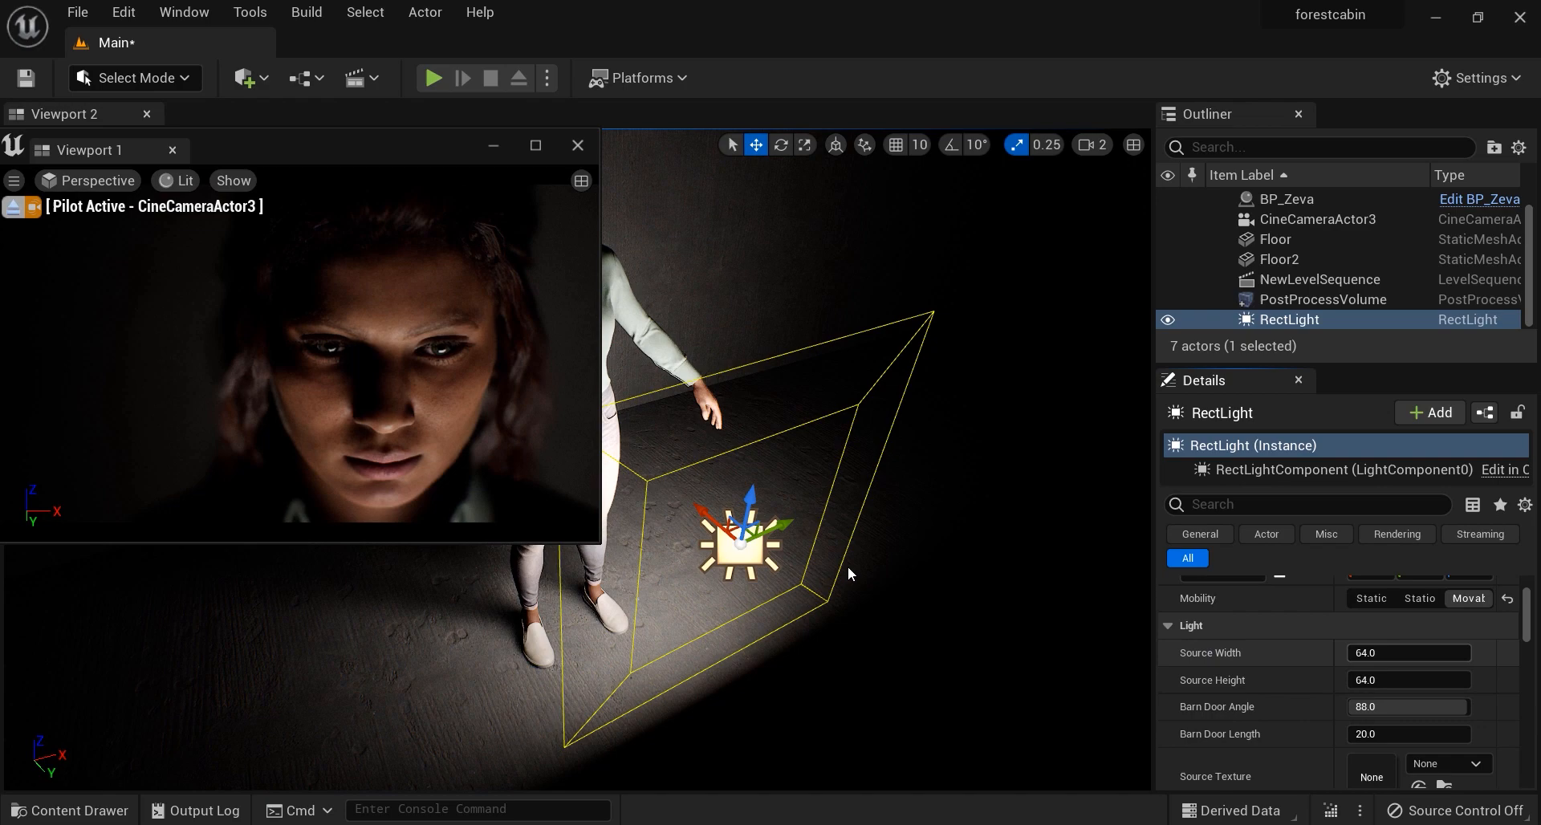
Step: Lower the key light to about 5.3 cd and tint it pale blue in the Color Picker
{"action": "scroll", "scroll_direction": "down", "scroll_amount": 3}
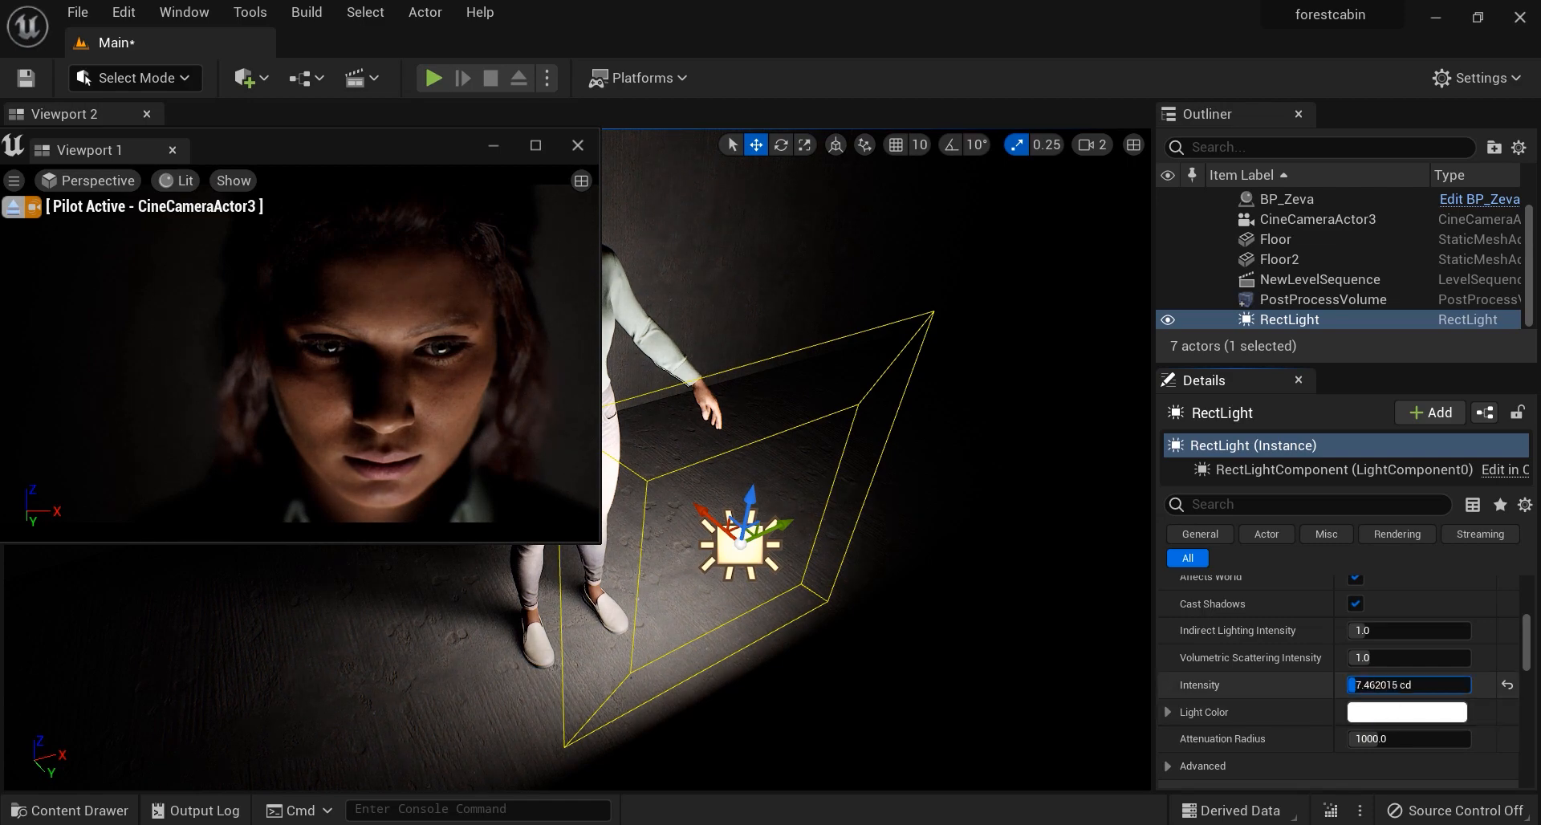
{"action": "left_click", "coordinate": [1404, 711]}
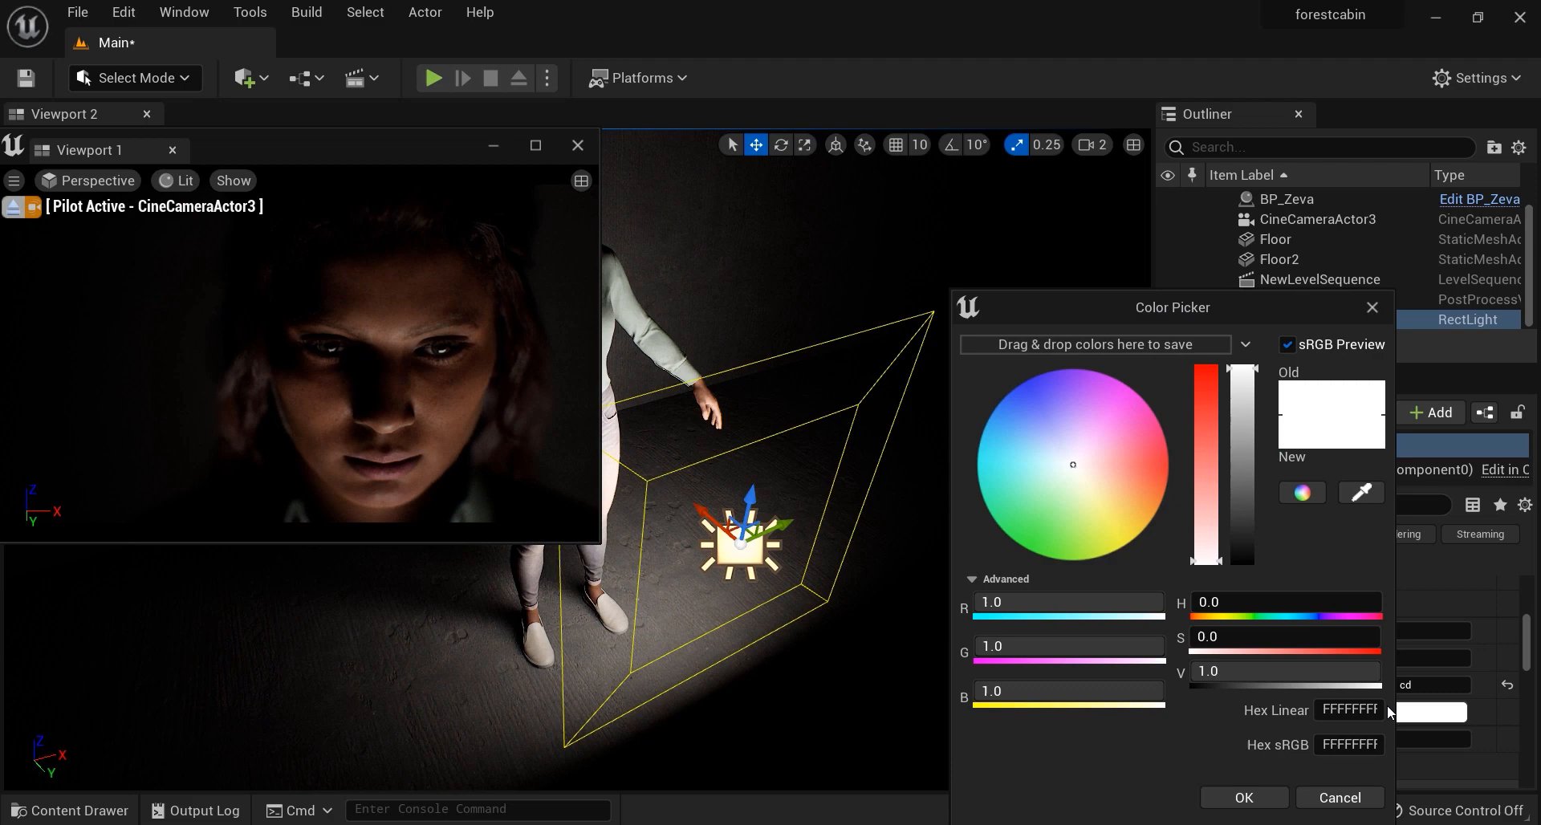
{"action": "left_click", "coordinate": [1030, 471]}
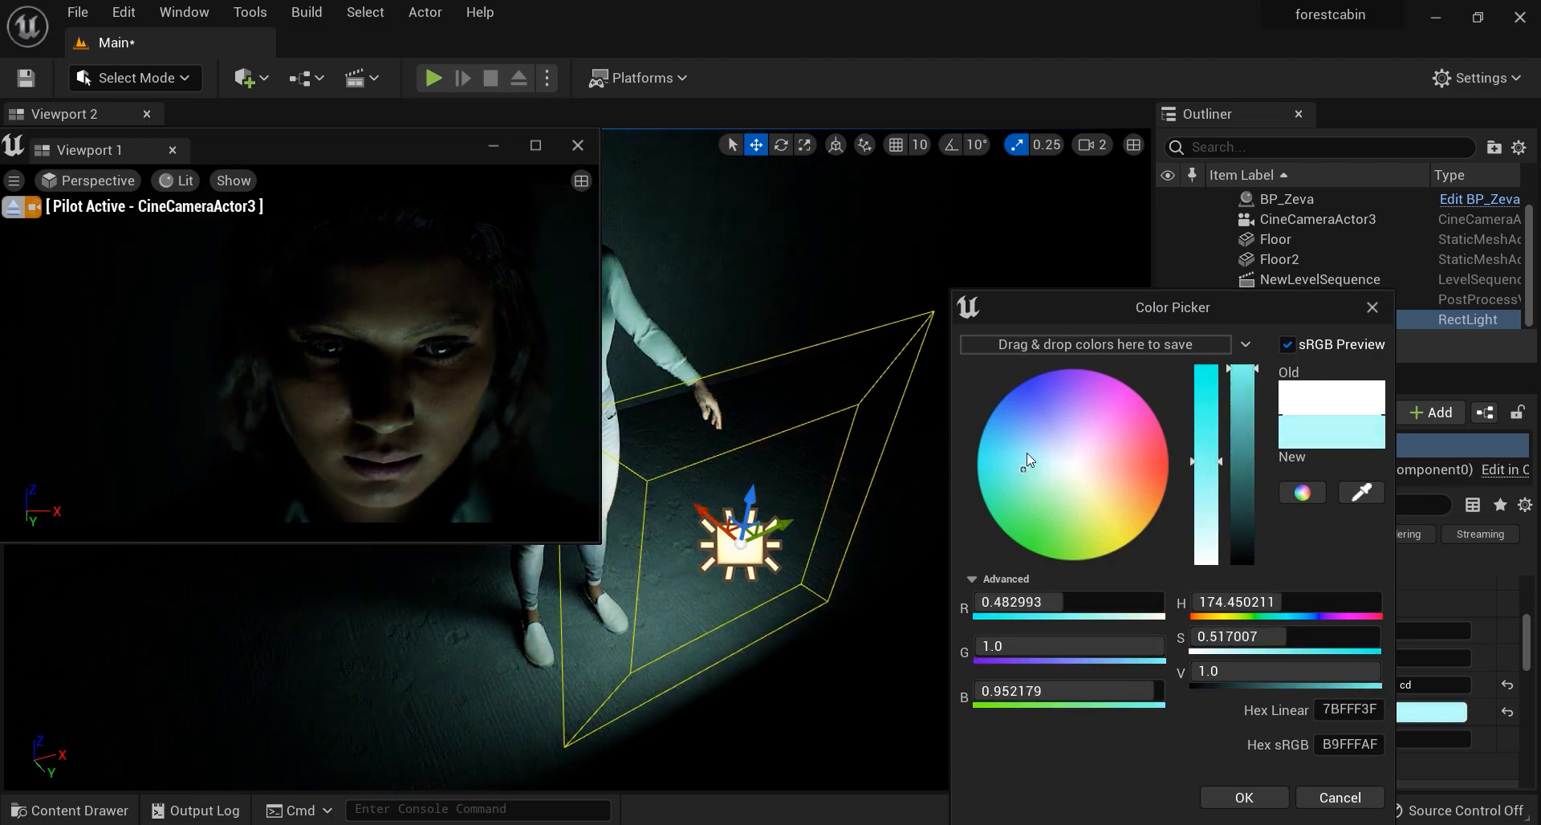
{"action": "left_click", "coordinate": [1023, 451]}
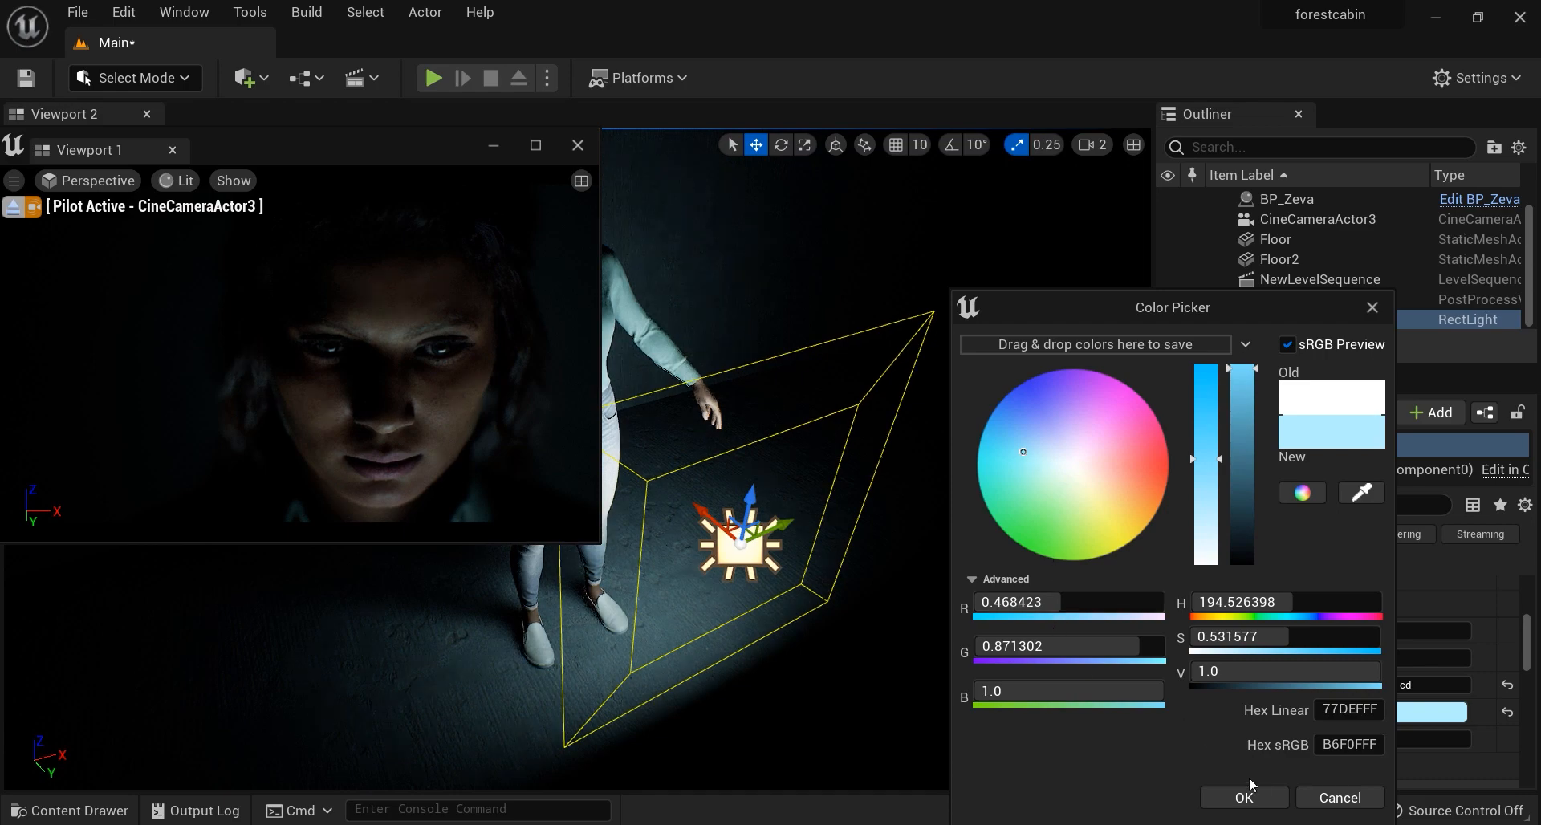
{"action": "left_click", "coordinate": [1242, 796]}
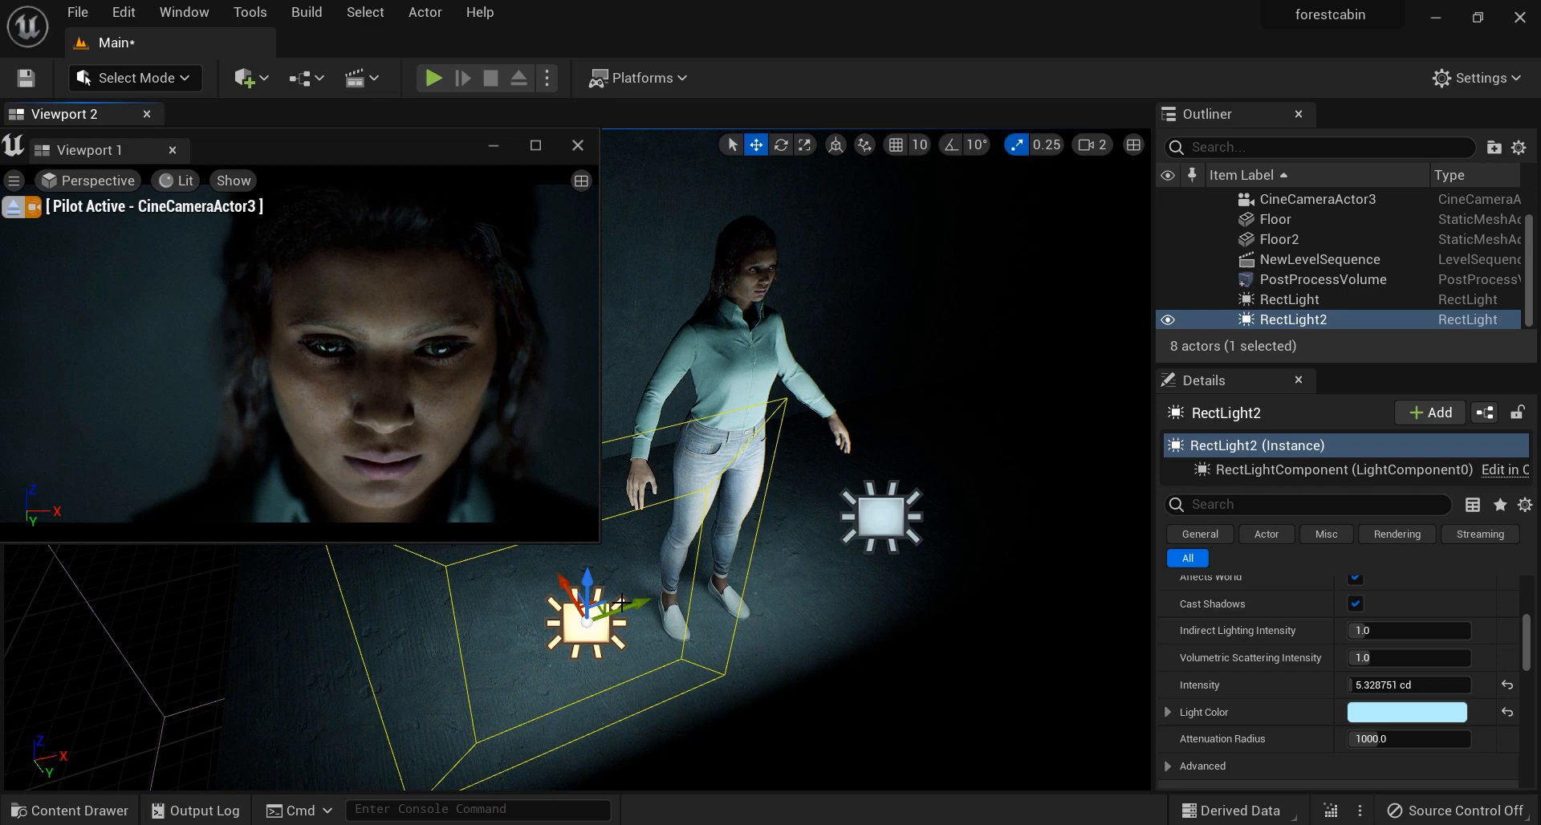
Step: Rotate and move RectLight2 beside Zeva, narrow its source, and add RectLight3 at ~2.7 cd
{"action": "left_click", "coordinate": [780, 145]}
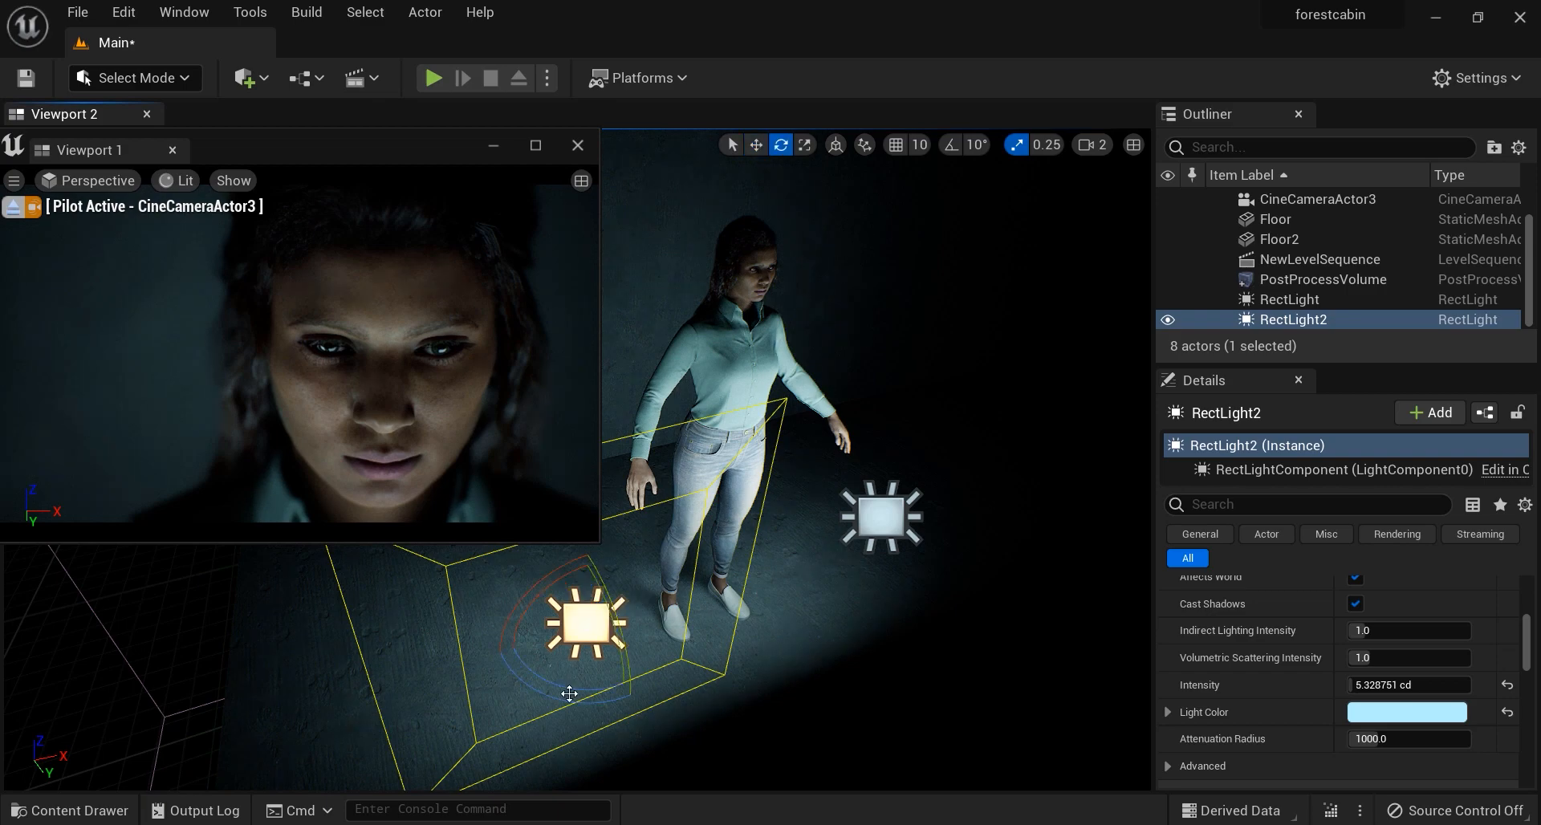
{"action": "left_click", "coordinate": [755, 145]}
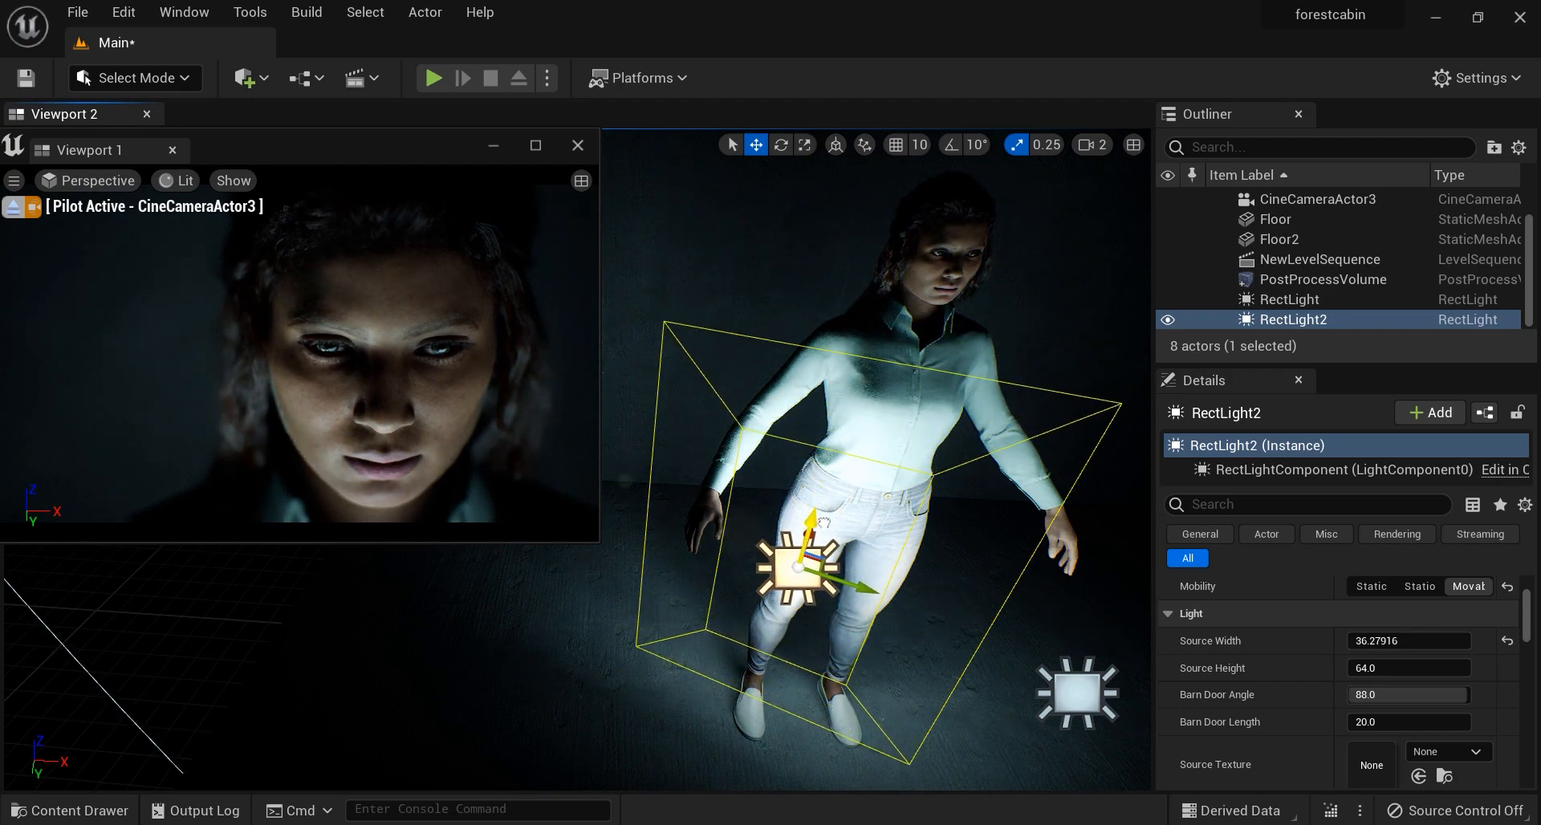
{"action": "scroll", "scroll_direction": "down", "scroll_amount": 3}
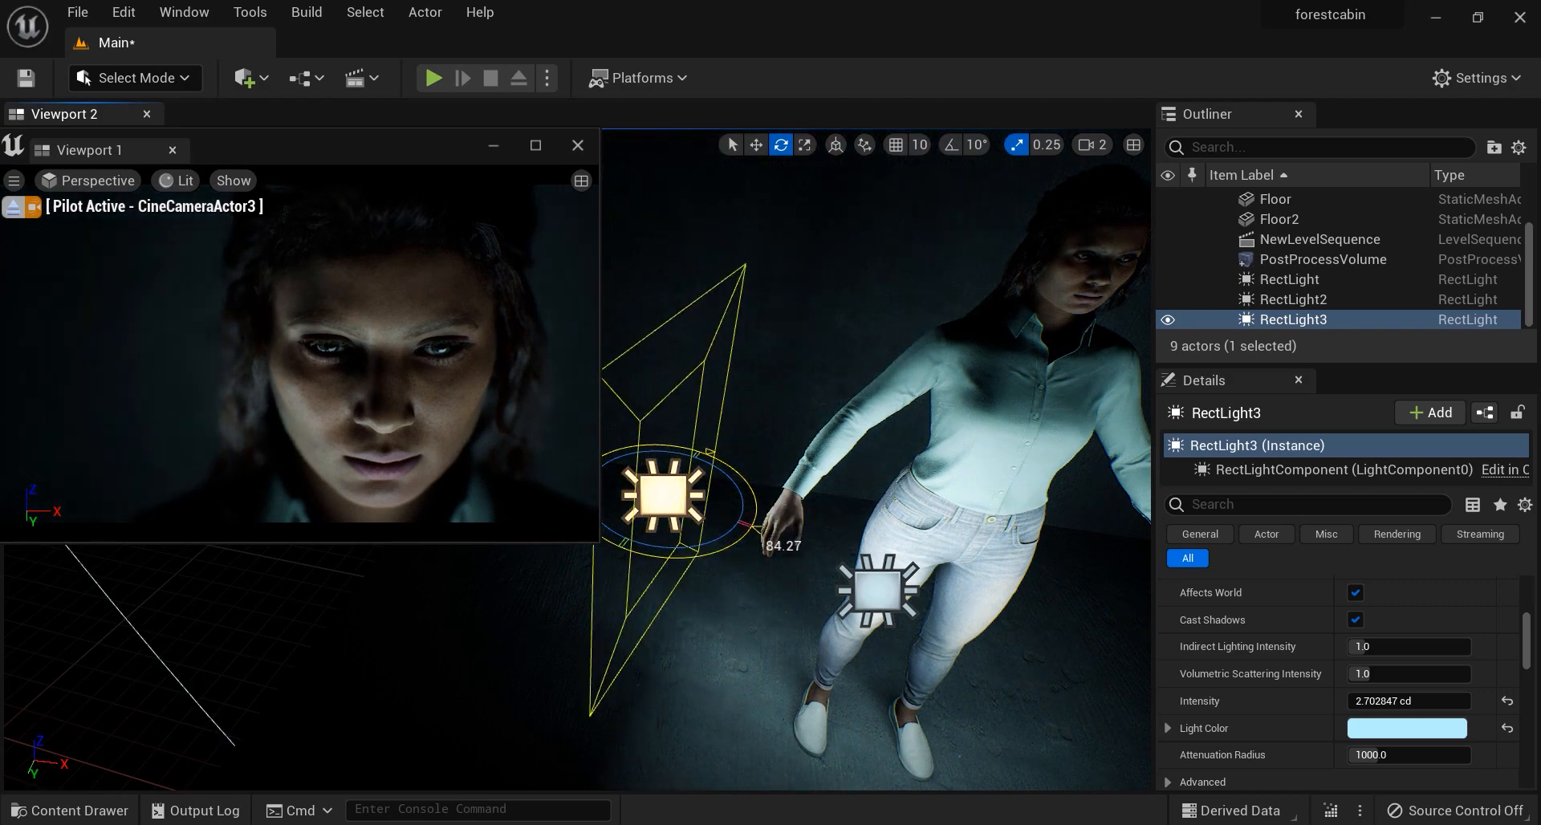
Step: Raise RectLight3 behind Zeva's head and tint it warm orange as a rim light
{"action": "left_click", "coordinate": [756, 145]}
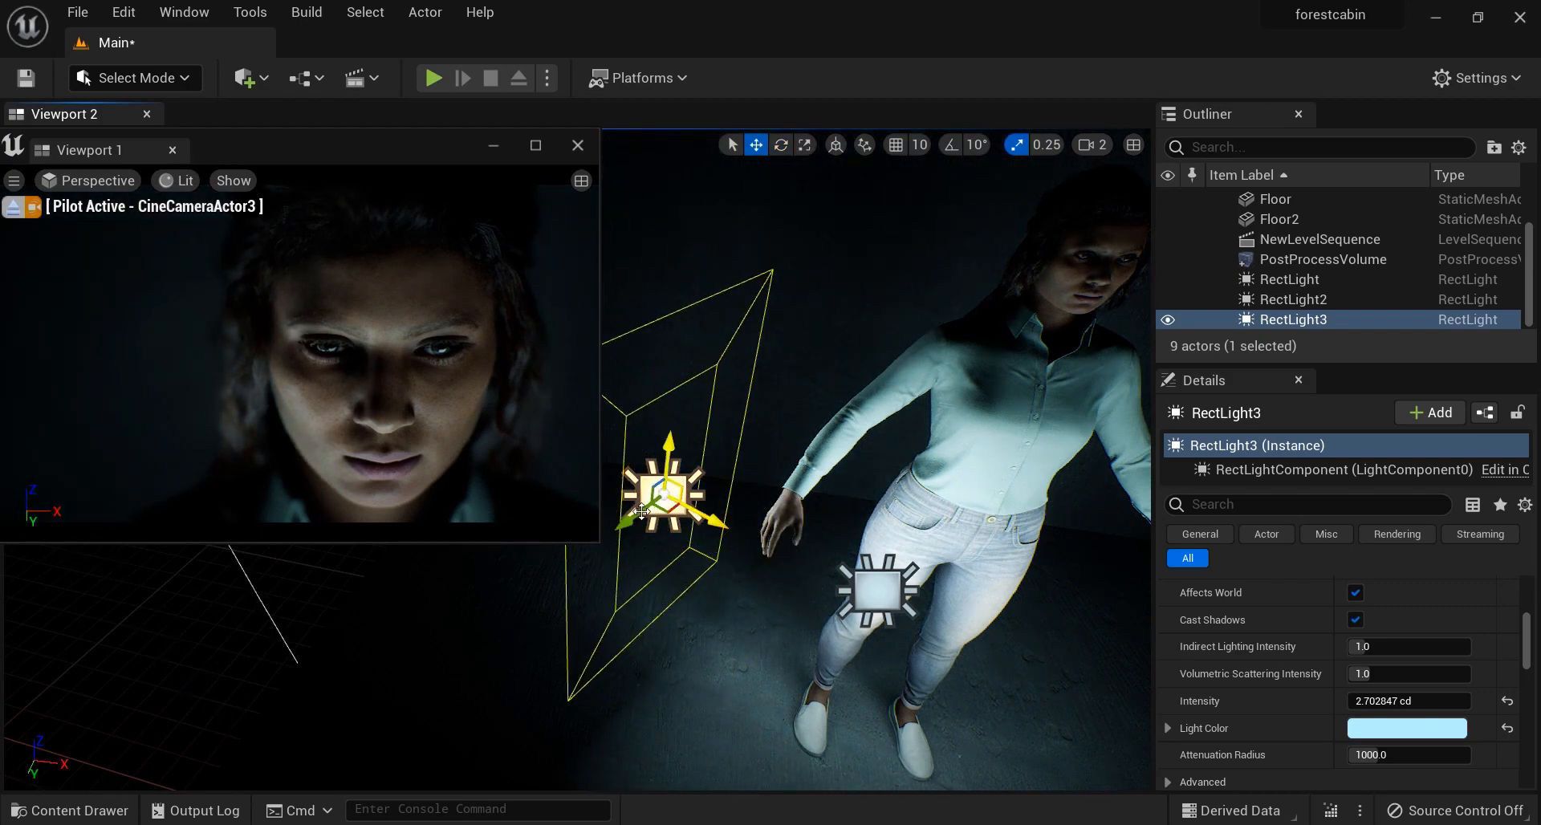
{"action": "left_click_drag", "start_coordinate": [667, 486], "coordinate": [732, 427]}
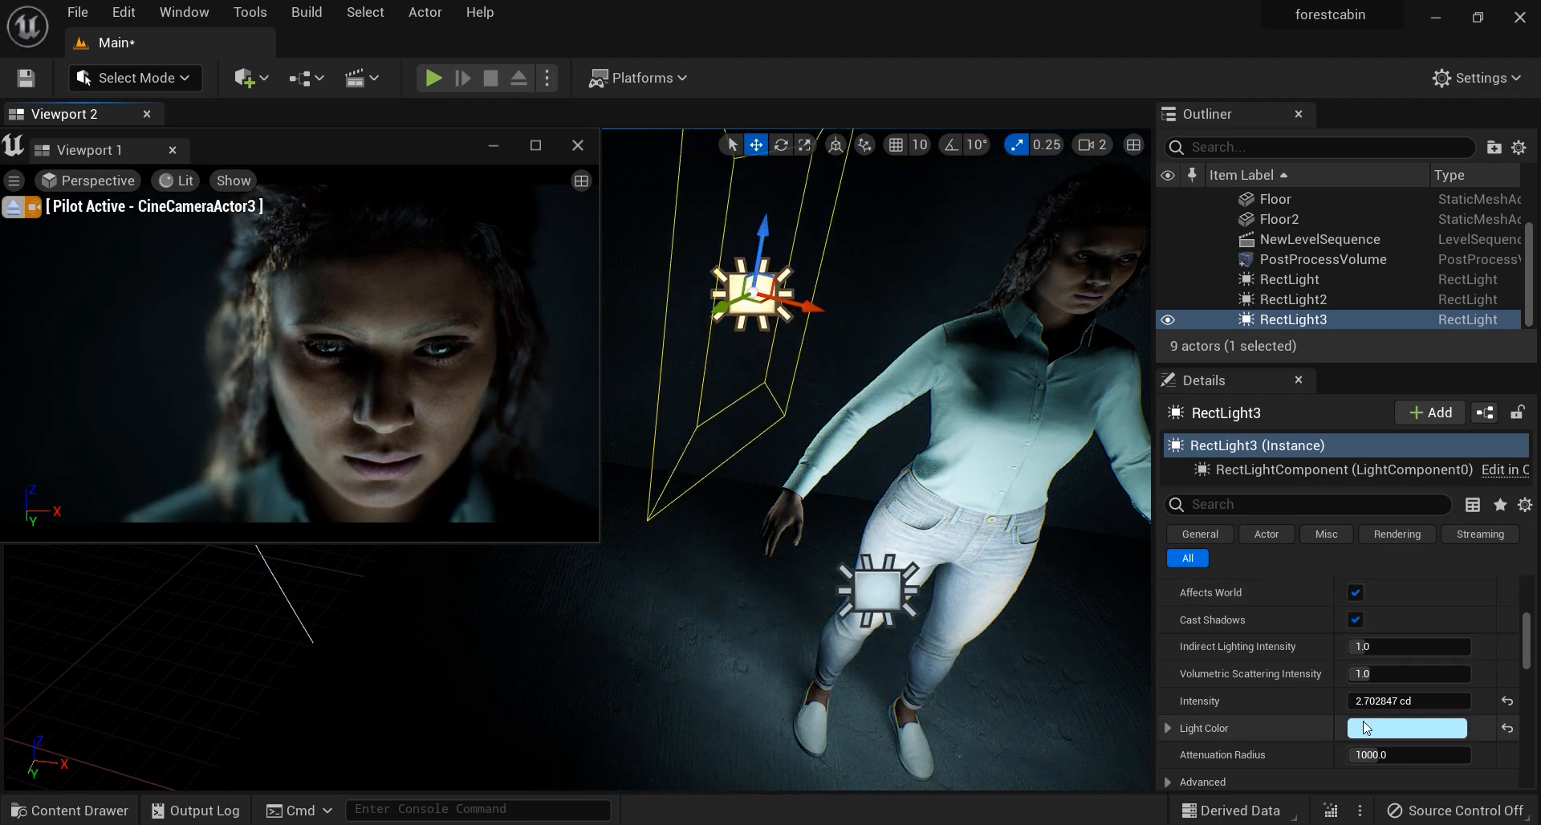
{"action": "left_click", "coordinate": [1406, 727]}
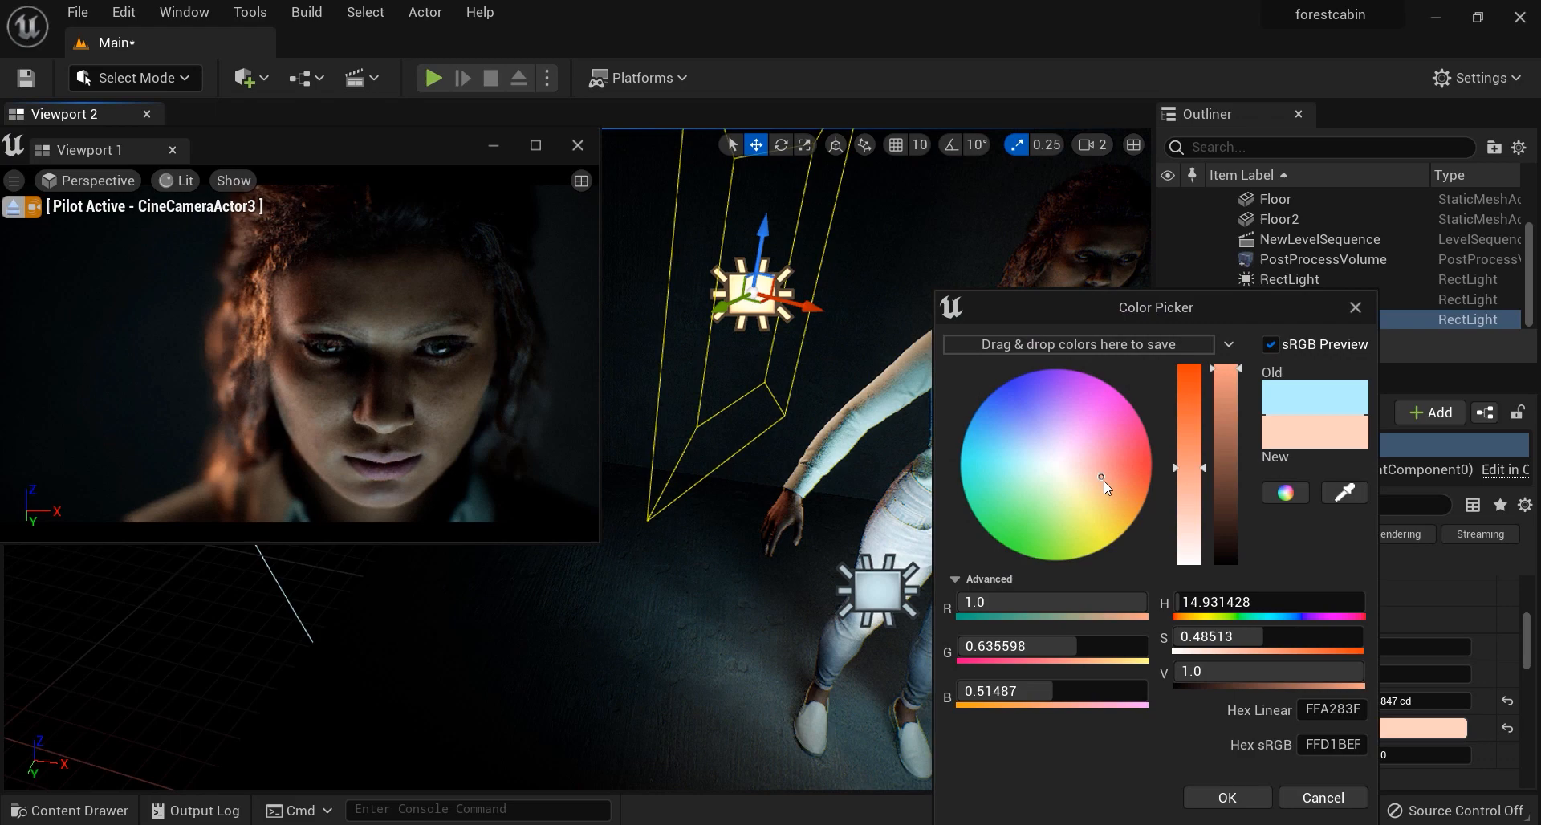
{"action": "left_click", "coordinate": [1116, 490]}
{"action": "type", "text": "0.378"}
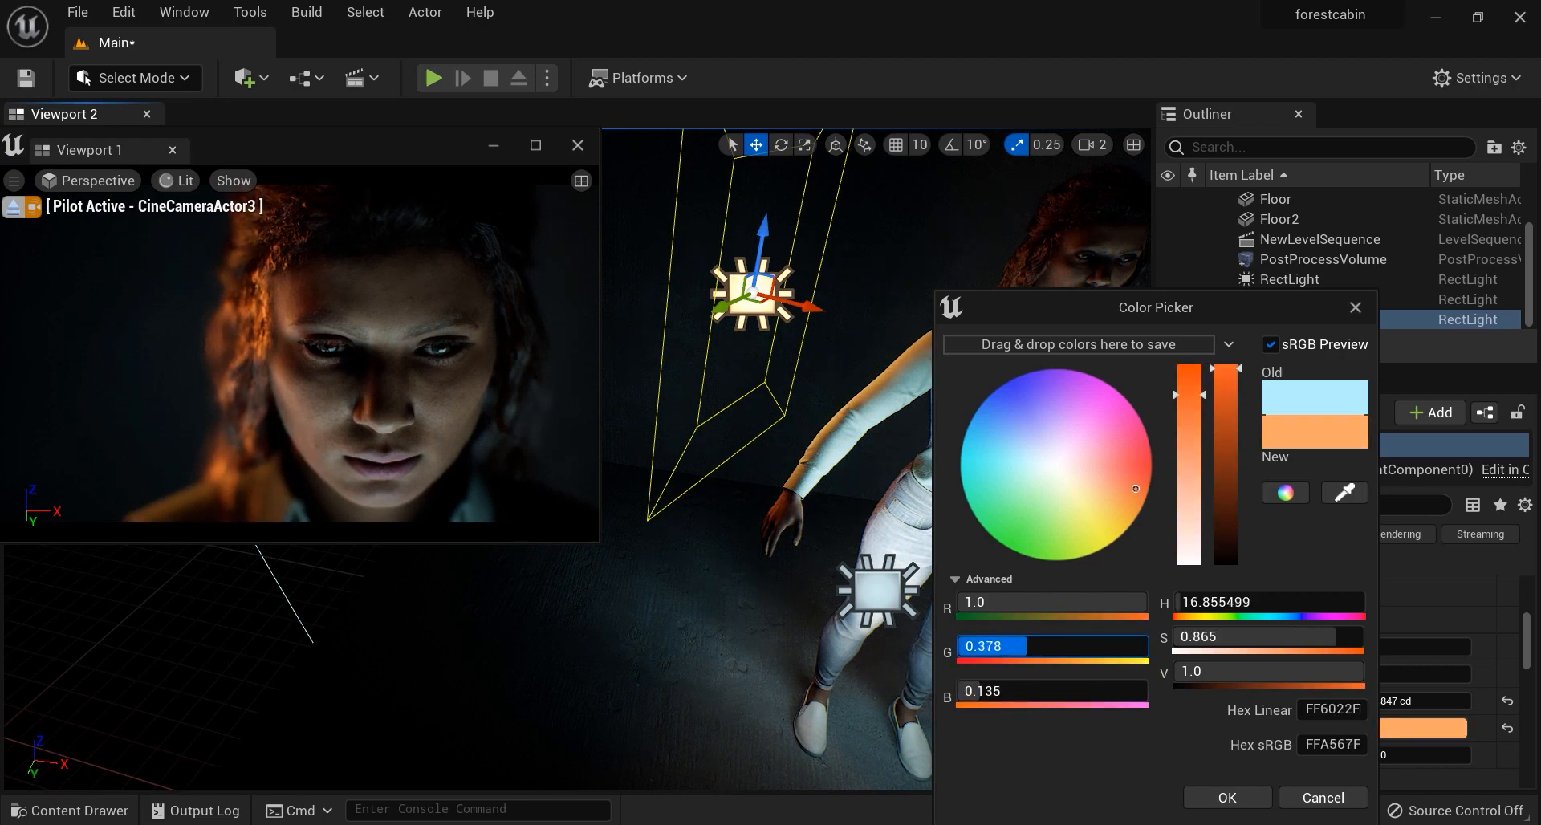
{"action": "left_click", "coordinate": [1224, 796]}
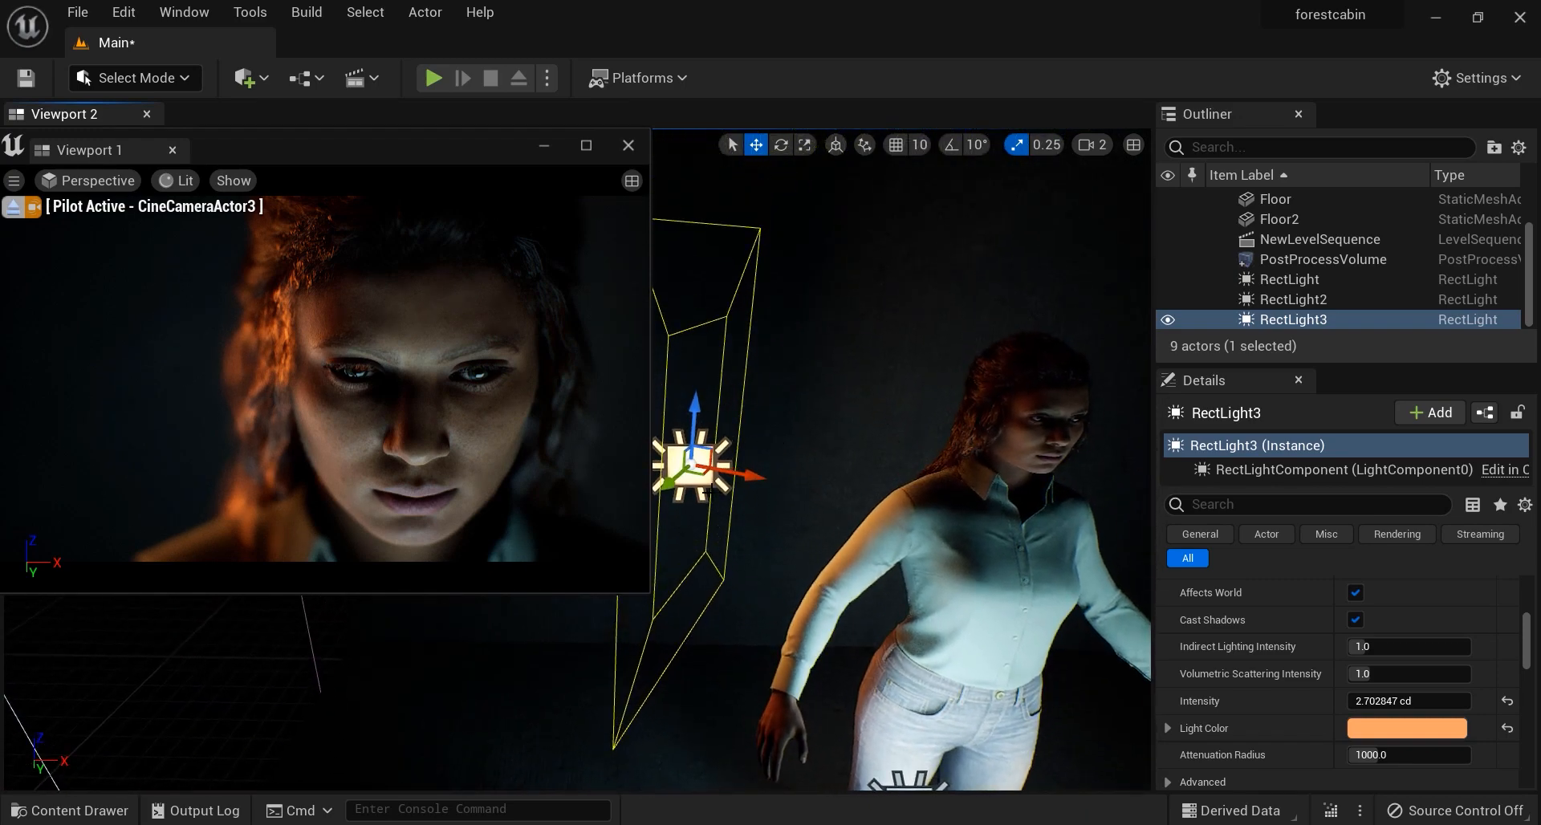
{"action": "left_click", "coordinate": [781, 145]}
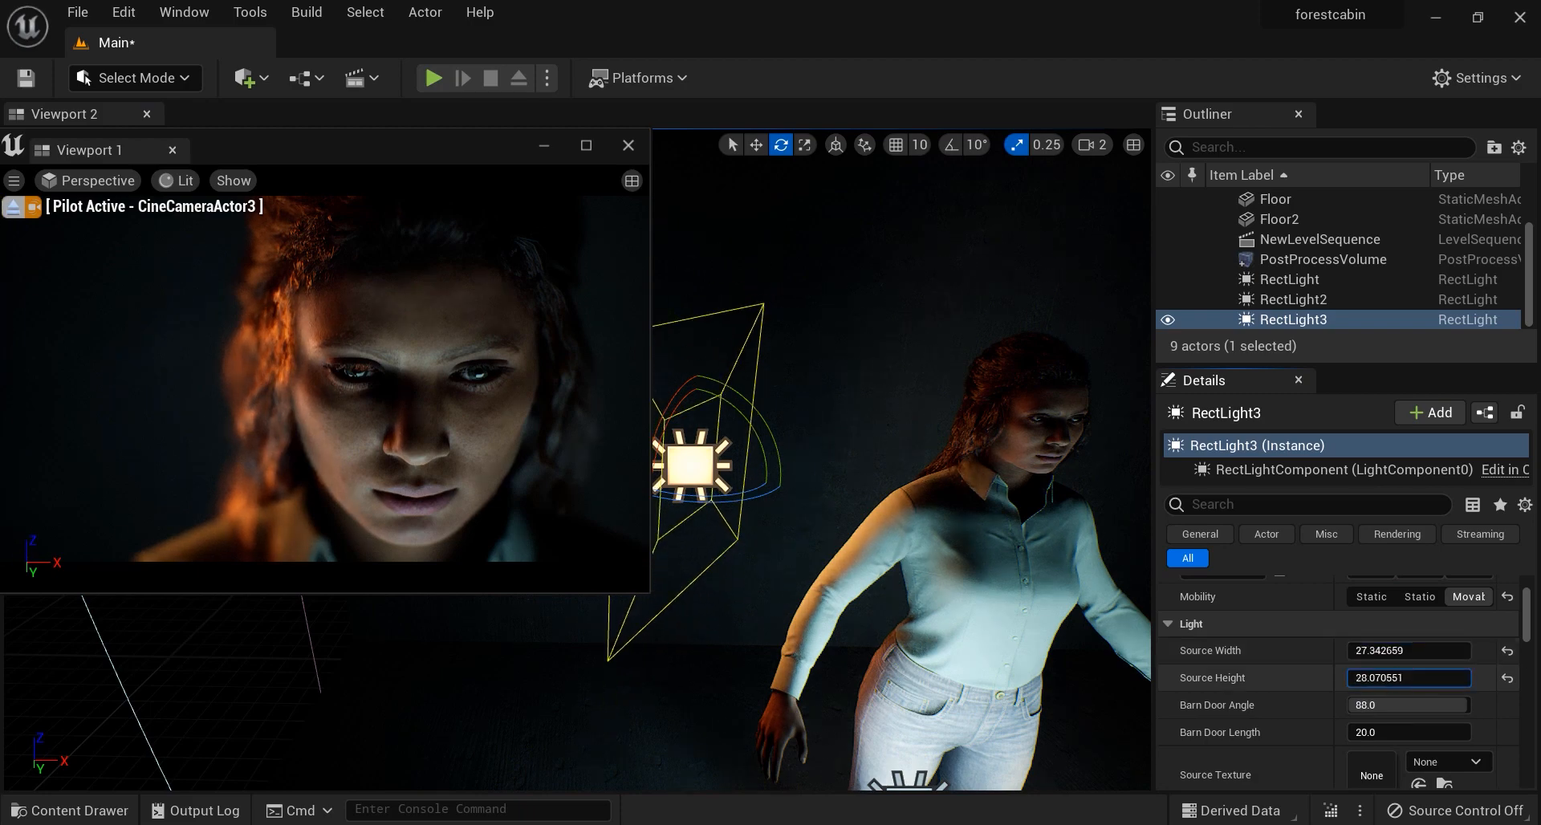
Step: Set the rim light's Barn Door Angle to ~40 and Source Height to ~22.7
{"action": "right_click", "coordinate": [1408, 704]}
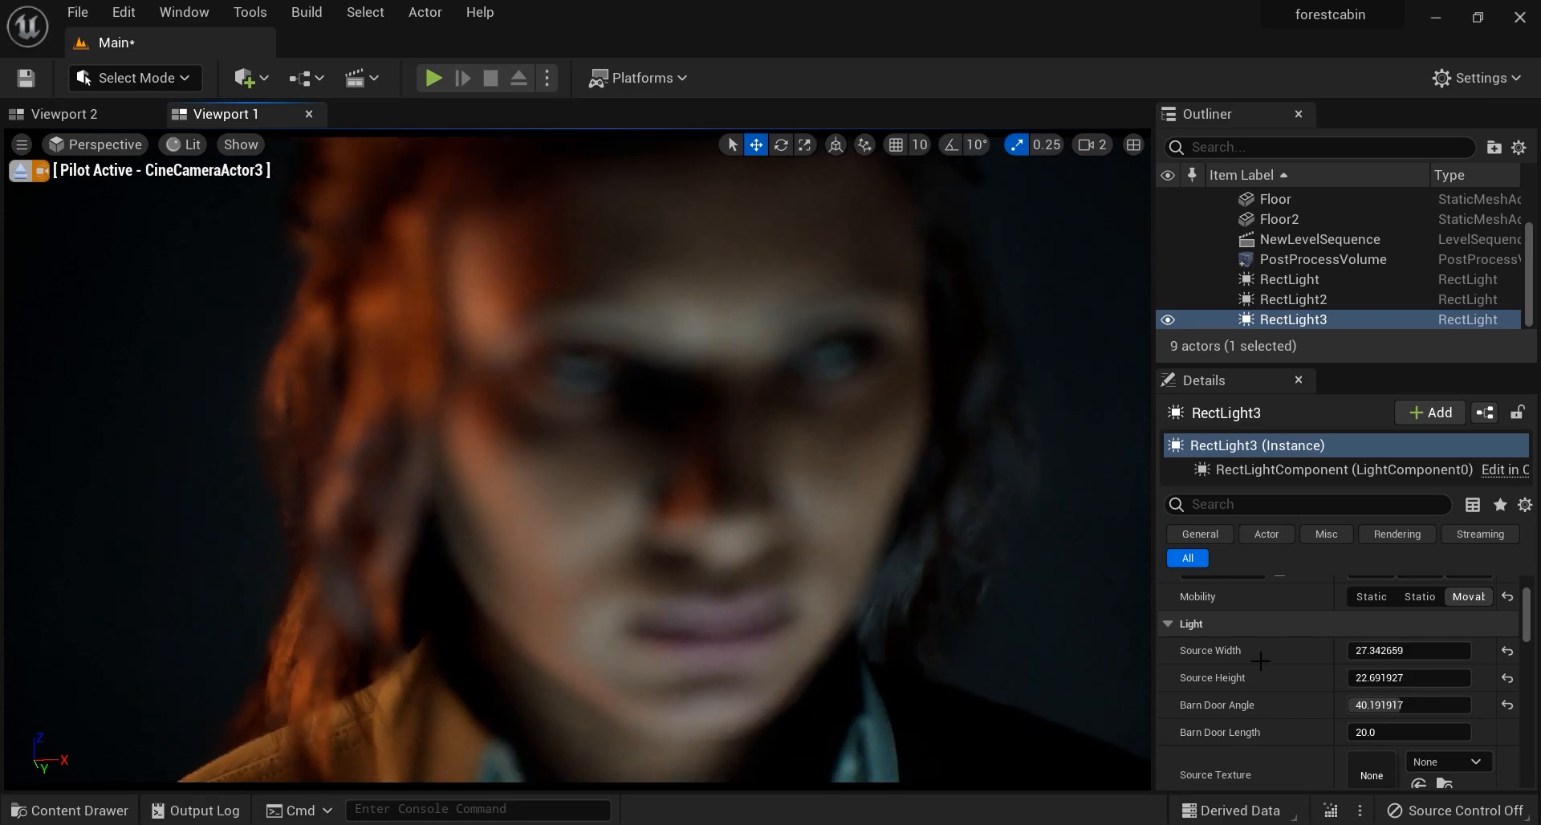
Step: Set CineCameraActor3 Manual Focus Distance to ~80.4 cm, untick Draw Debug Focus Plane, and return to the scene overview
{"action": "scroll", "scroll_direction": "up", "scroll_amount": 3}
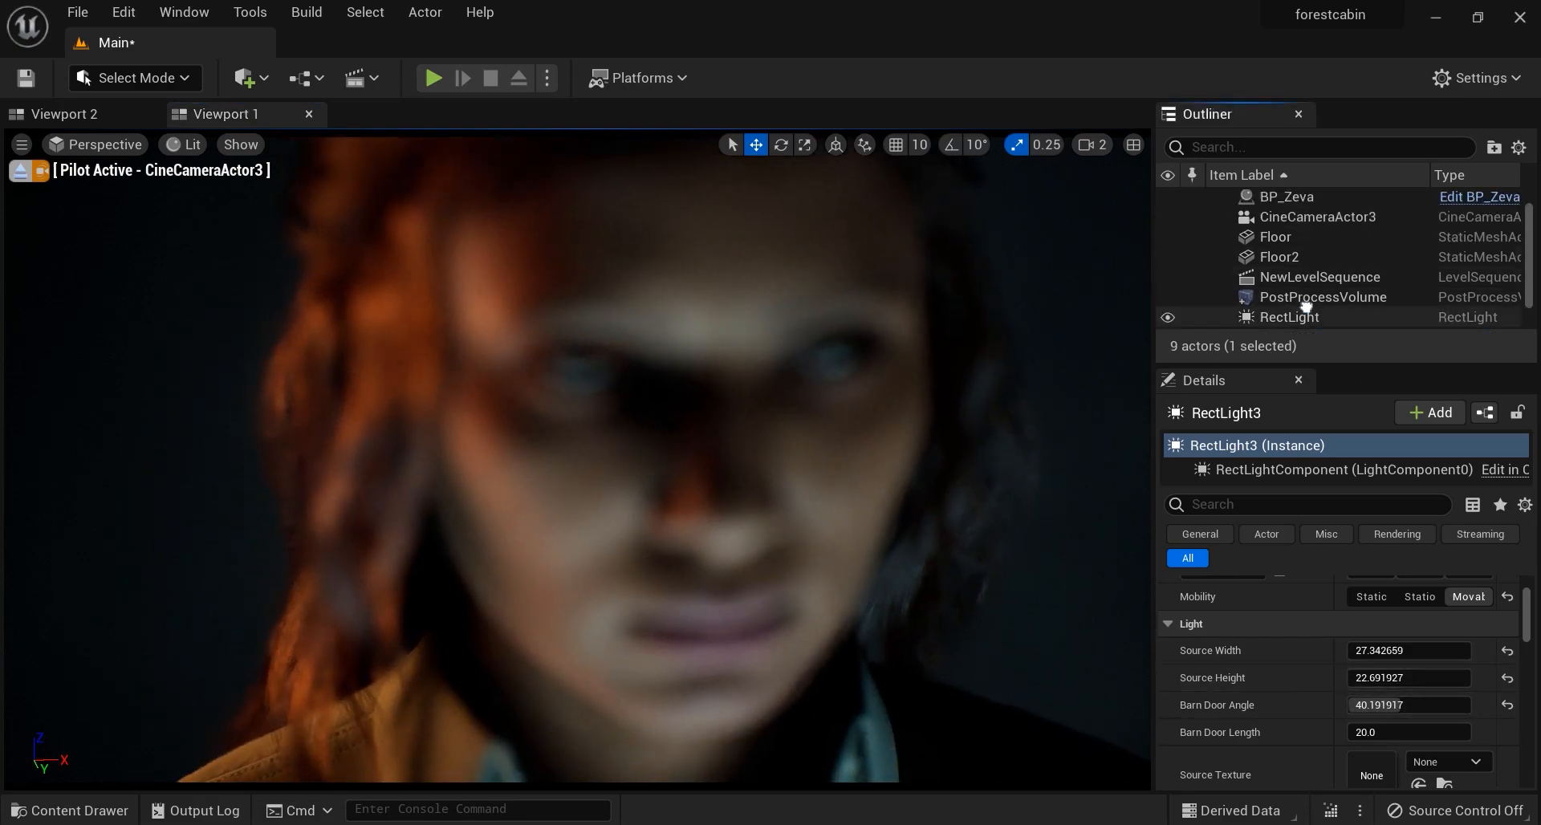
{"action": "left_click", "coordinate": [1321, 239]}
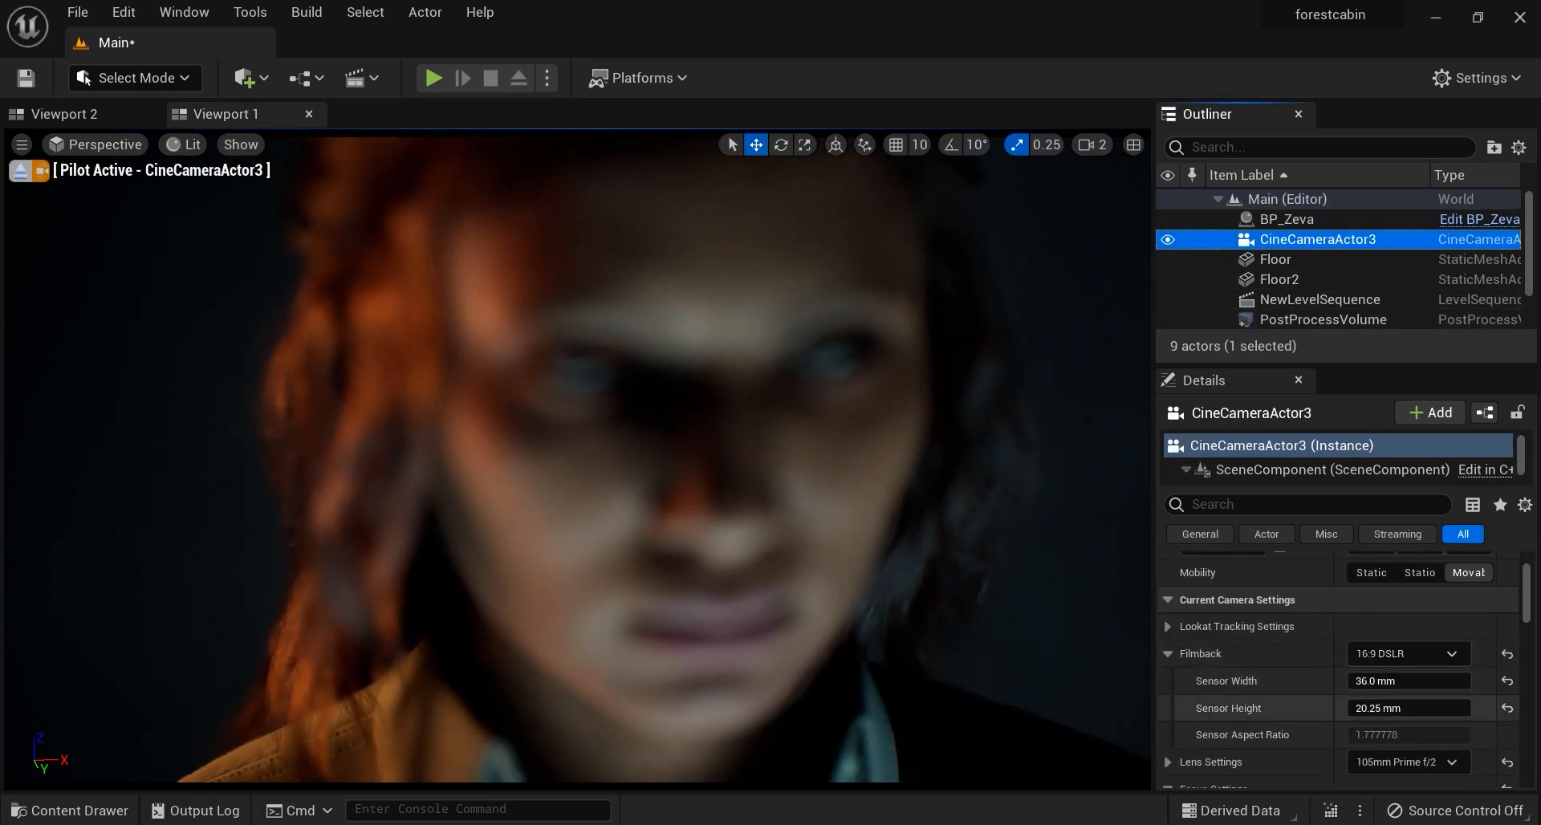
{"action": "scroll", "scroll_direction": "down", "scroll_amount": 3}
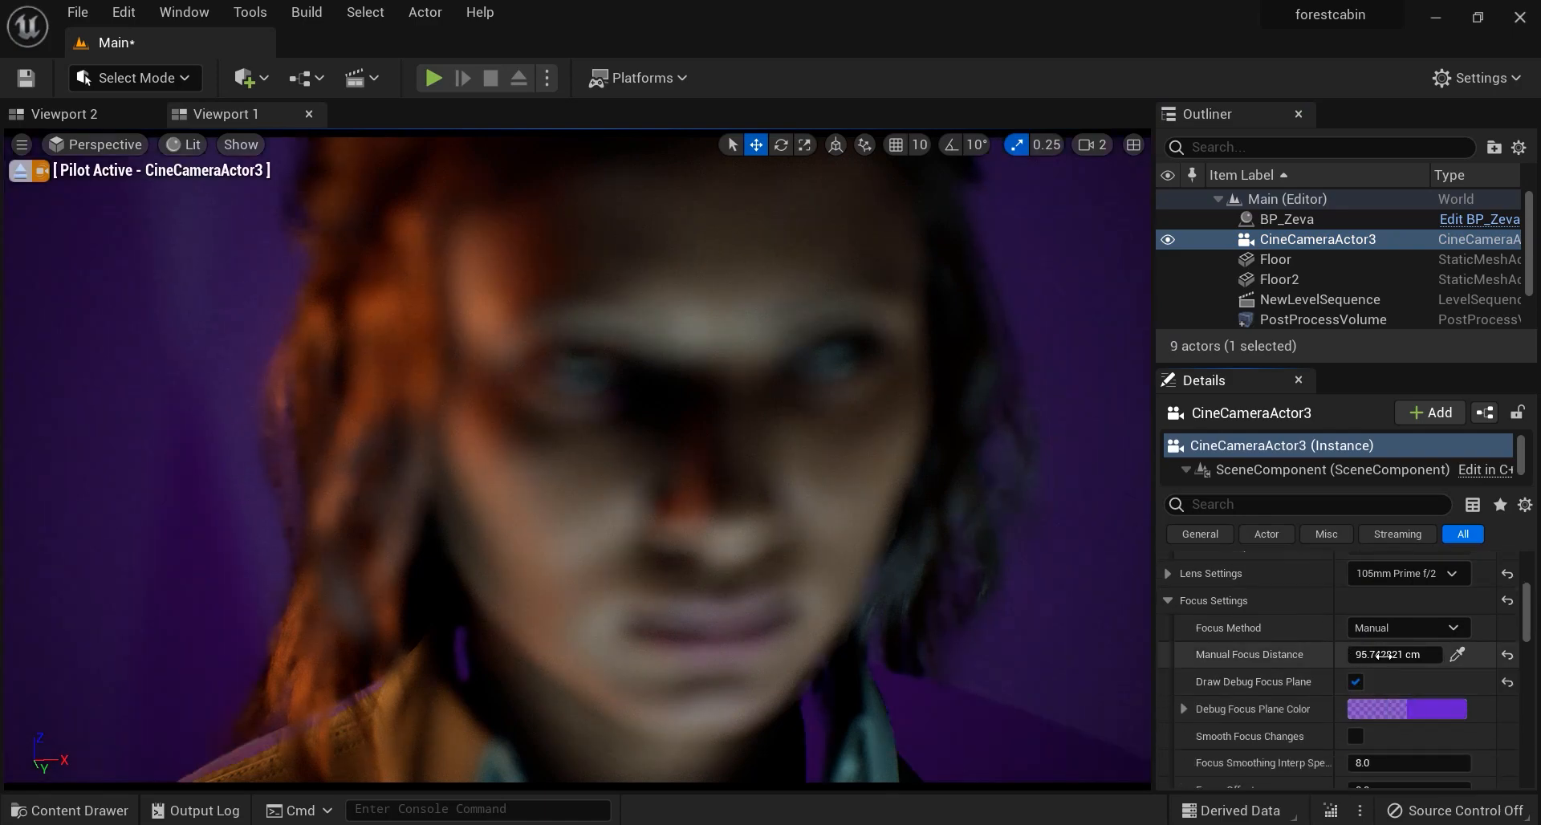
{"action": "left_click", "coordinate": [1393, 655]}
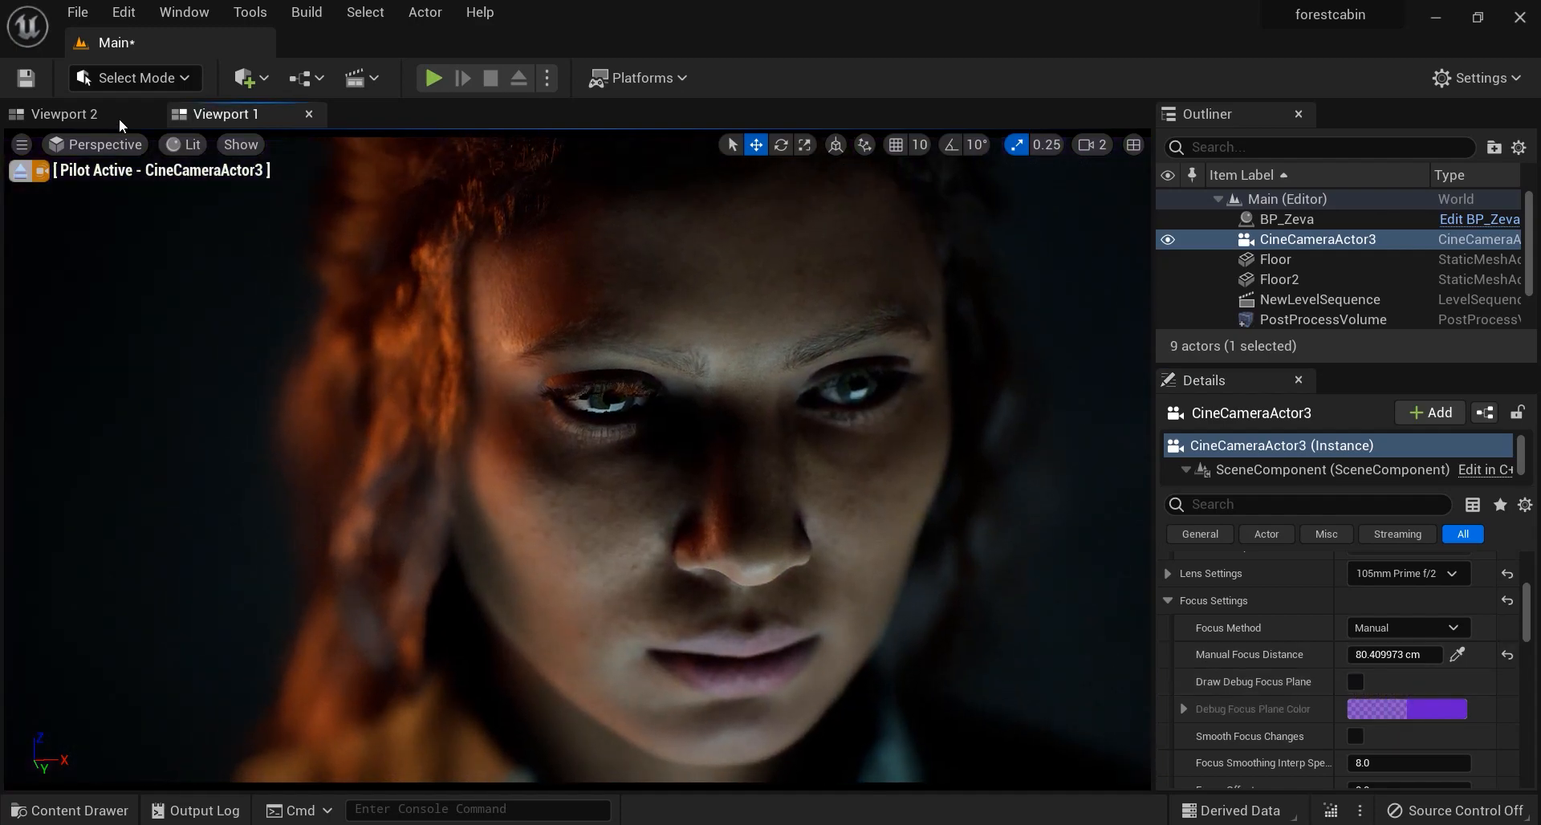
{"action": "left_click", "coordinate": [308, 114]}
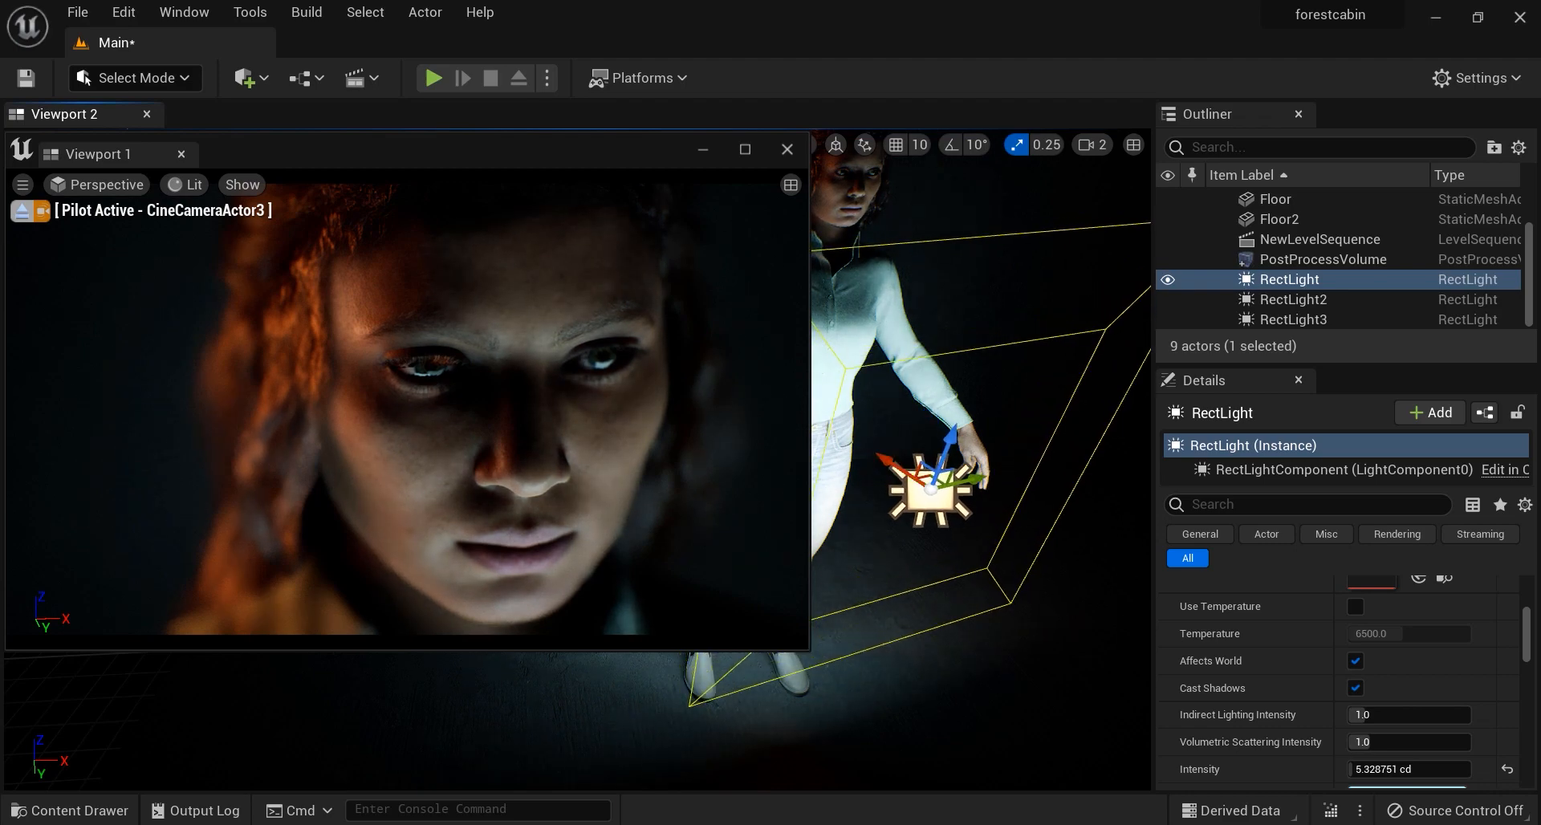
Step: Show the piloted CineCameraActor3 close-up of Zeva's face full size via Viewport 1
{"action": "left_click", "coordinate": [743, 149]}
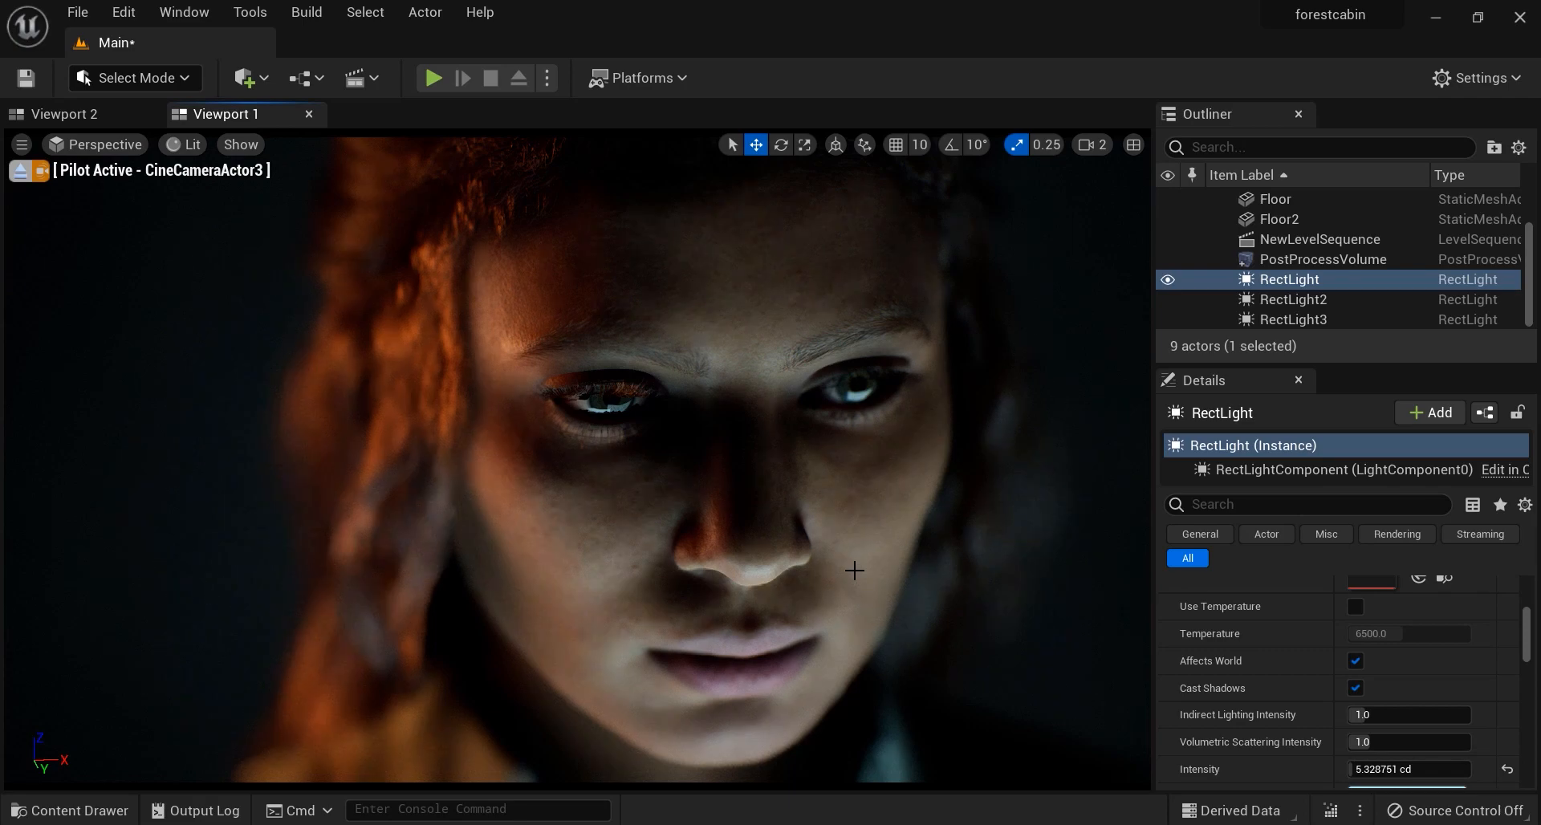
{"action": "mouse_move", "coordinate": [874, 562]}
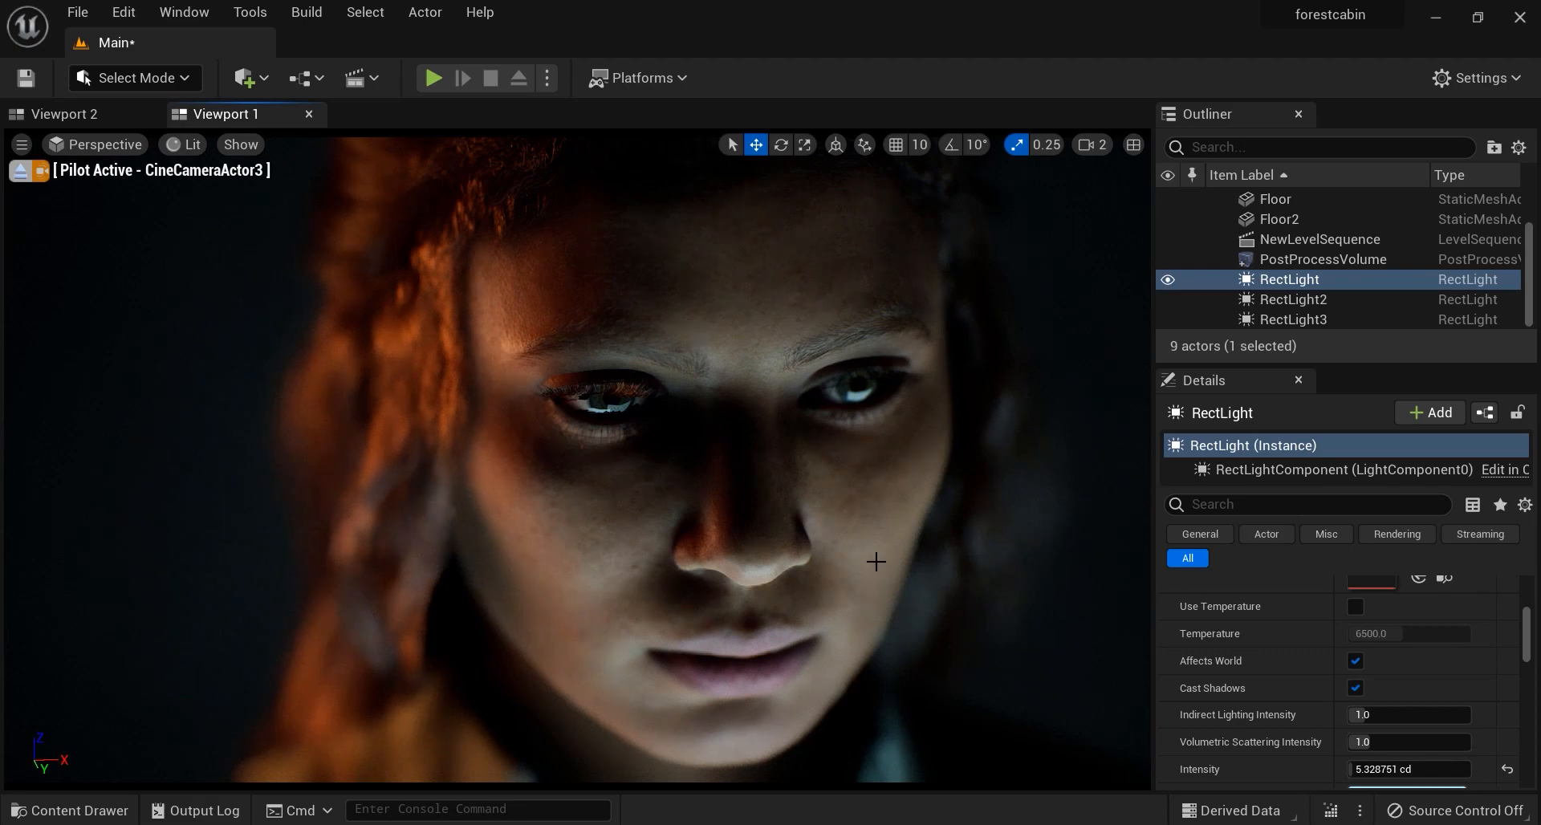